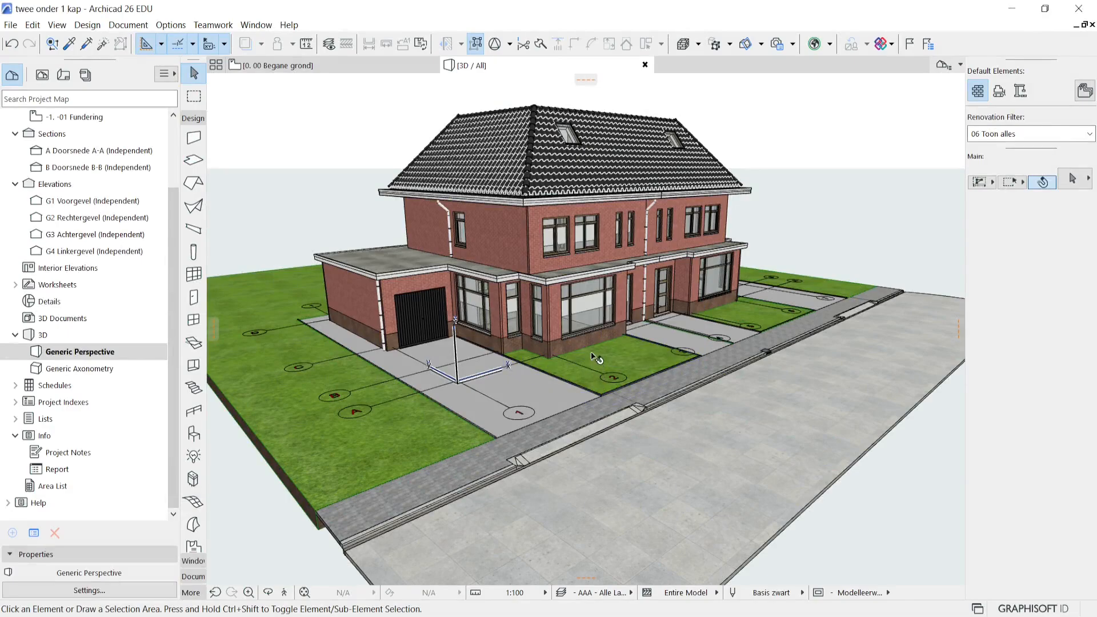
pyautogui.moveTo(633, 340)
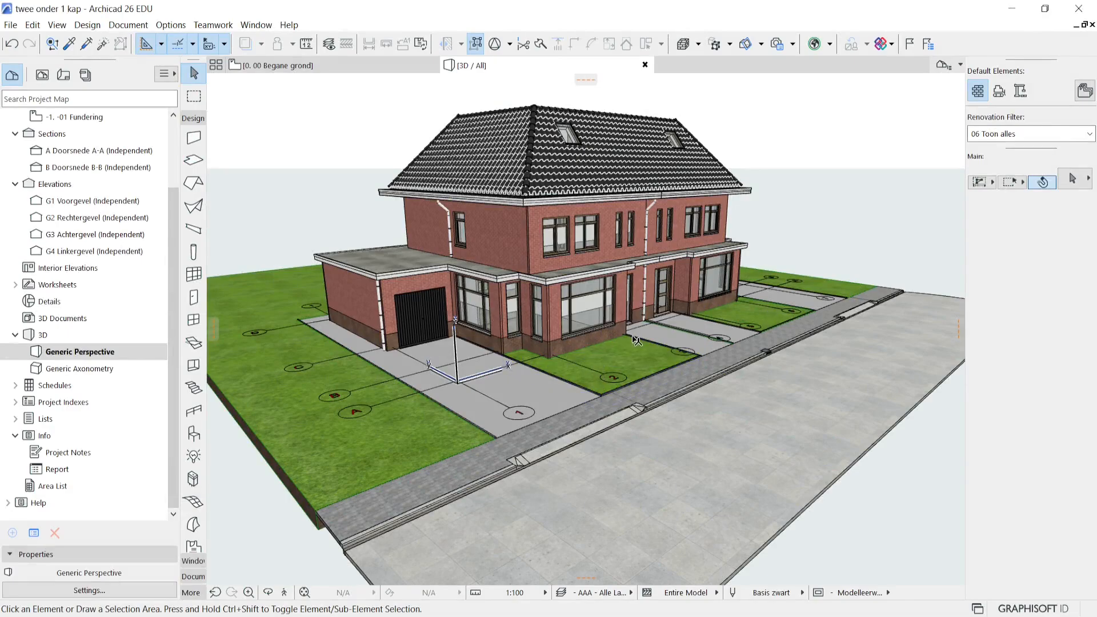
pyautogui.moveTo(543, 380)
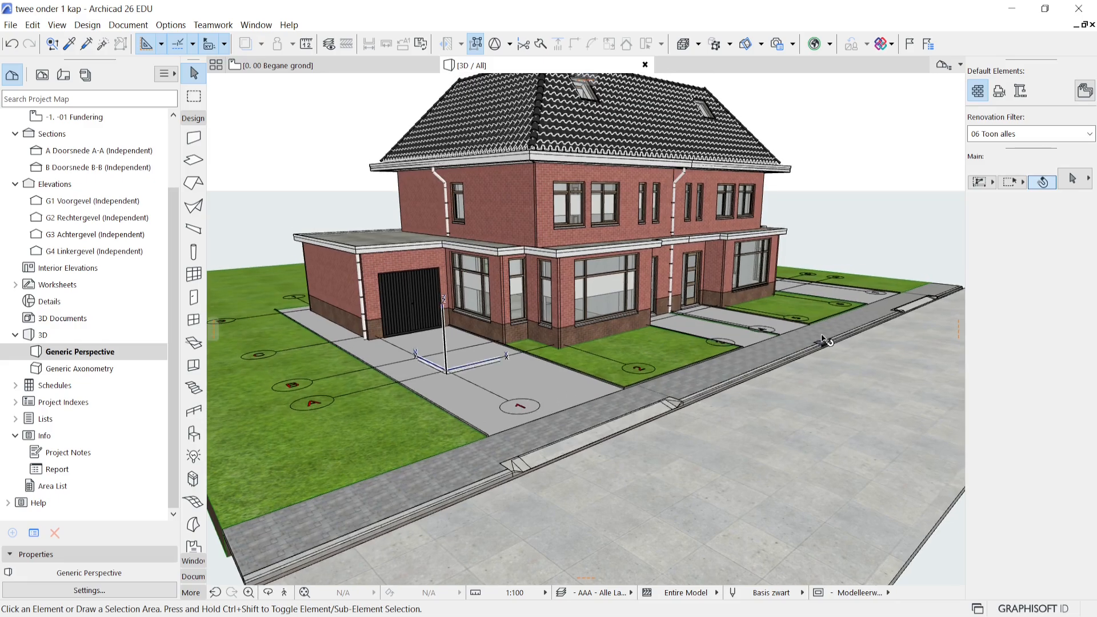
pyautogui.moveTo(791, 315)
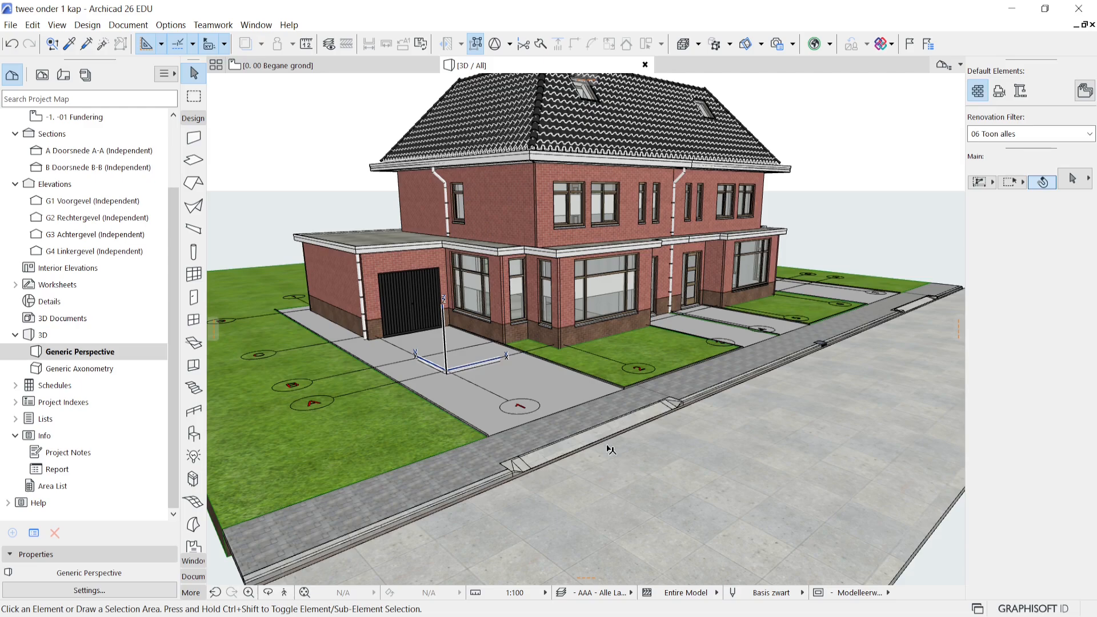
pyautogui.moveTo(679, 427)
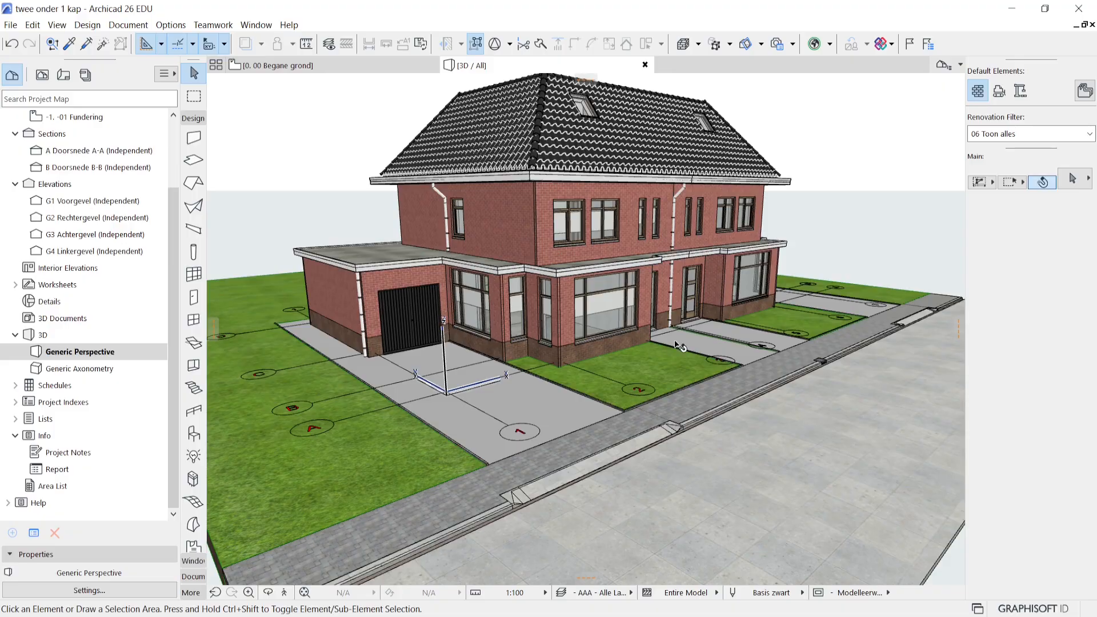
pyautogui.moveTo(498, 433)
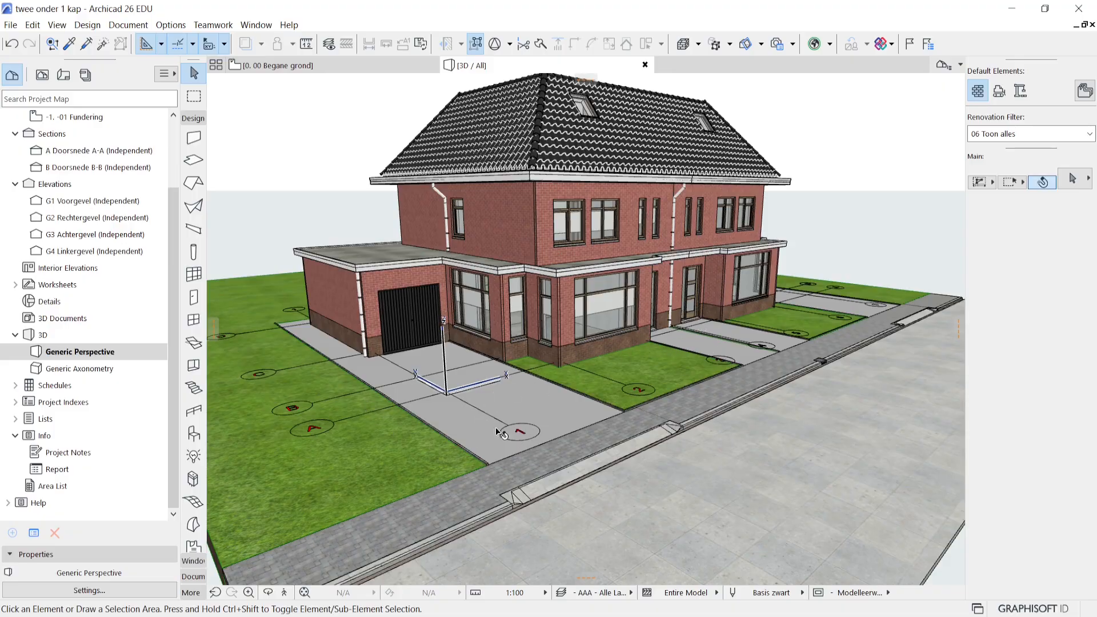
# Save the street-level view of the house as photo 11 and refresh its preview
pyautogui.click(636, 392)
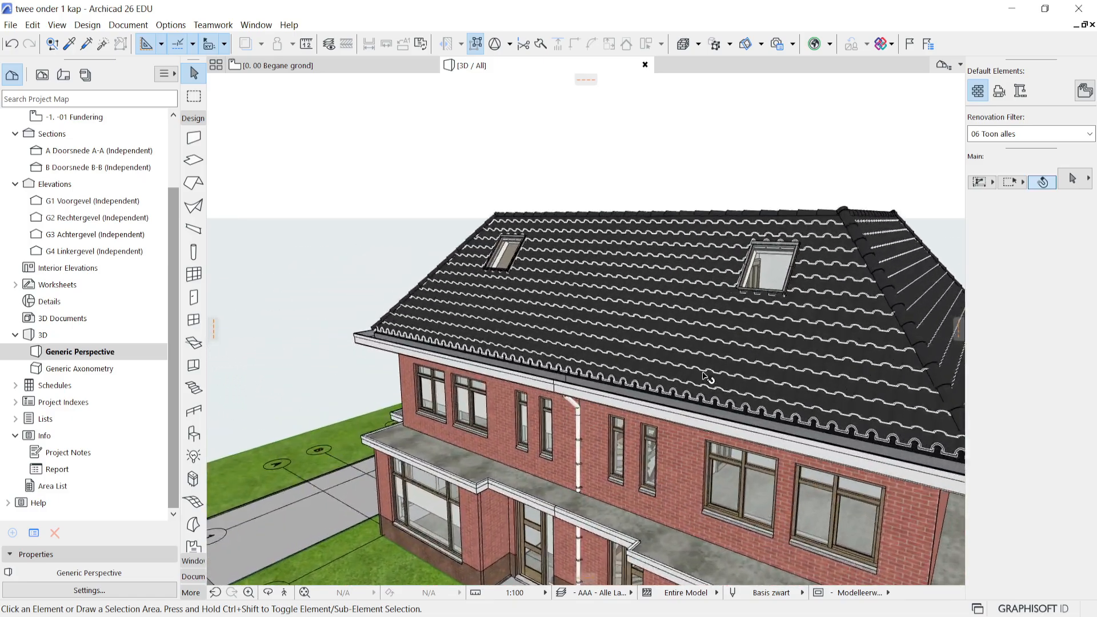
pyautogui.moveTo(706, 376); pyautogui.dragTo(443, 361)
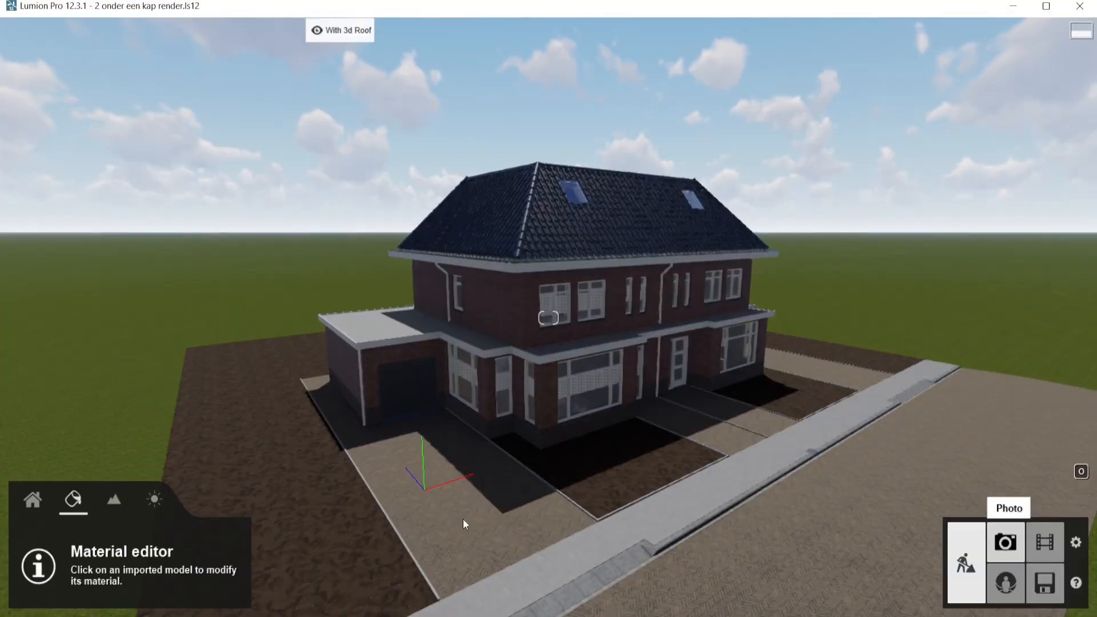
pyautogui.click(1003, 542)
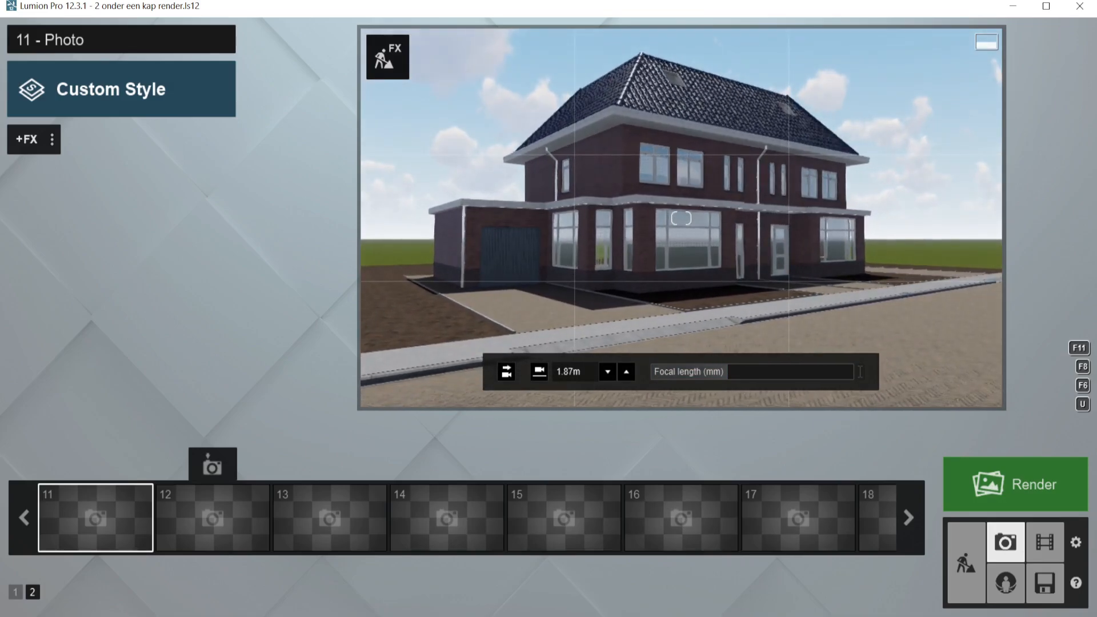
pyautogui.click(624, 371)
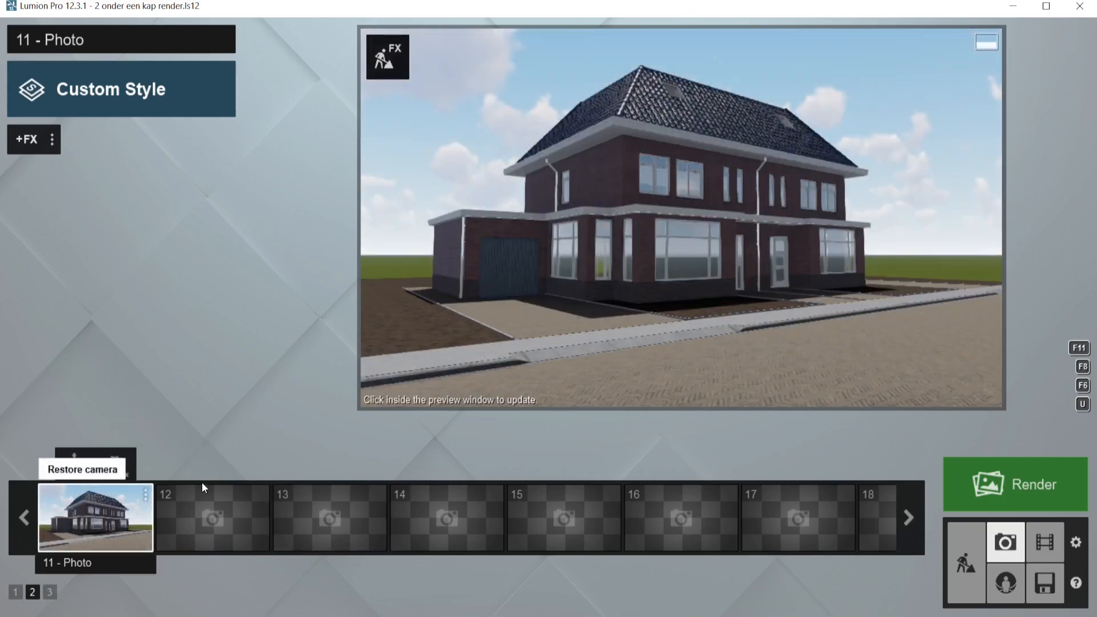
pyautogui.moveTo(56, 118)
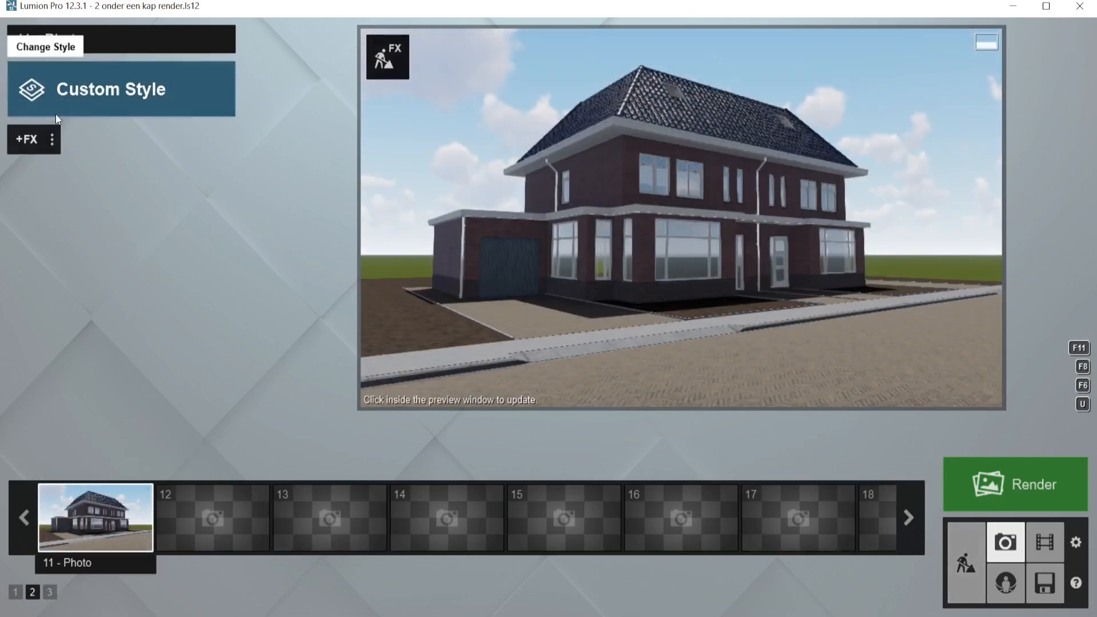
pyautogui.click(668, 246)
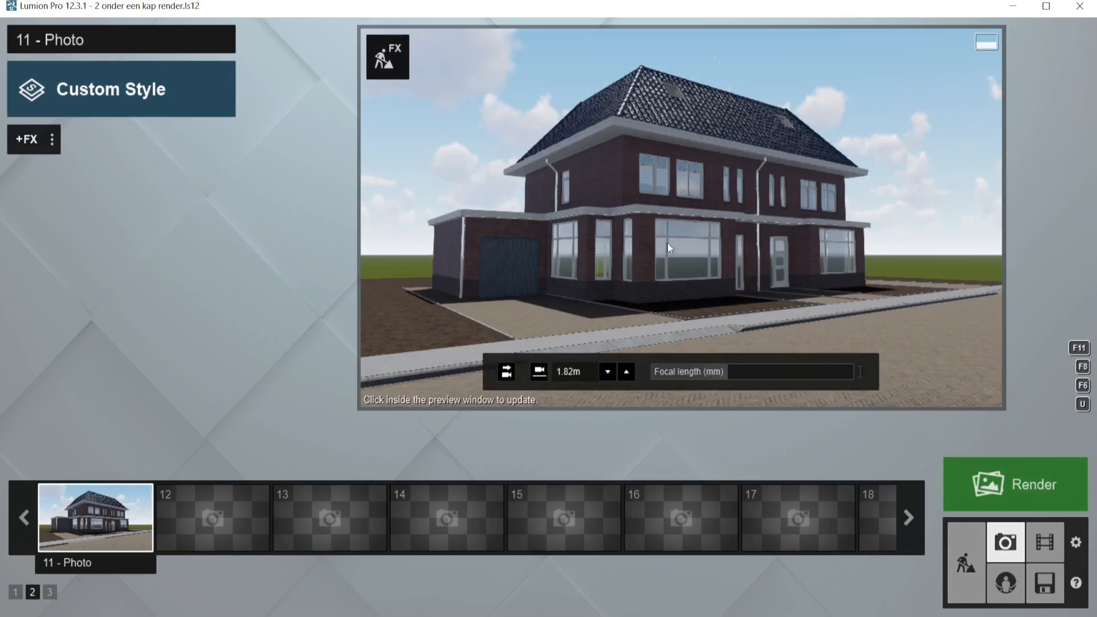
pyautogui.moveTo(965, 561)
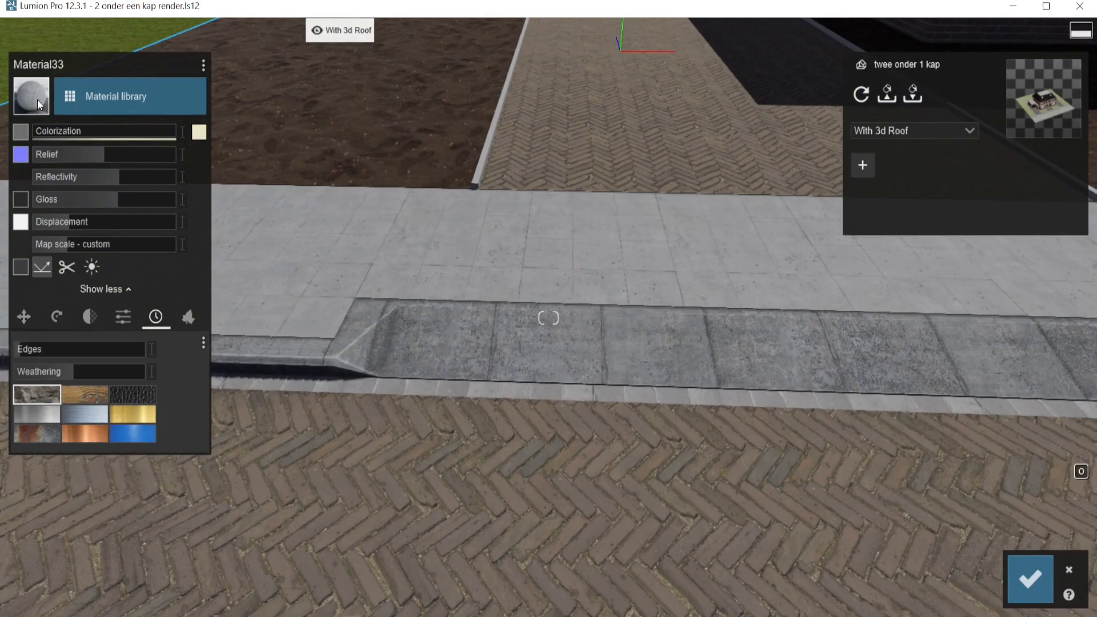
# Apply Outdoor material Polii Concrete 26 2k to Material33 with Weathering Edges at 0.4
pyautogui.click(129, 96)
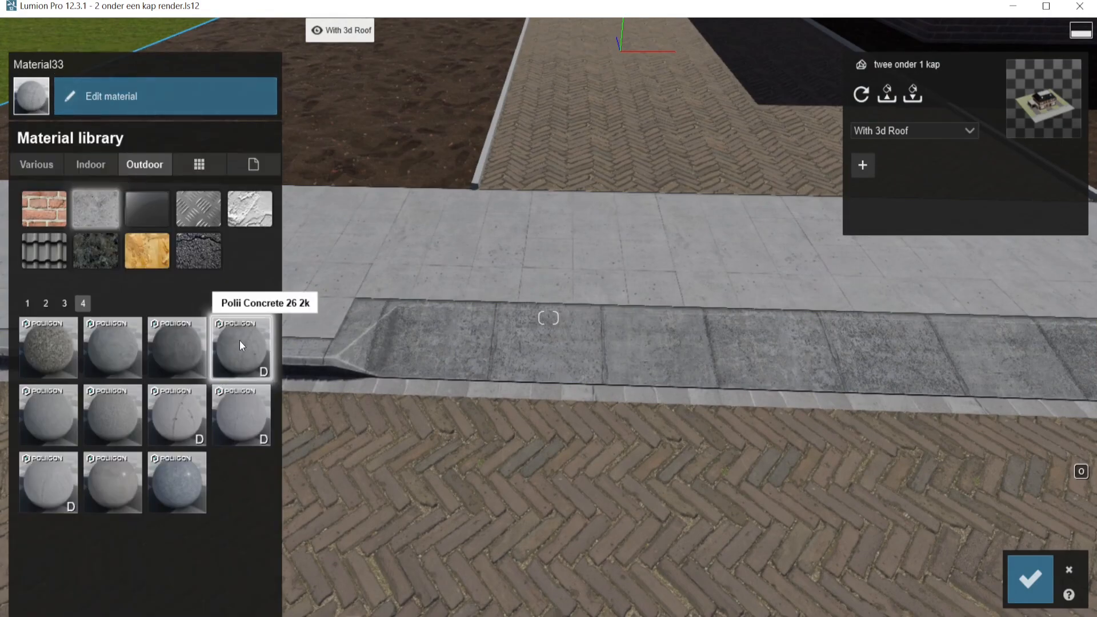
pyautogui.moveTo(250, 342)
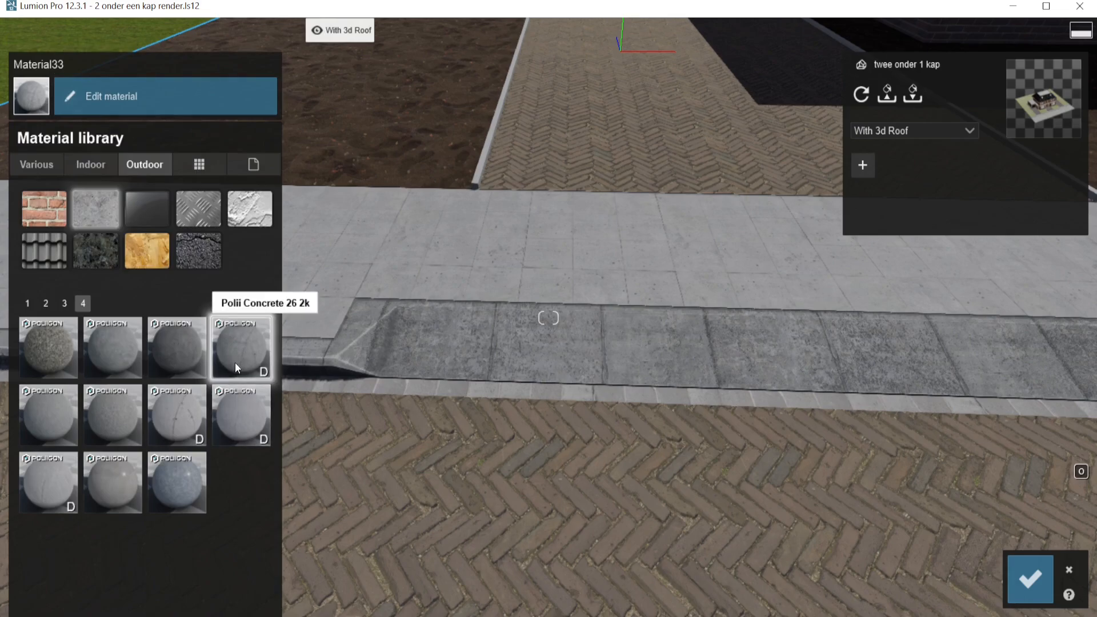
pyautogui.moveTo(202, 359)
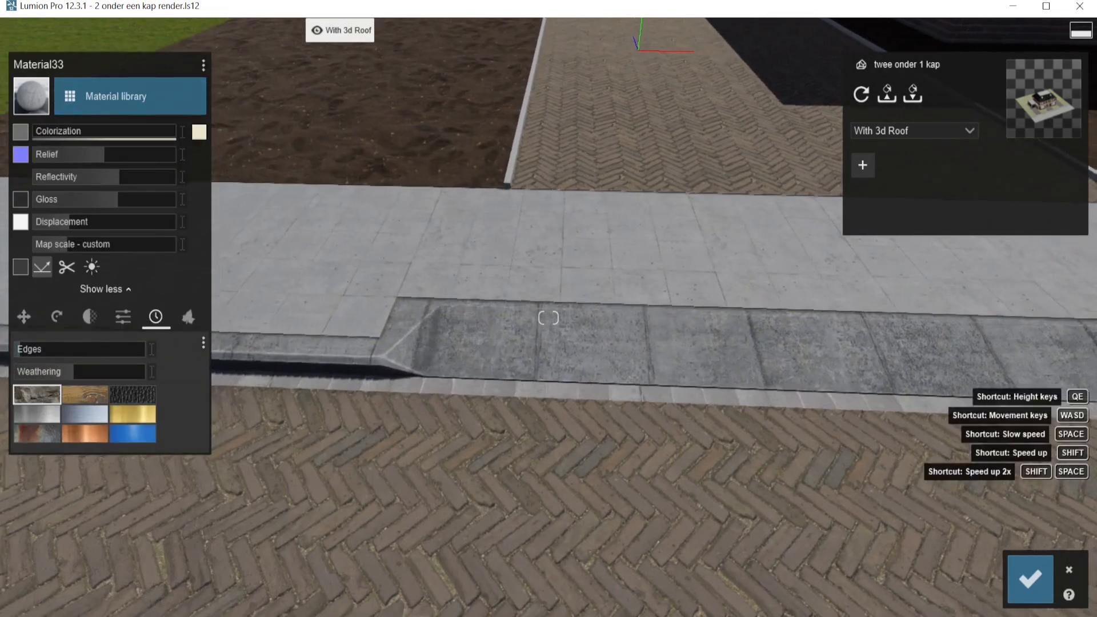
pyautogui.click(560, 316)
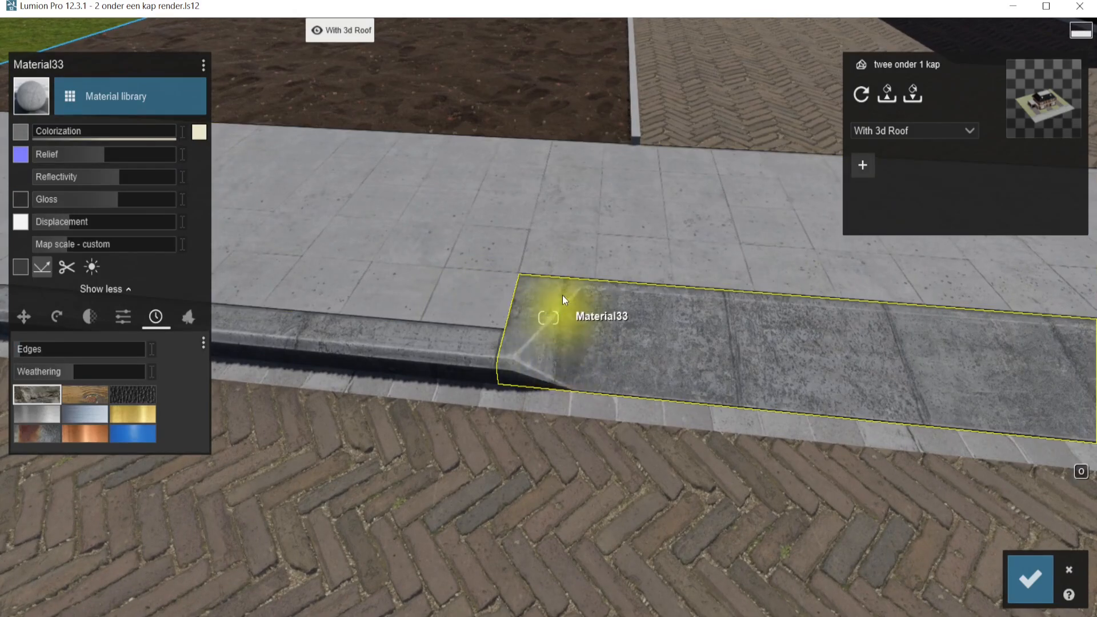
pyautogui.click(23, 316)
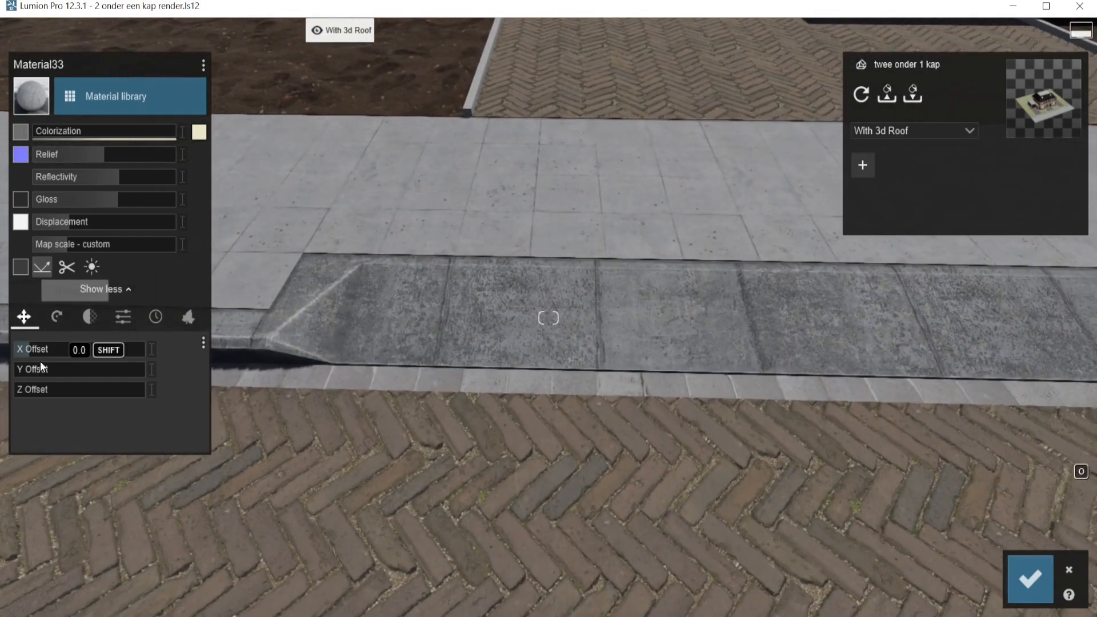
pyautogui.click(155, 317)
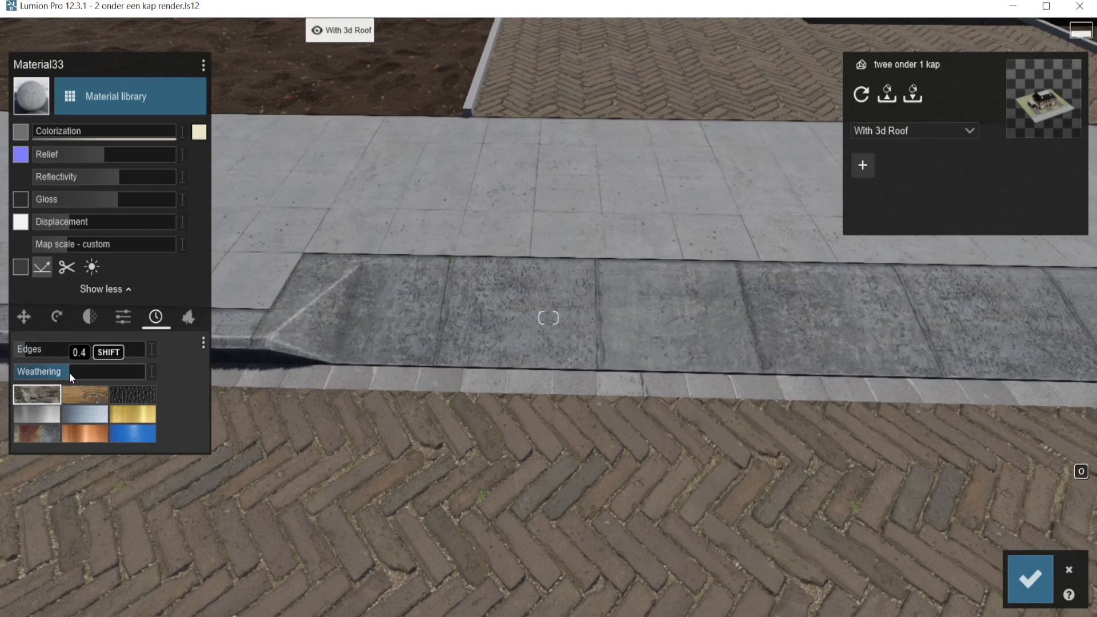
pyautogui.click(491, 341)
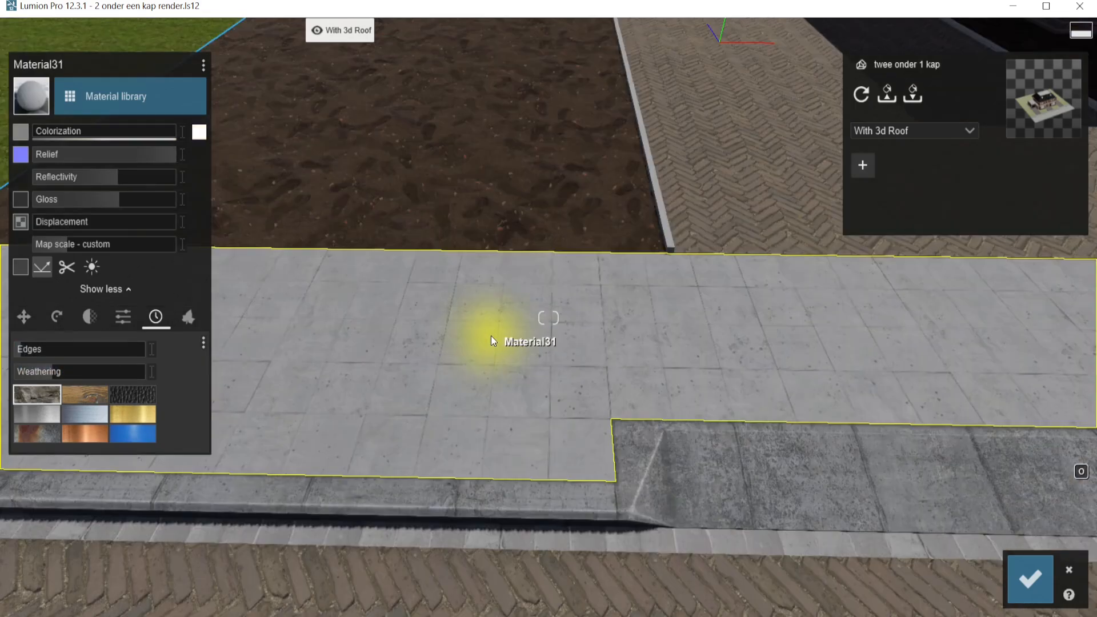
# Assign Outdoor library material Concrete 013 1024 to the sidewalk's Material31
pyautogui.click(115, 96)
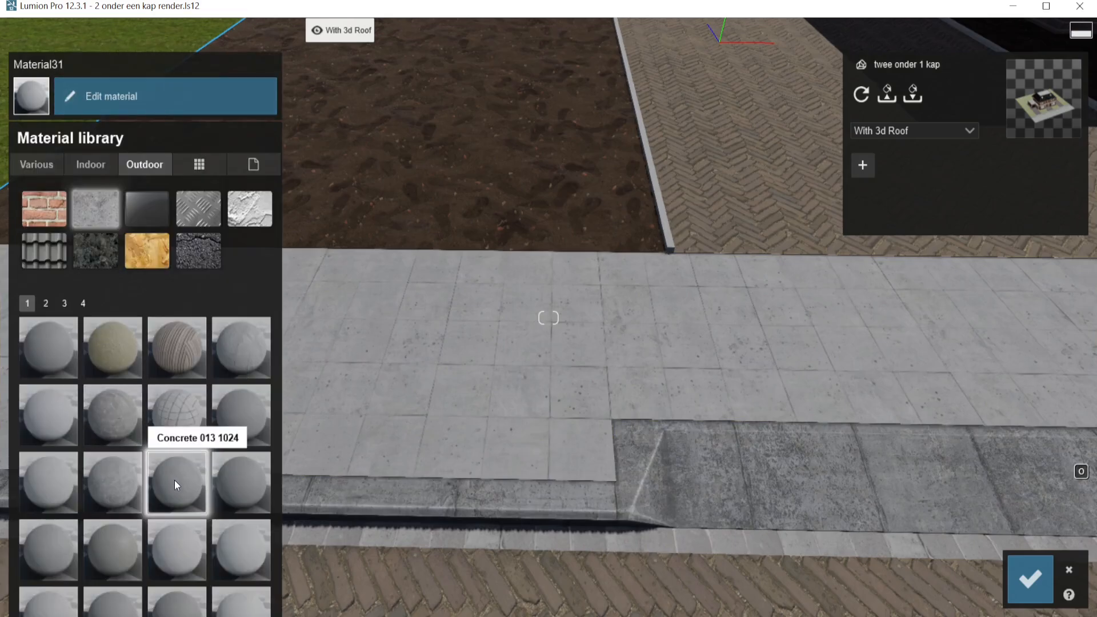
pyautogui.moveTo(190, 479)
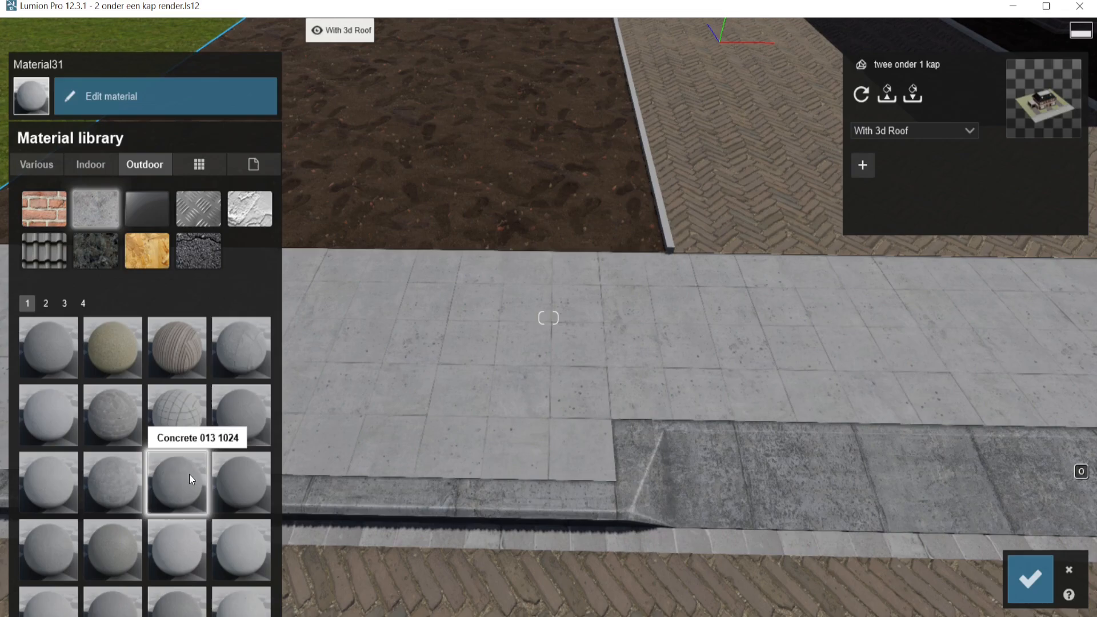
pyautogui.click(165, 96)
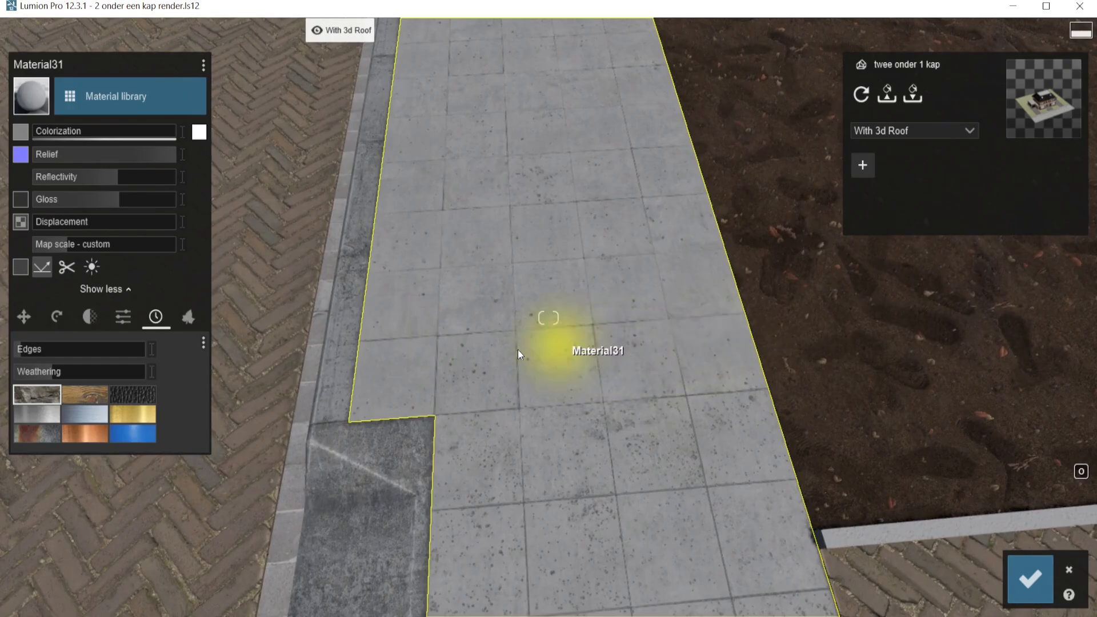
pyautogui.moveTo(688, 359)
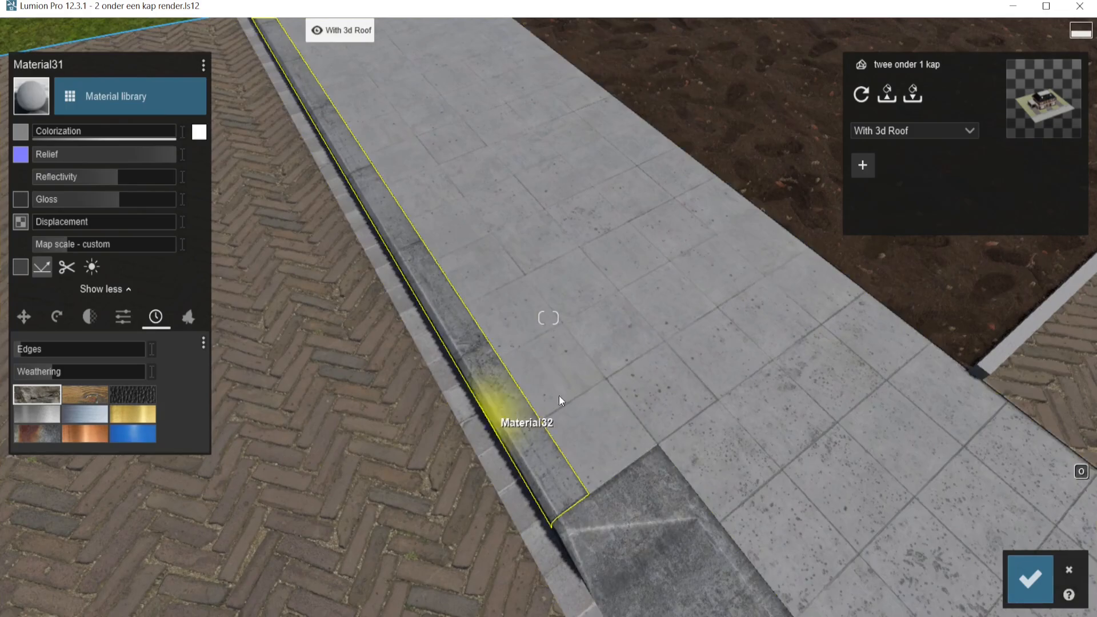
pyautogui.click(594, 419)
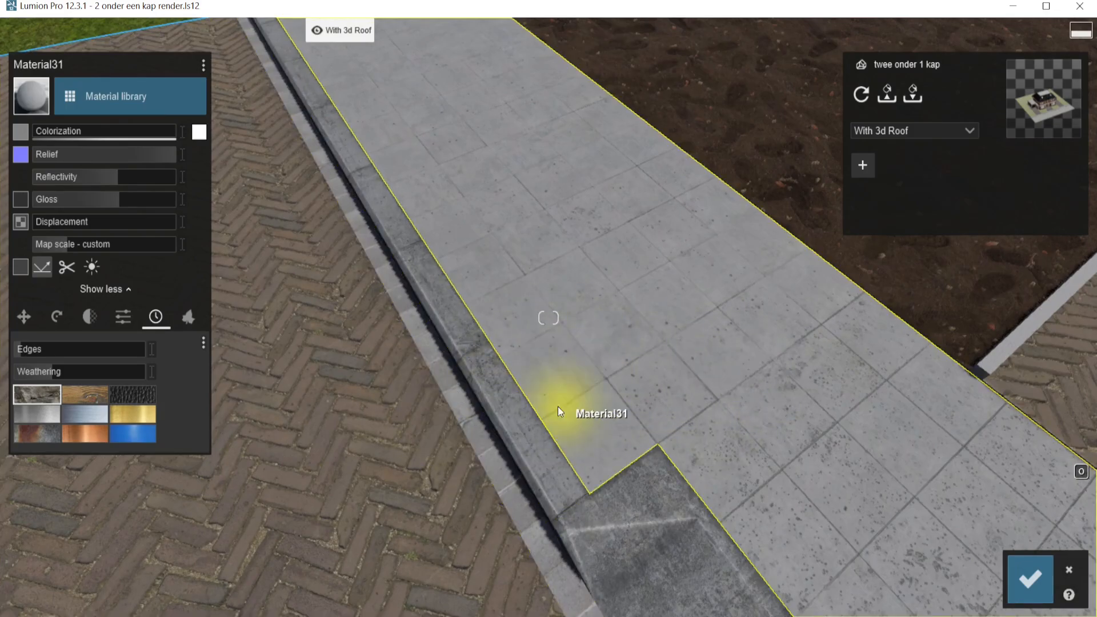
pyautogui.moveTo(778, 365)
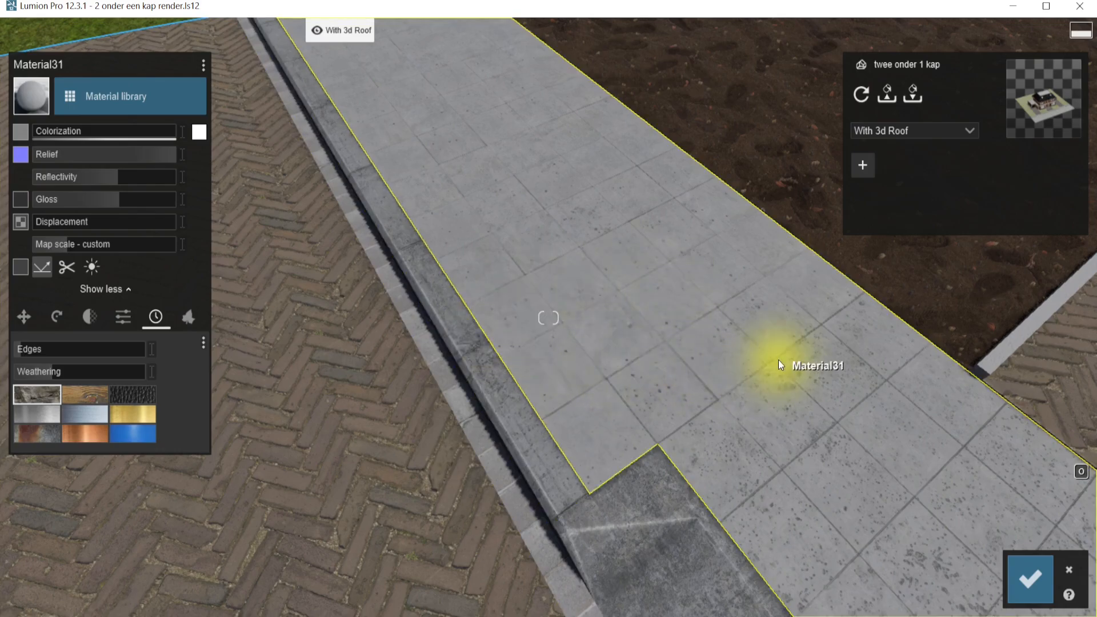
pyautogui.moveTo(721, 333)
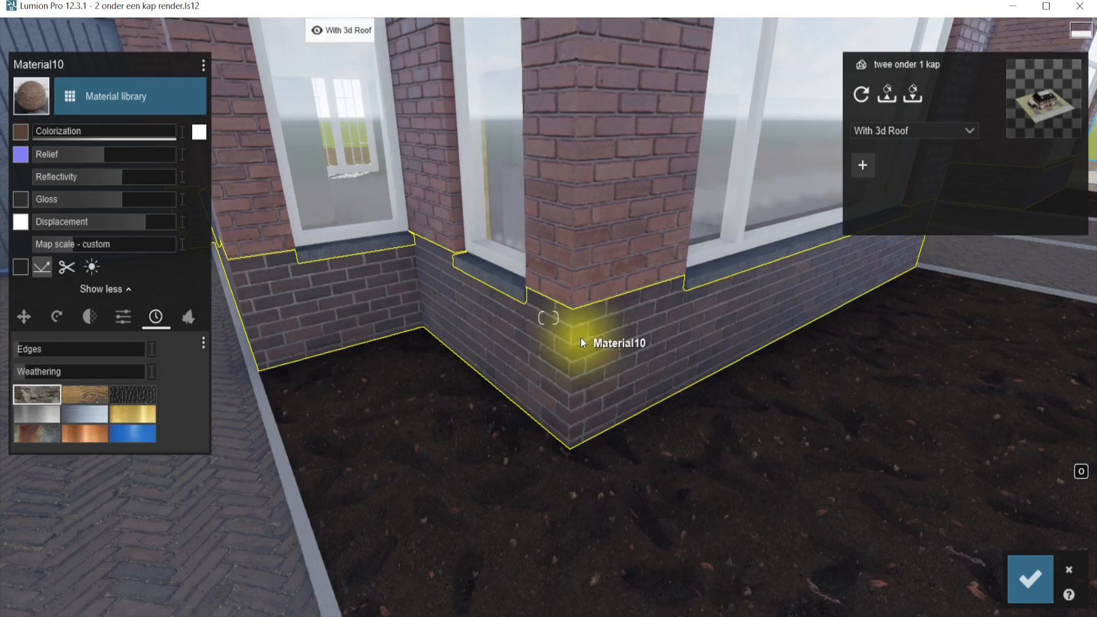
pyautogui.click(130, 96)
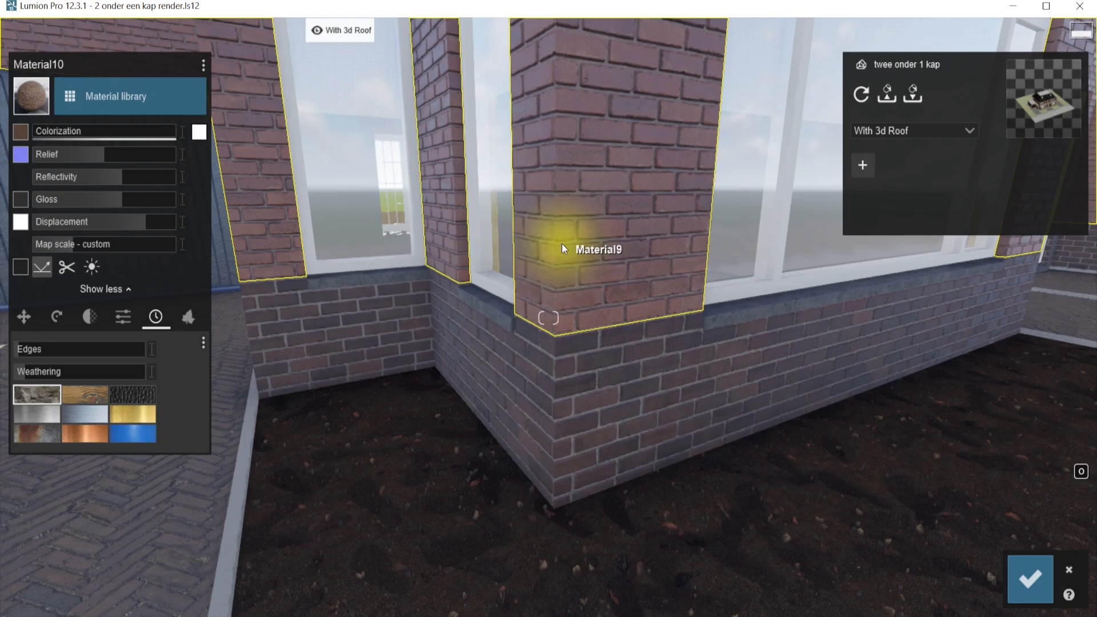
pyautogui.click(562, 249)
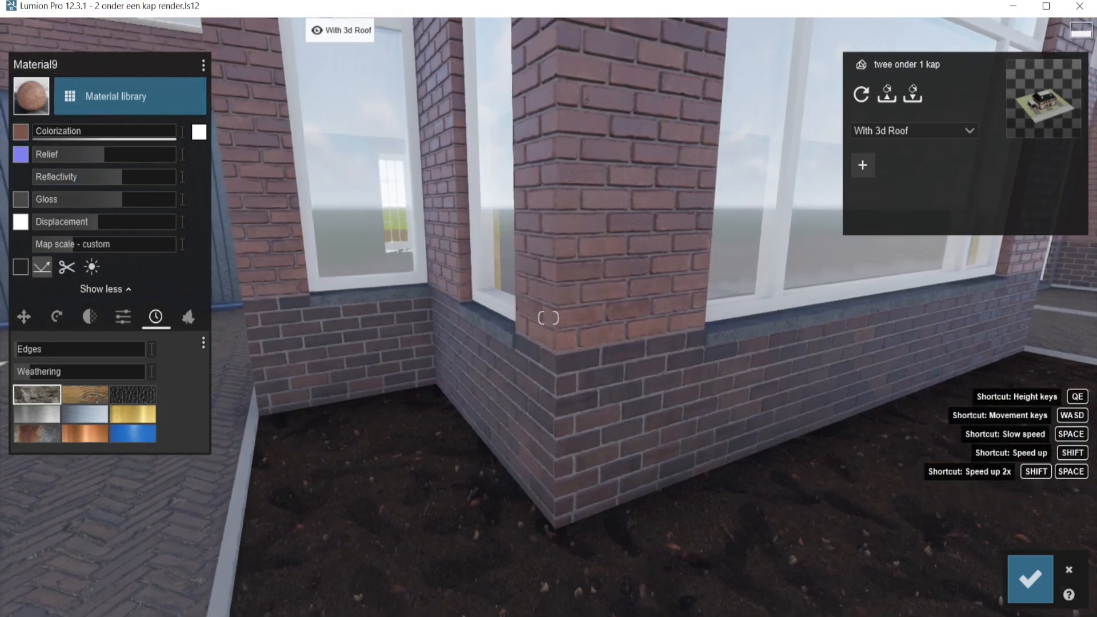
pyautogui.click(129, 96)
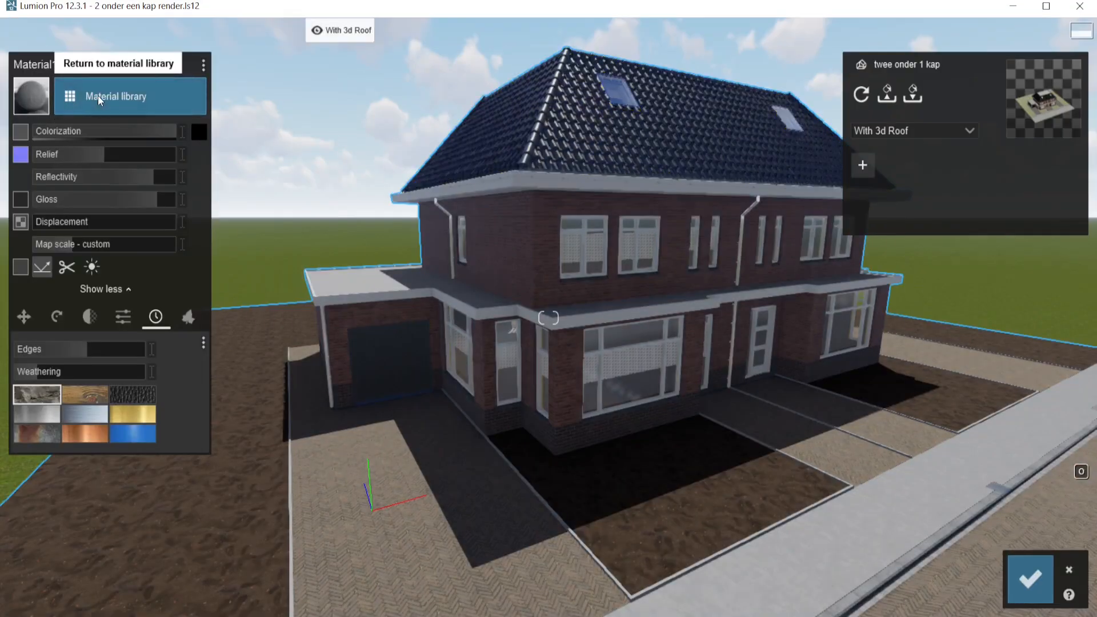
# Replace roof Material14 with an Outdoor library material and open its colorization colour
pyautogui.click(115, 96)
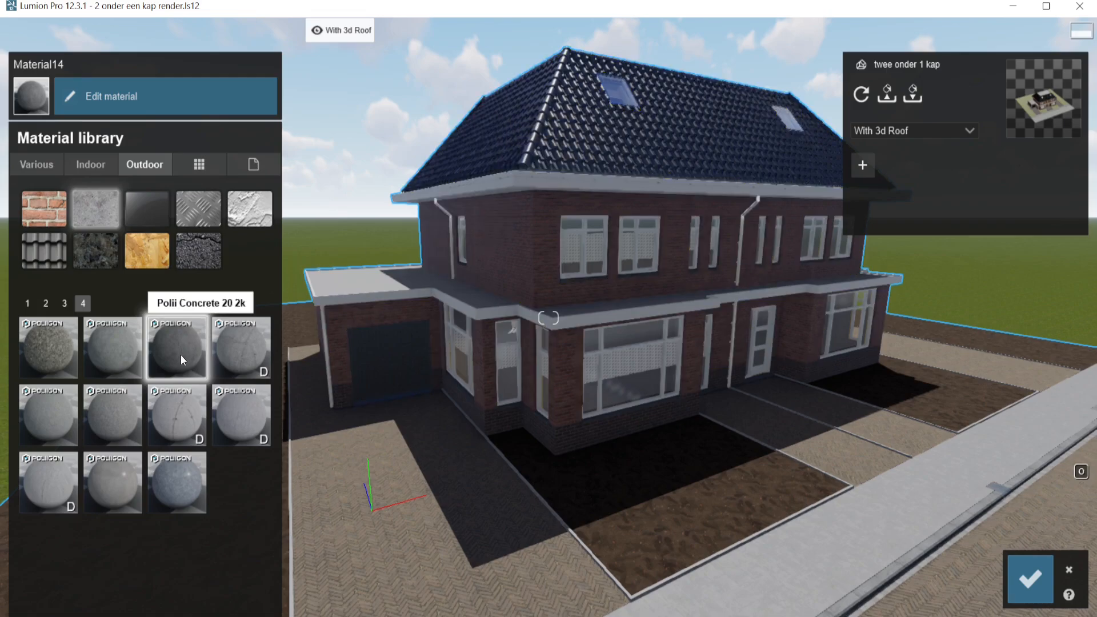
pyautogui.moveTo(181, 354)
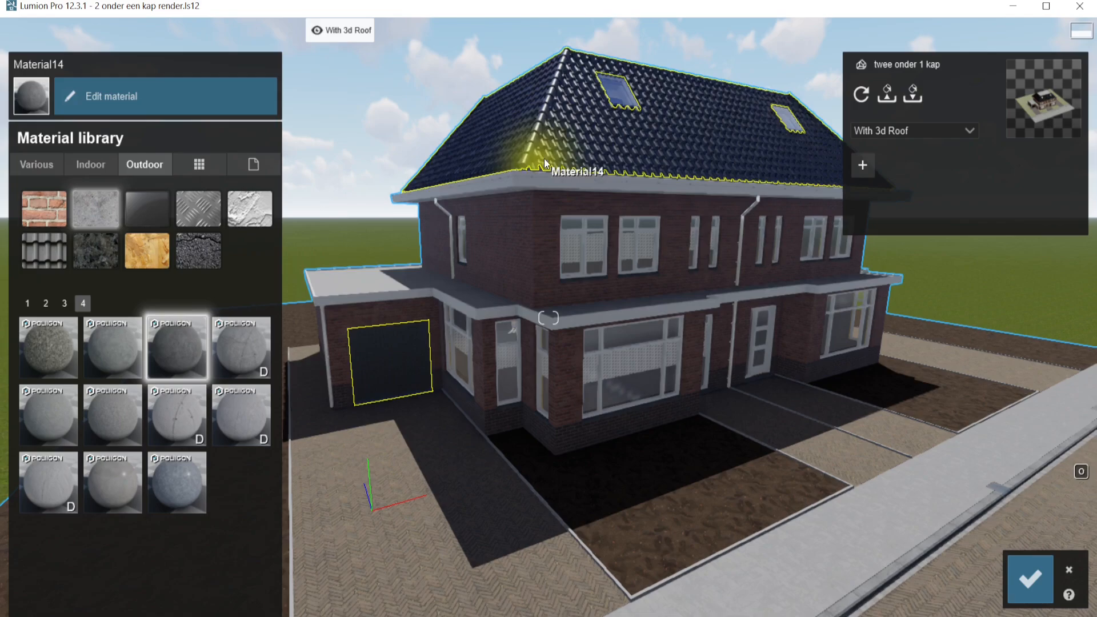
pyautogui.click(166, 96)
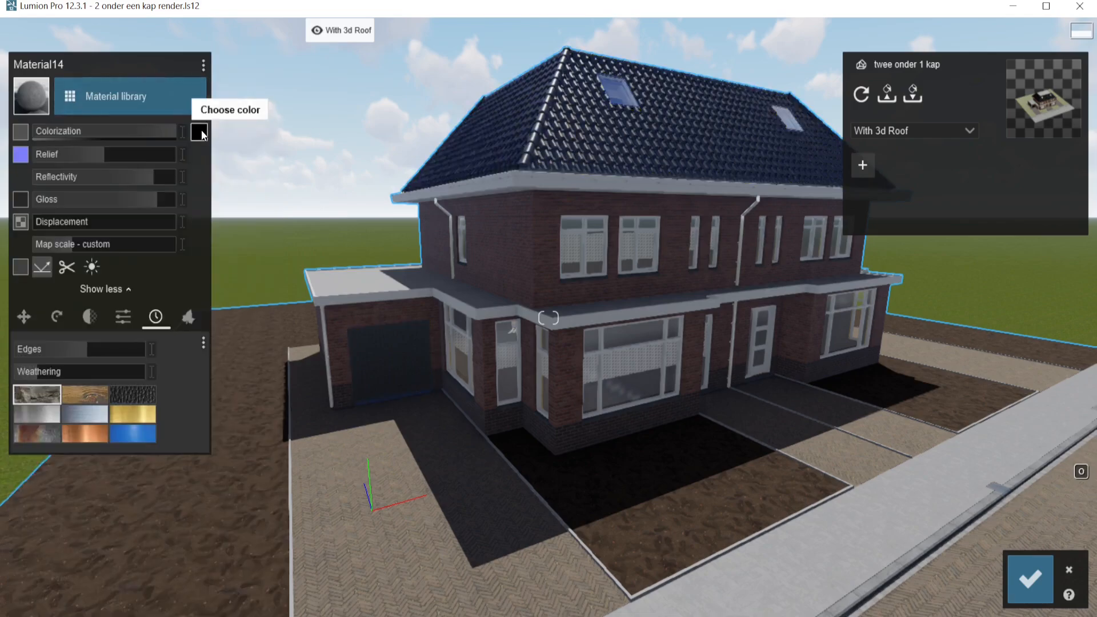
pyautogui.click(199, 131)
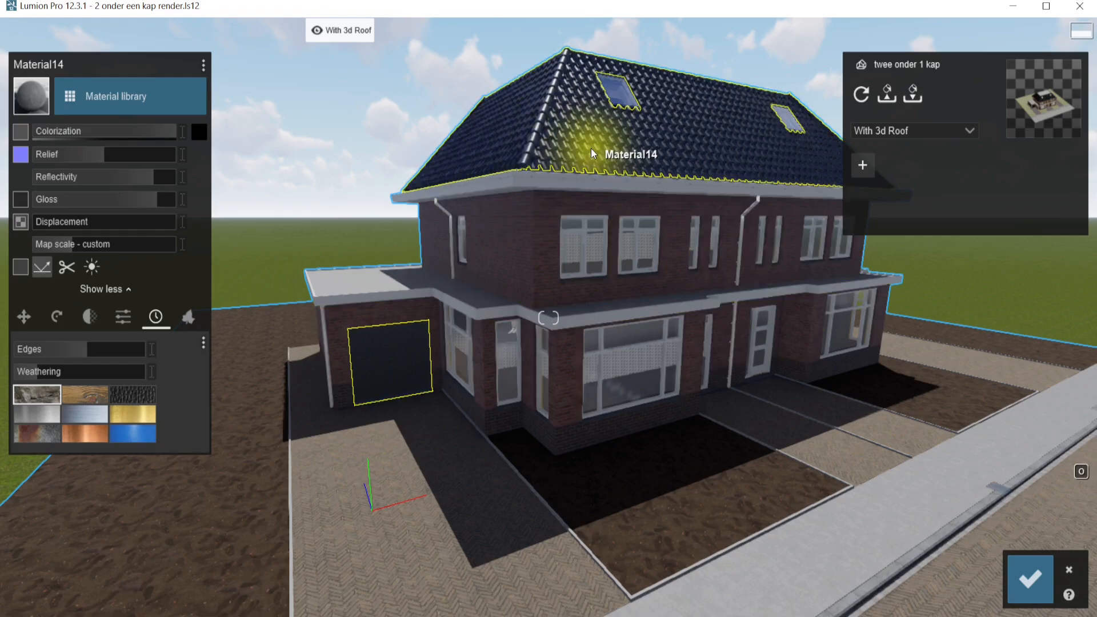
pyautogui.click(1028, 579)
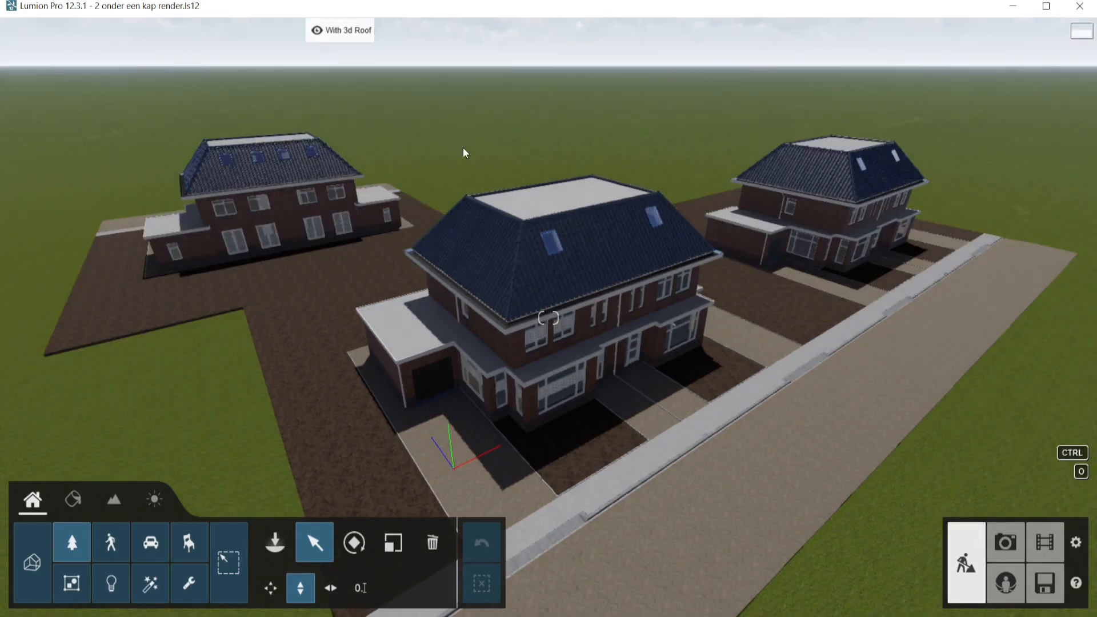
pyautogui.moveTo(1005, 543)
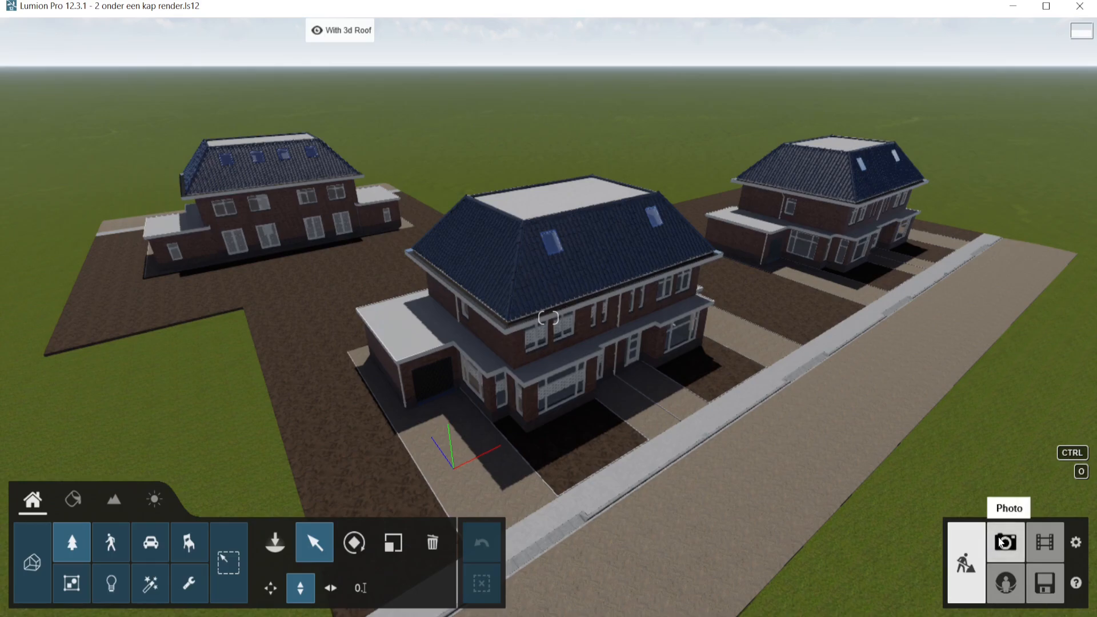
# Confirm the material changes and return to Build mode showing the three houses
pyautogui.click(1004, 542)
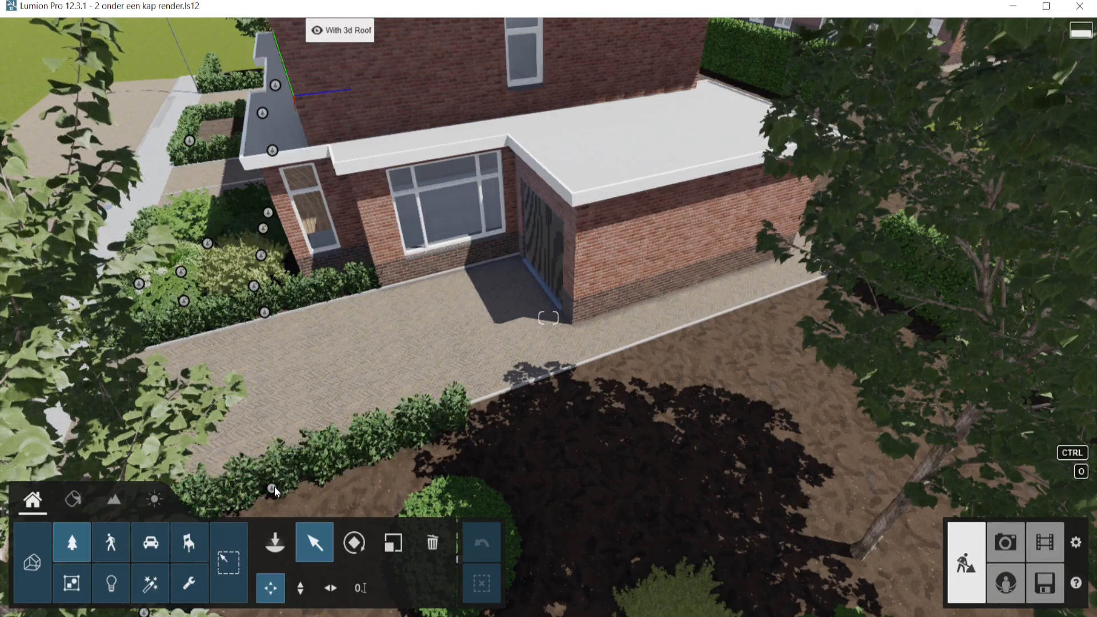
# Place Plant 005, Shrub 004, Hydrangea 001 in the bed and Canadian Poplars behind the hedge
pyautogui.click(271, 487)
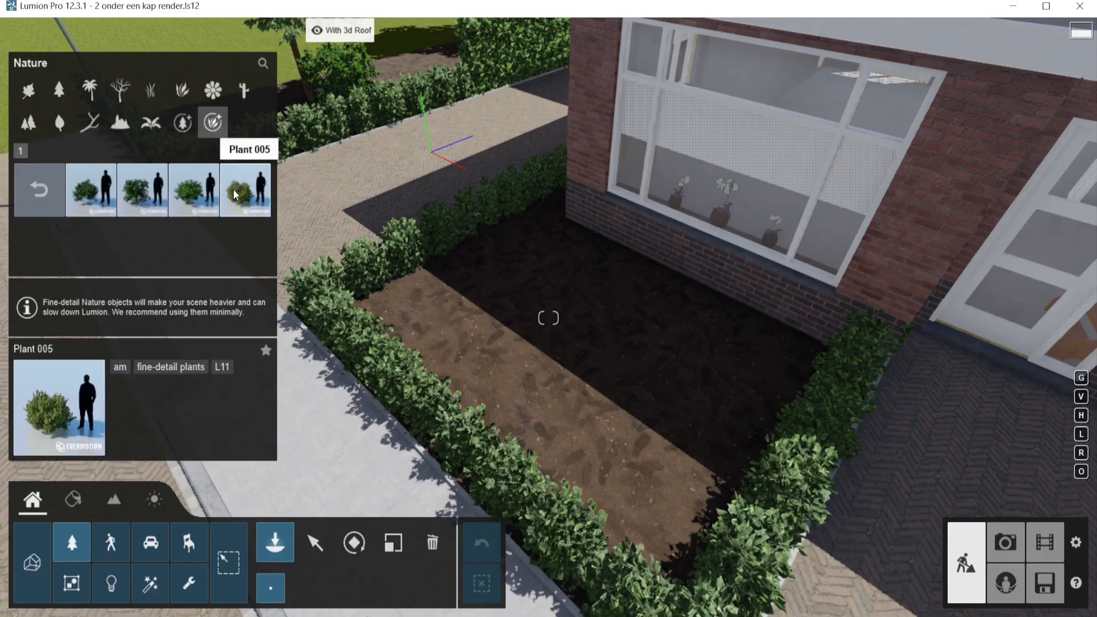
pyautogui.click(142, 190)
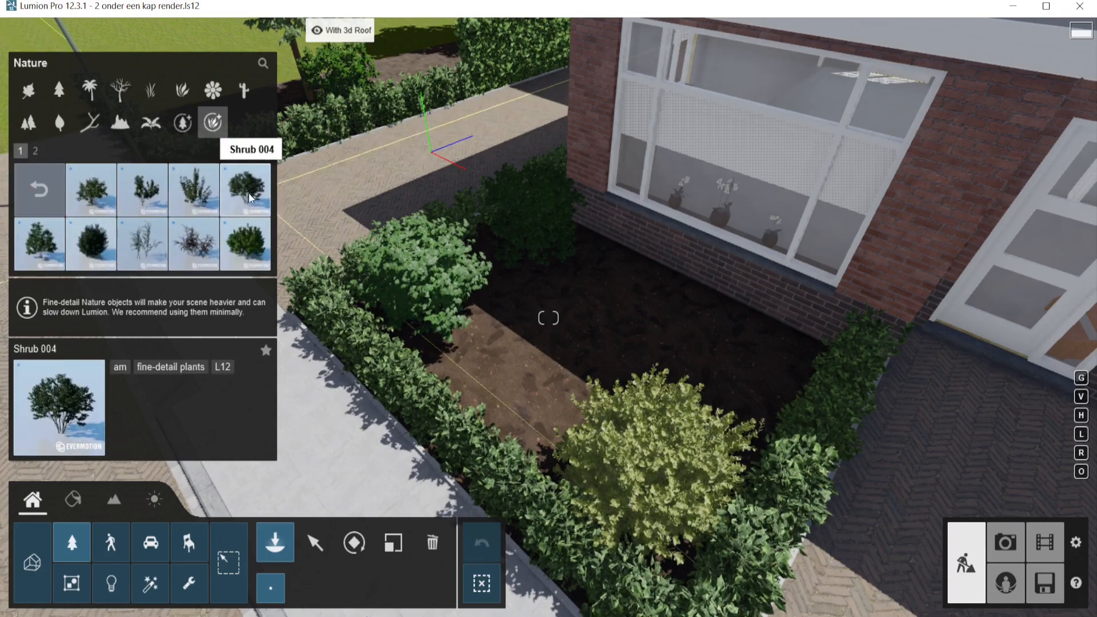
pyautogui.click(245, 244)
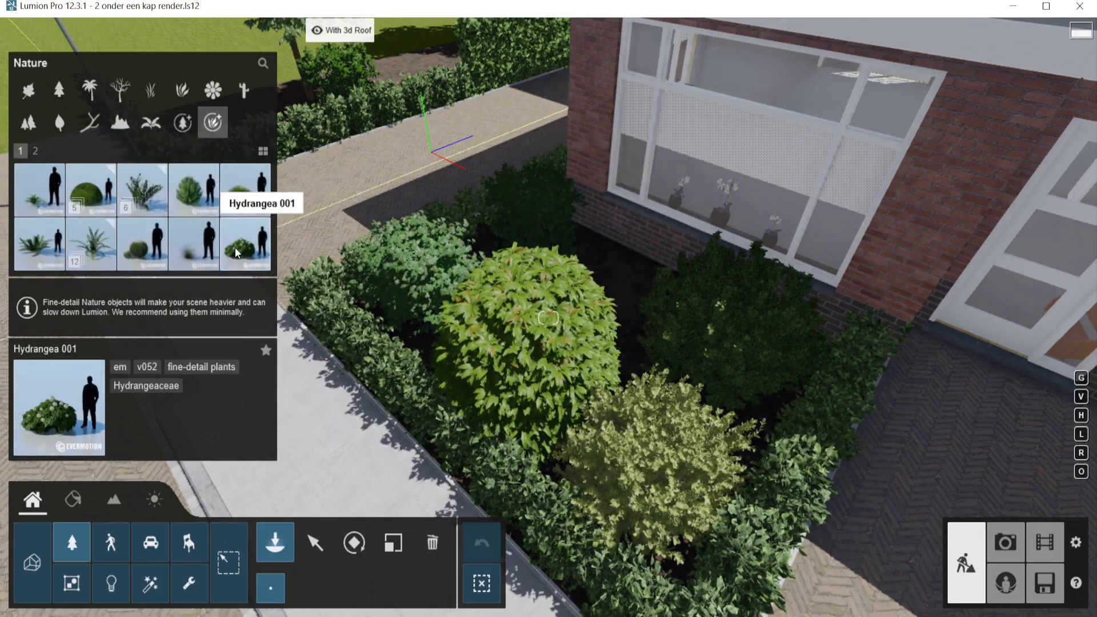
pyautogui.click(245, 244)
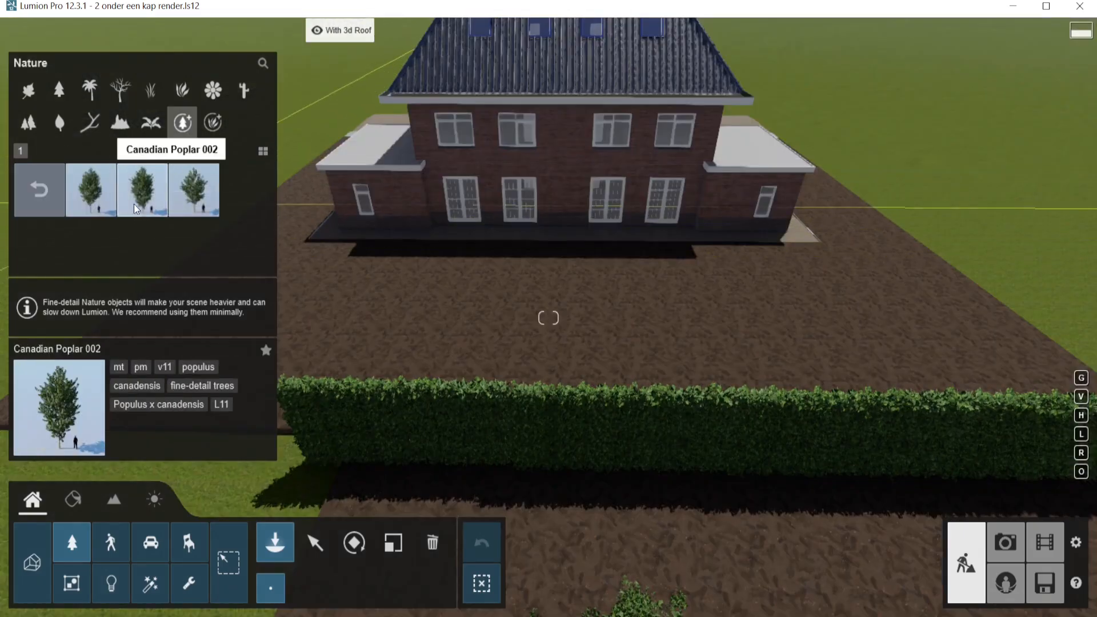
pyautogui.click(90, 190)
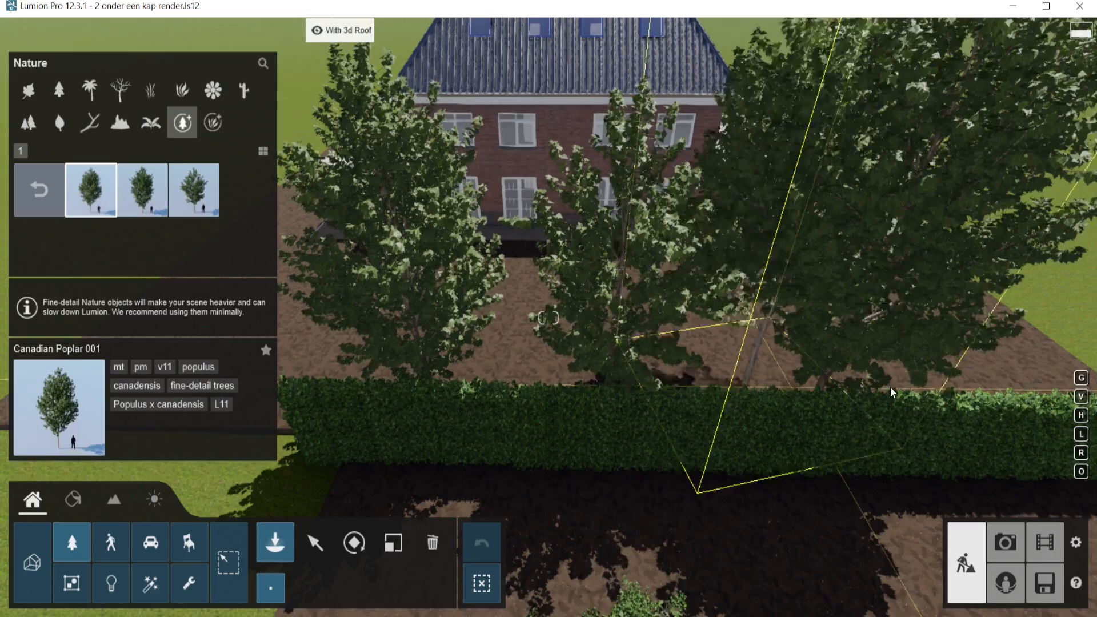
# Place LampPost 002 on the front sidewalk, then rotate it and scale it to 0.6x
pyautogui.click(189, 542)
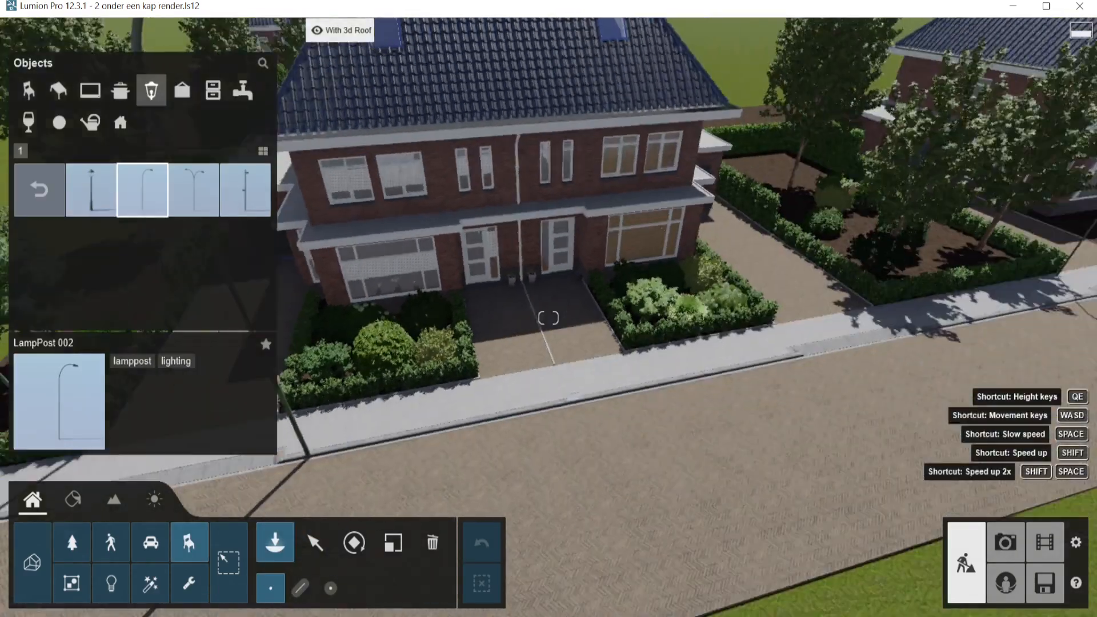
pyautogui.click(315, 542)
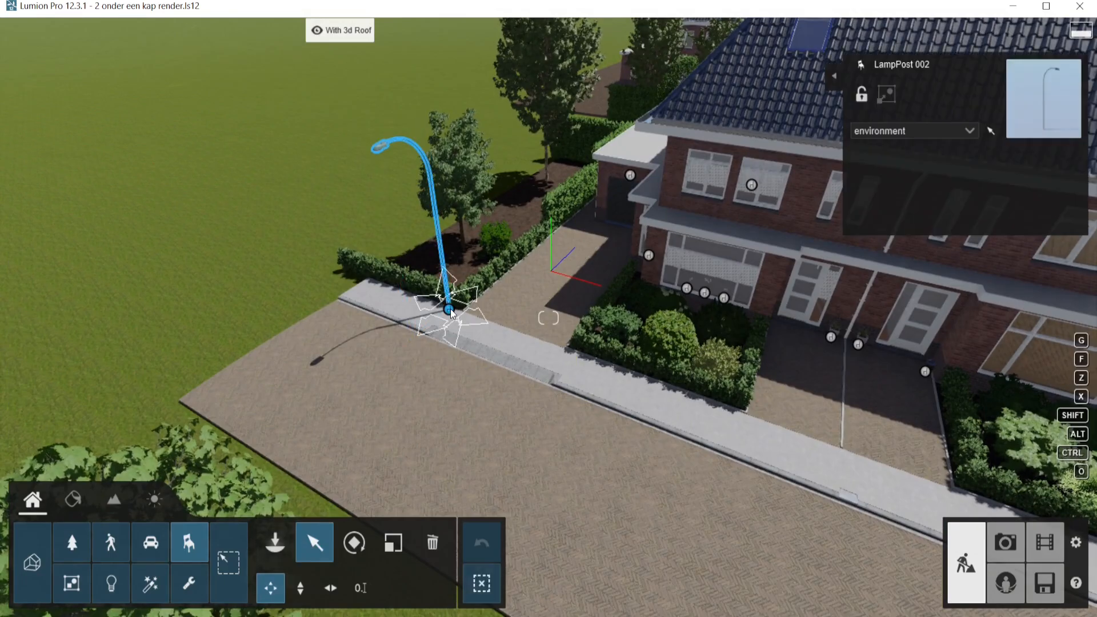
pyautogui.moveTo(448, 309); pyautogui.dragTo(885, 470)
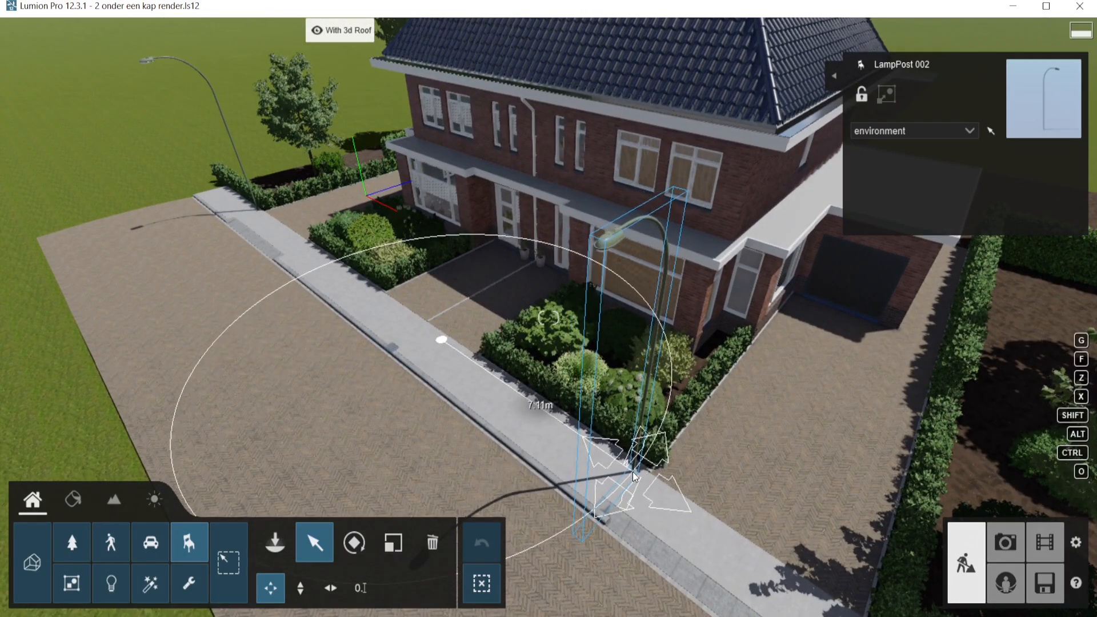
pyautogui.click(353, 542)
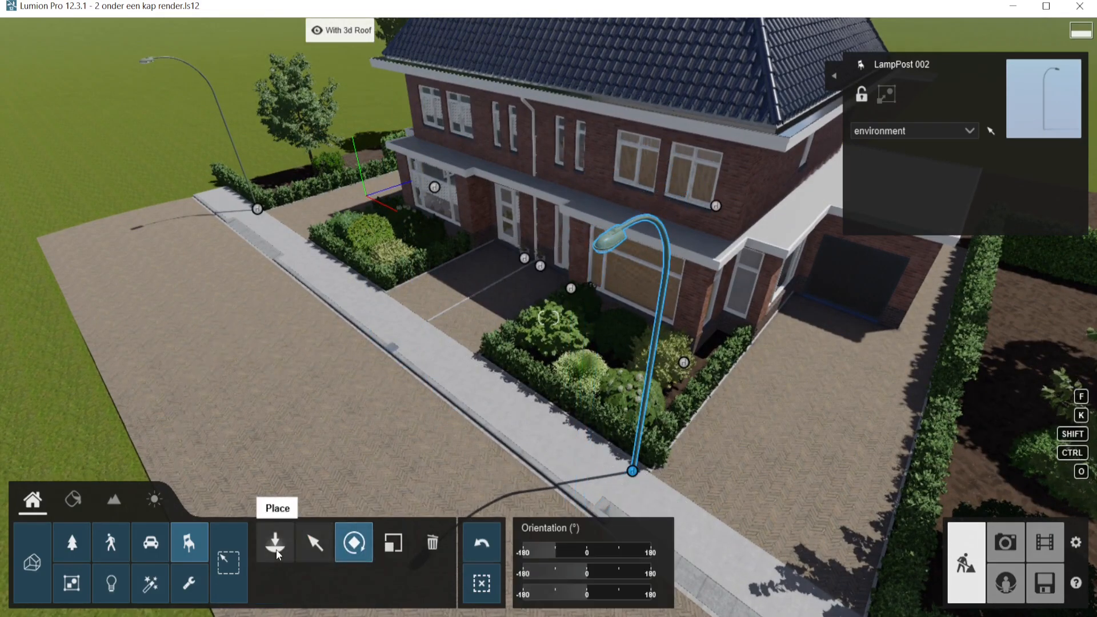
pyautogui.click(392, 542)
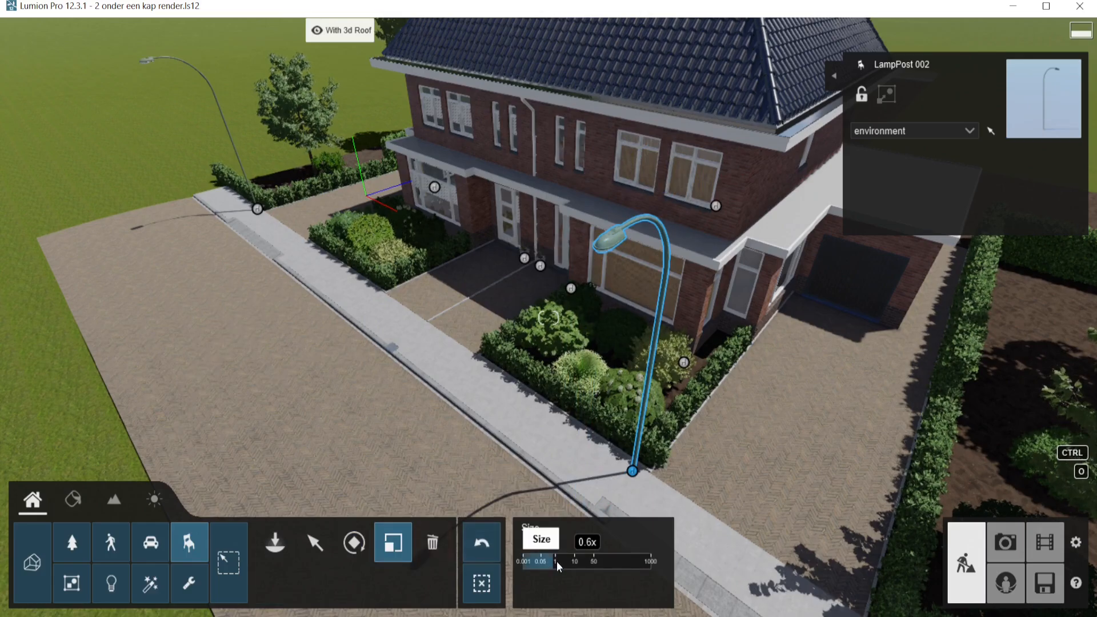
pyautogui.click(150, 542)
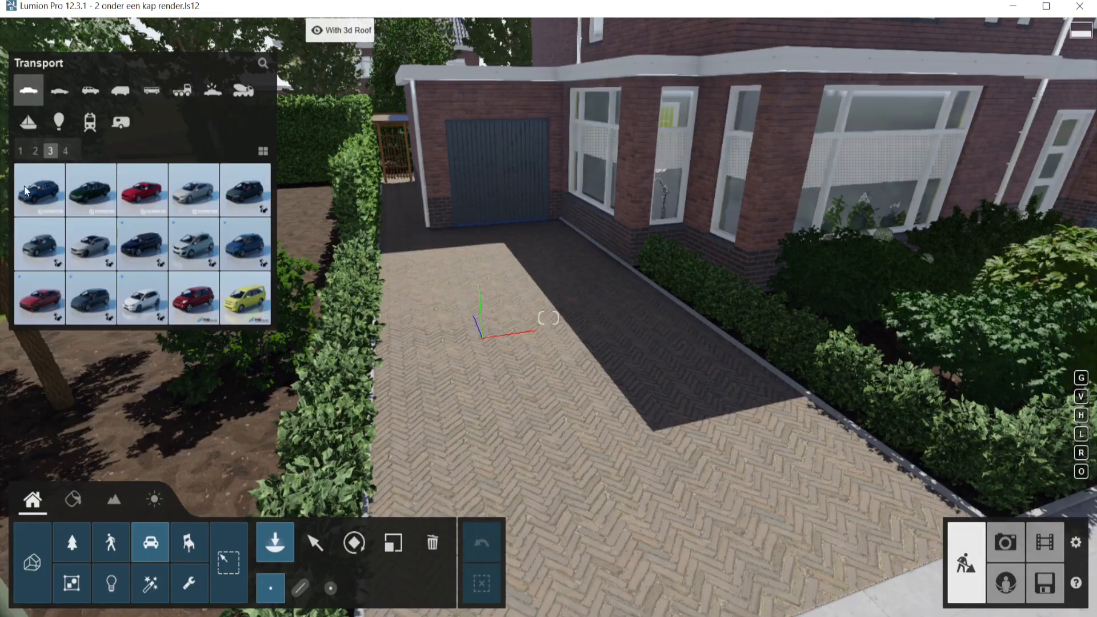
# Park Car HD 014 on the driveway with metallic paint 1.0 and the driver hidden
pyautogui.click(90, 190)
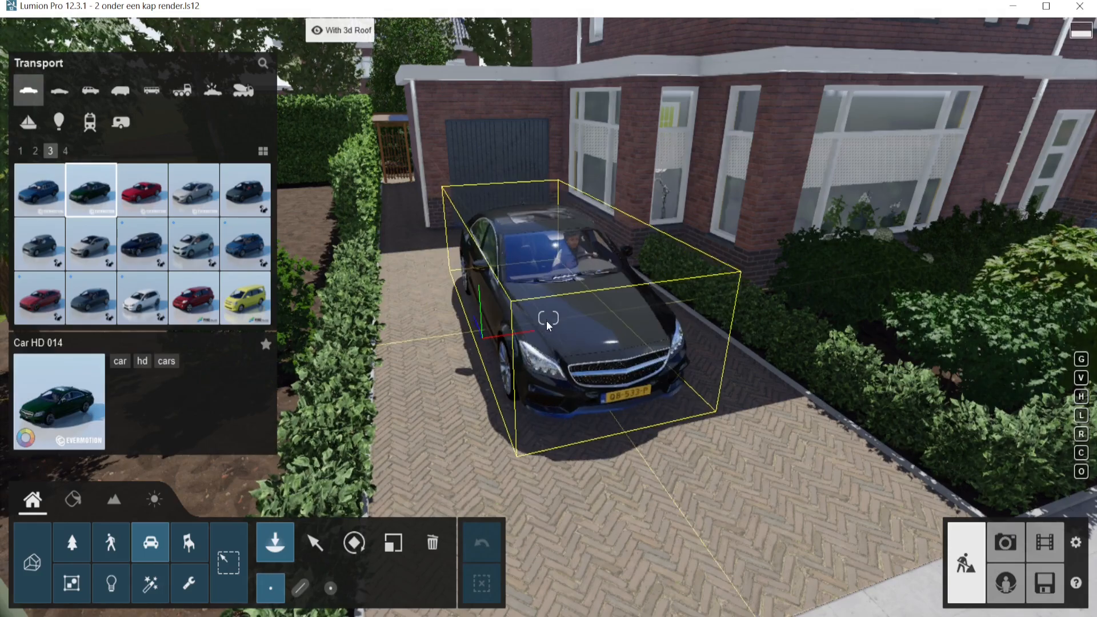
pyautogui.click(315, 543)
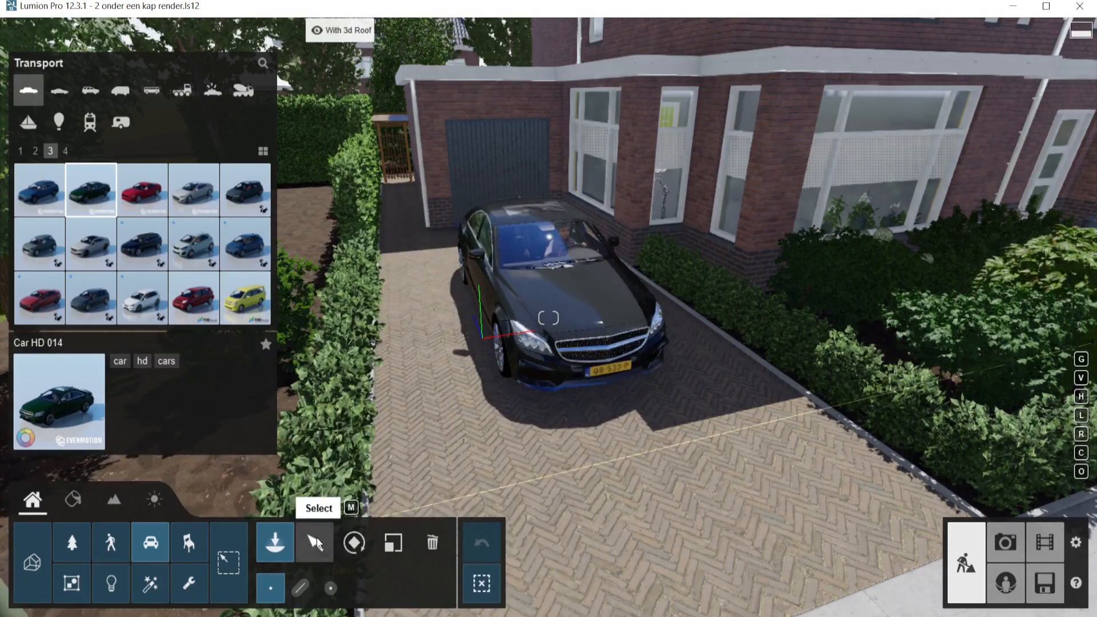
pyautogui.click(549, 318)
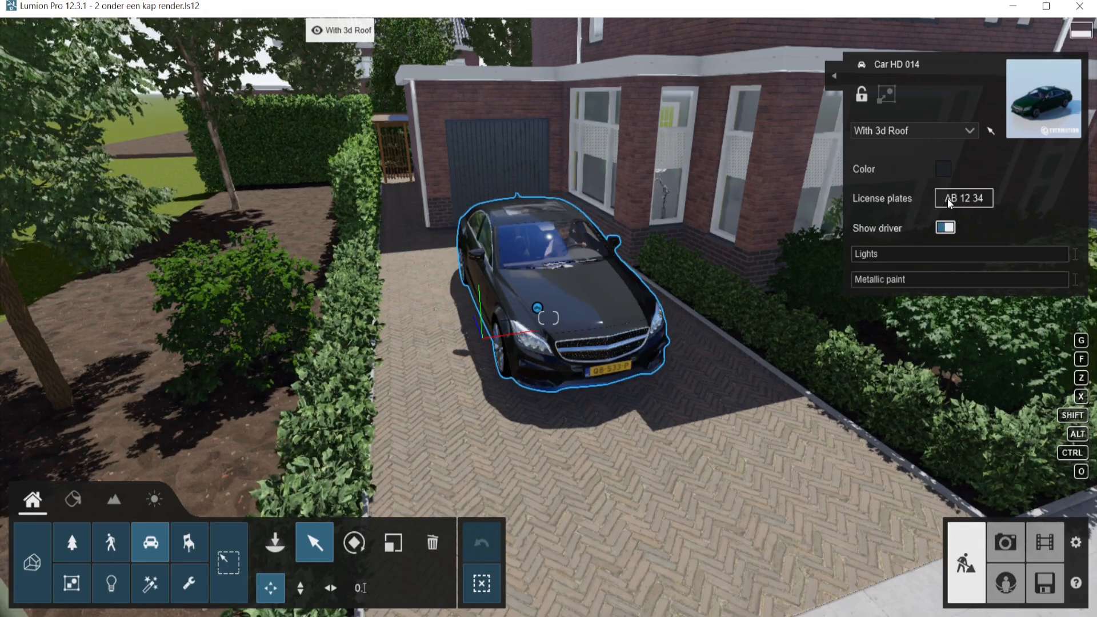
pyautogui.click(963, 198)
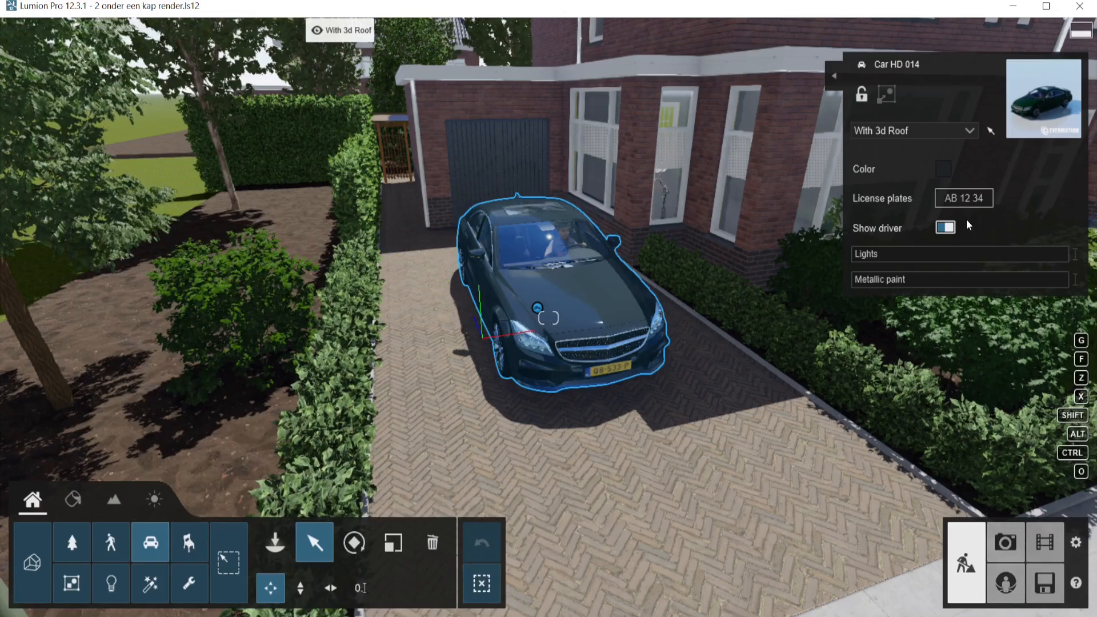
pyautogui.click(942, 169)
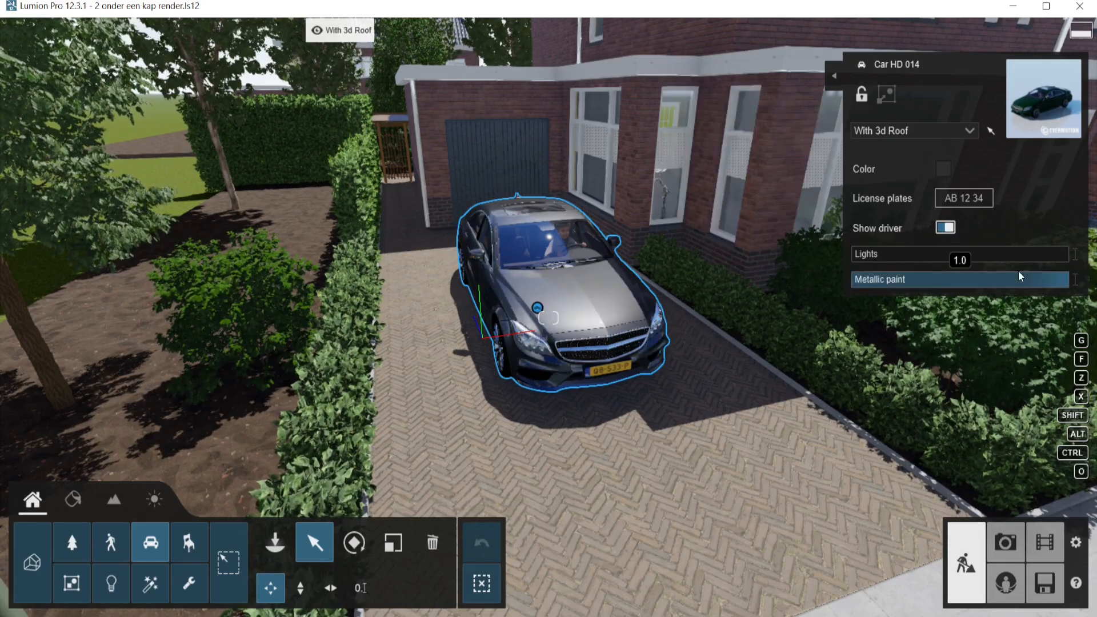
pyautogui.click(944, 227)
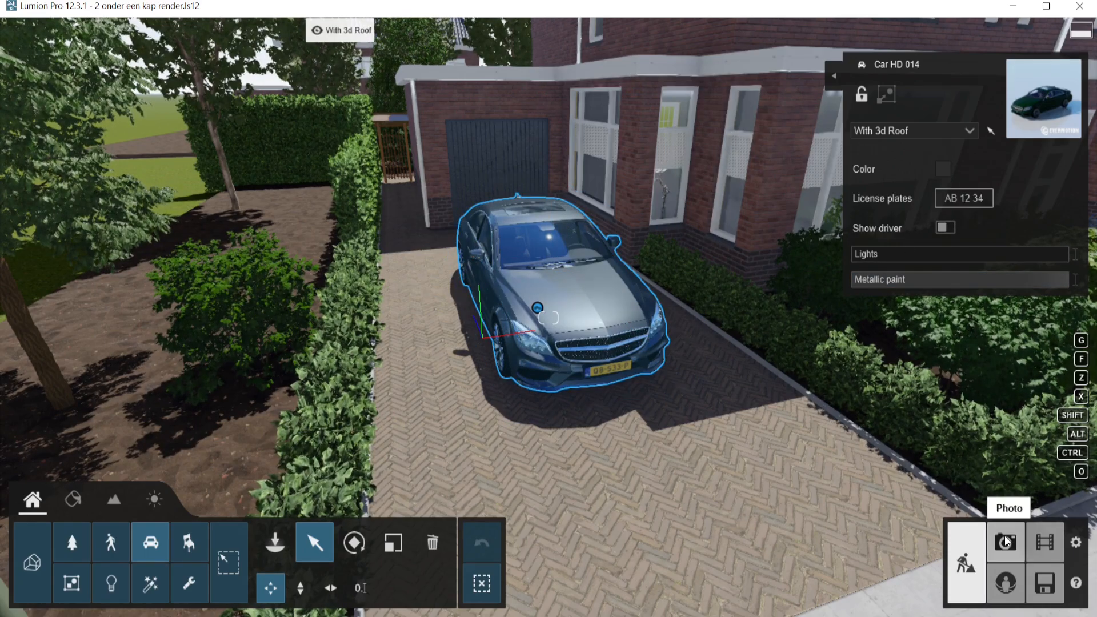
pyautogui.click(1004, 542)
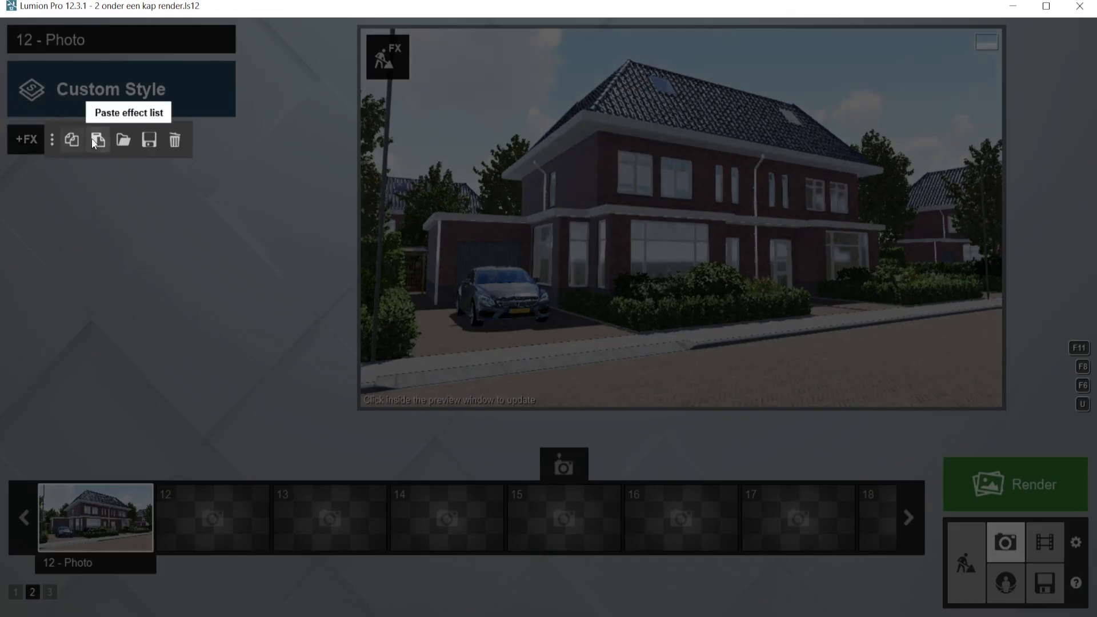
# Add the Featured 2-Point Perspective effect to photo 12 and open Select Style
pyautogui.click(26, 139)
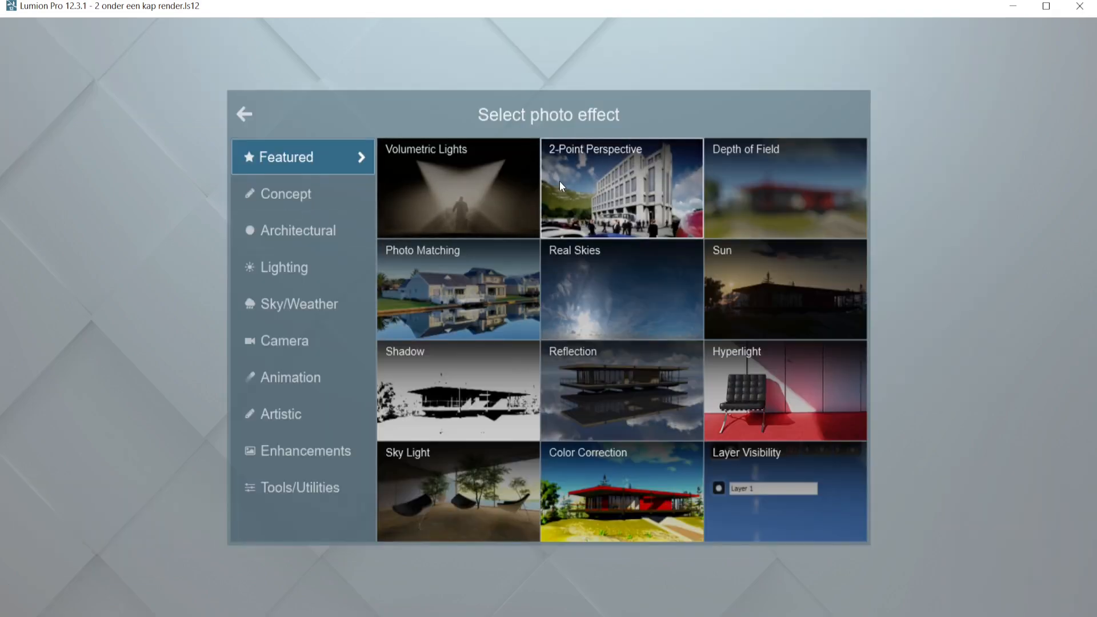
pyautogui.click(620, 187)
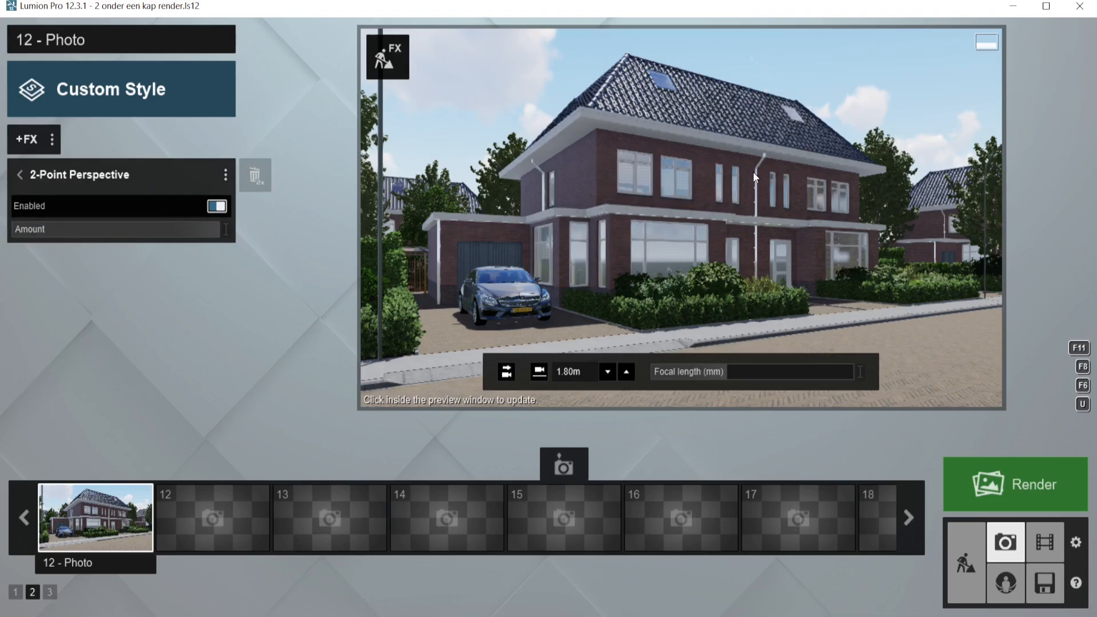
pyautogui.moveTo(899, 104)
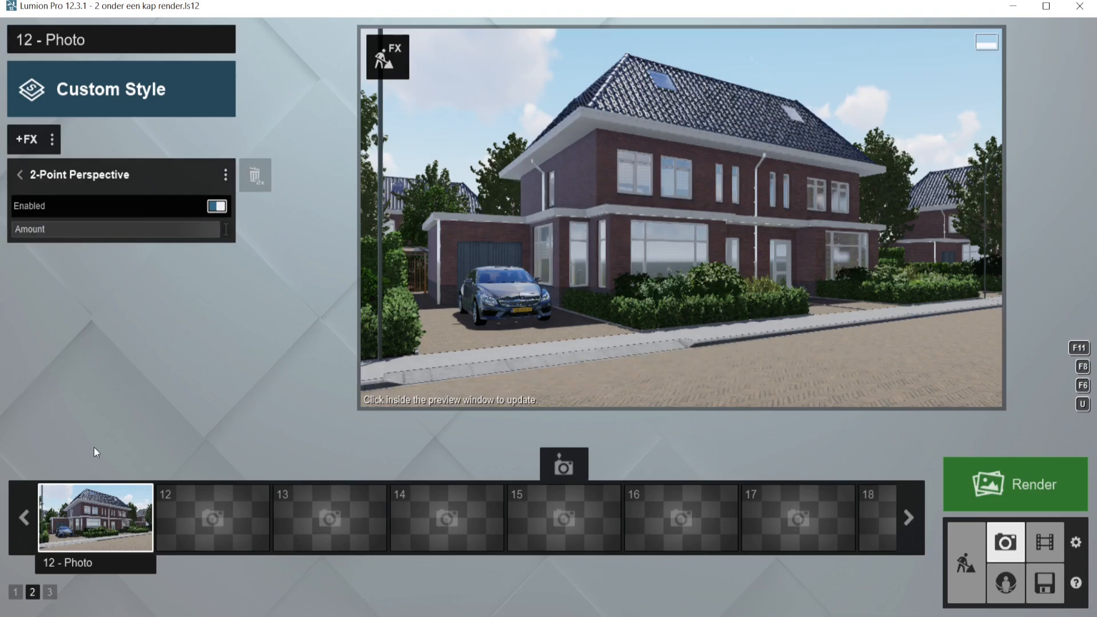
pyautogui.click(120, 89)
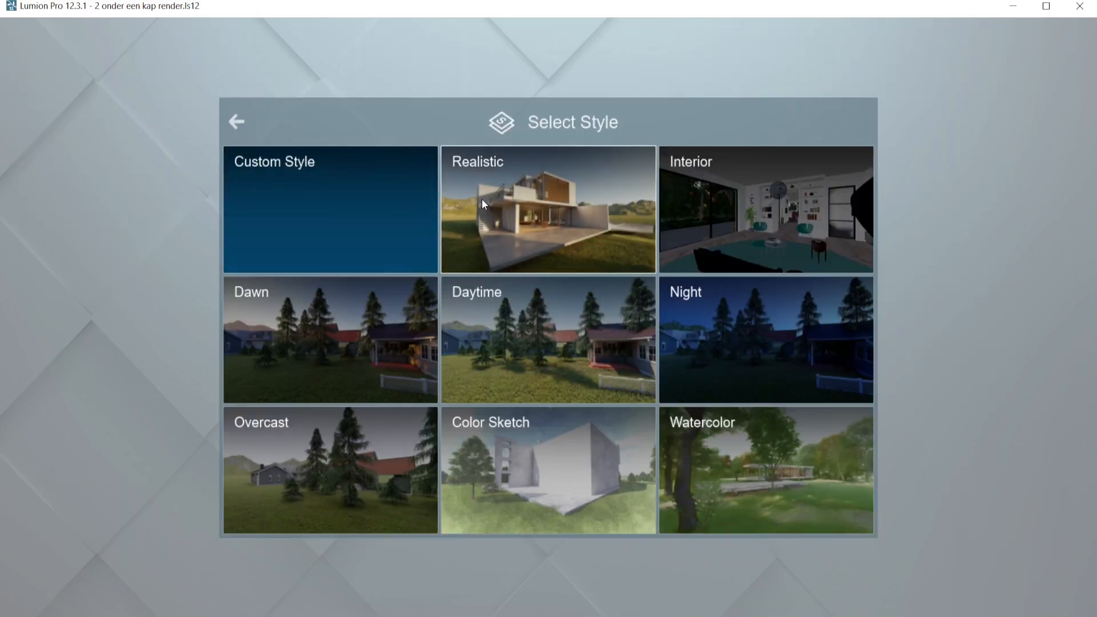
# Apply the Realistic style, pick a cloudy Real Skies sky, and rotate its heading behind the house
pyautogui.click(548, 209)
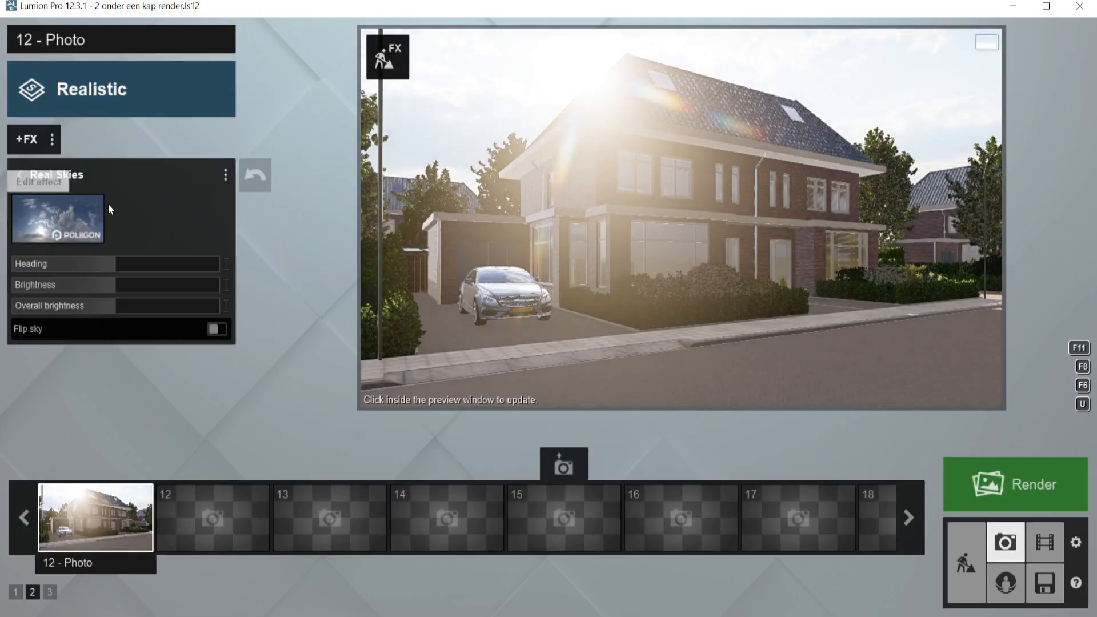
pyautogui.click(57, 220)
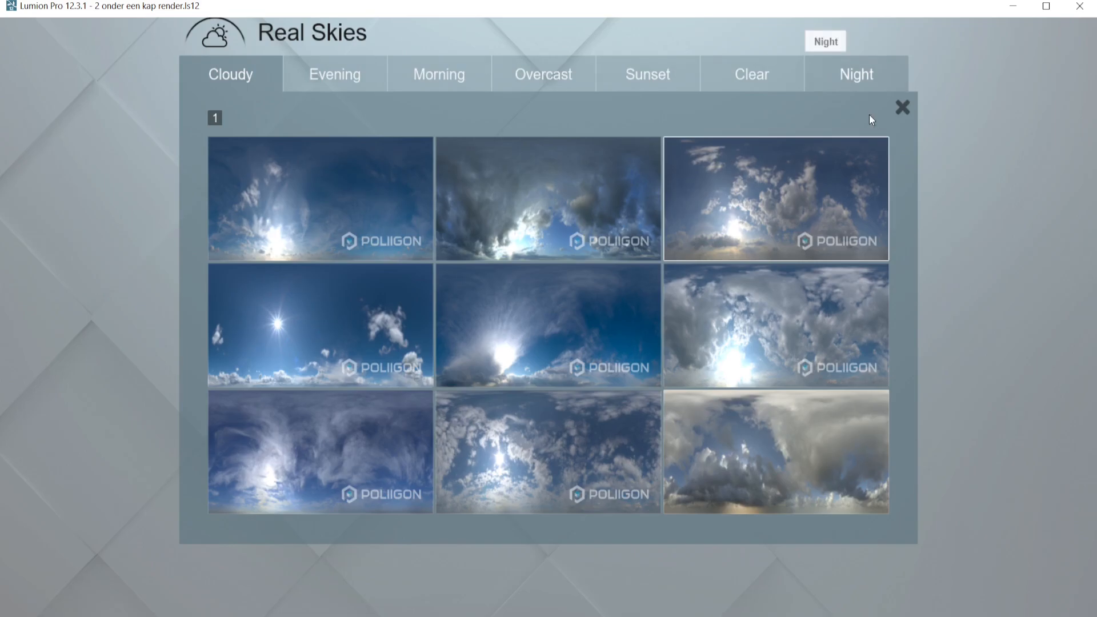
pyautogui.click(775, 199)
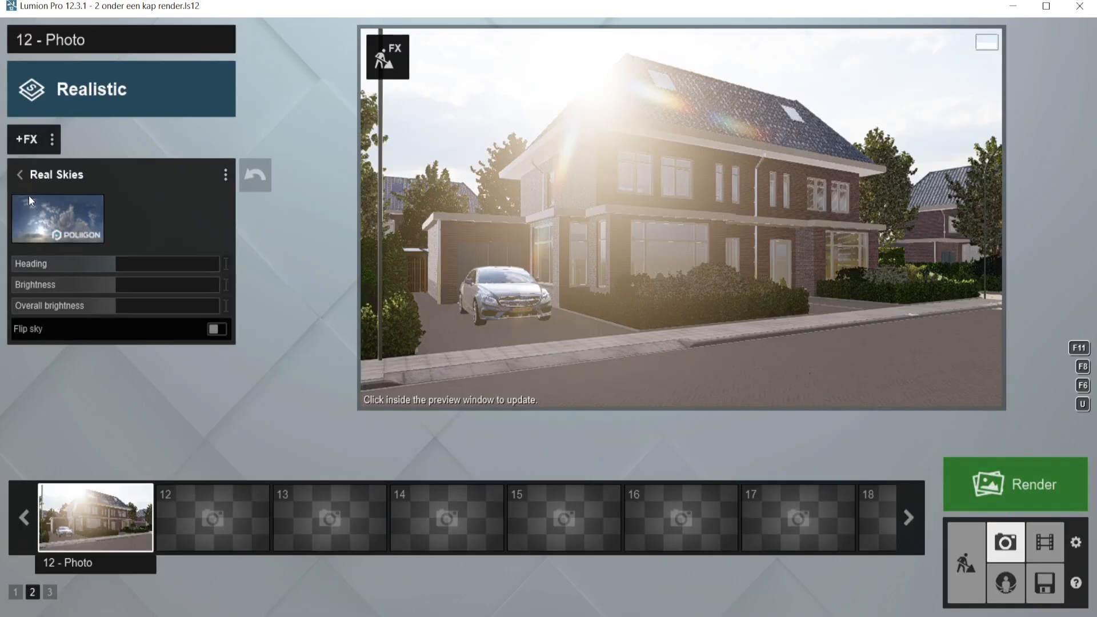
pyautogui.click(57, 219)
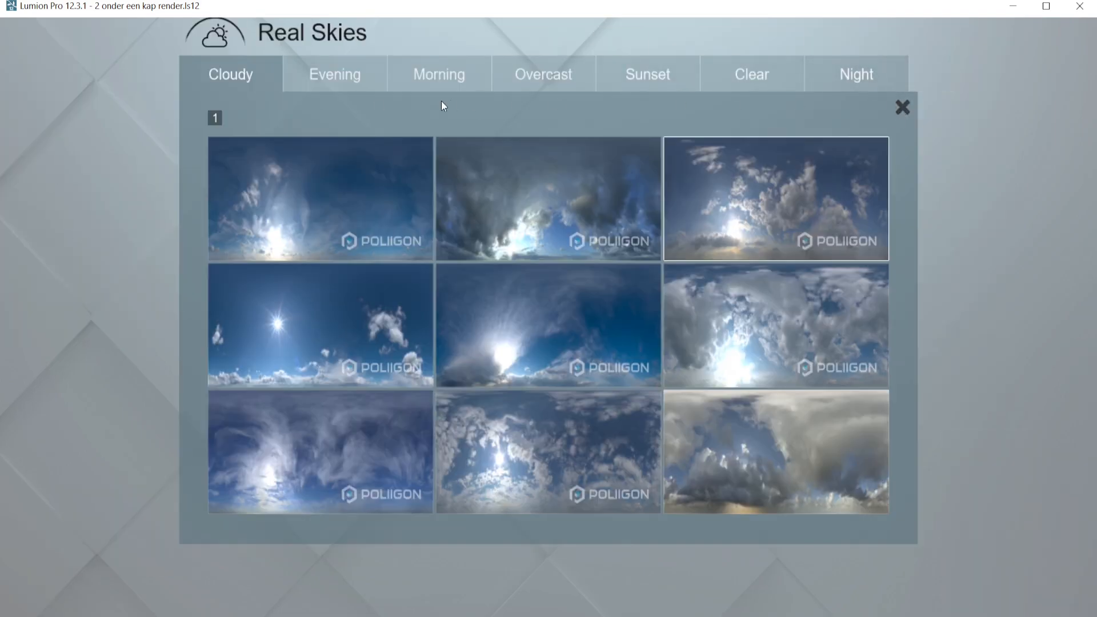
pyautogui.click(775, 198)
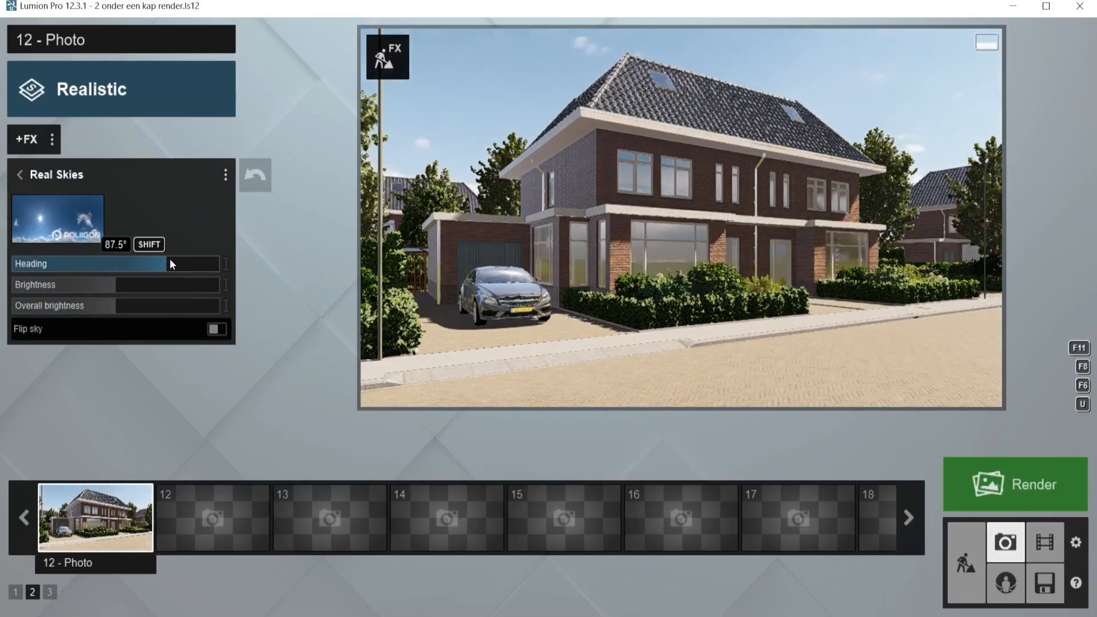
pyautogui.moveTo(168, 264); pyautogui.dragTo(210, 264)
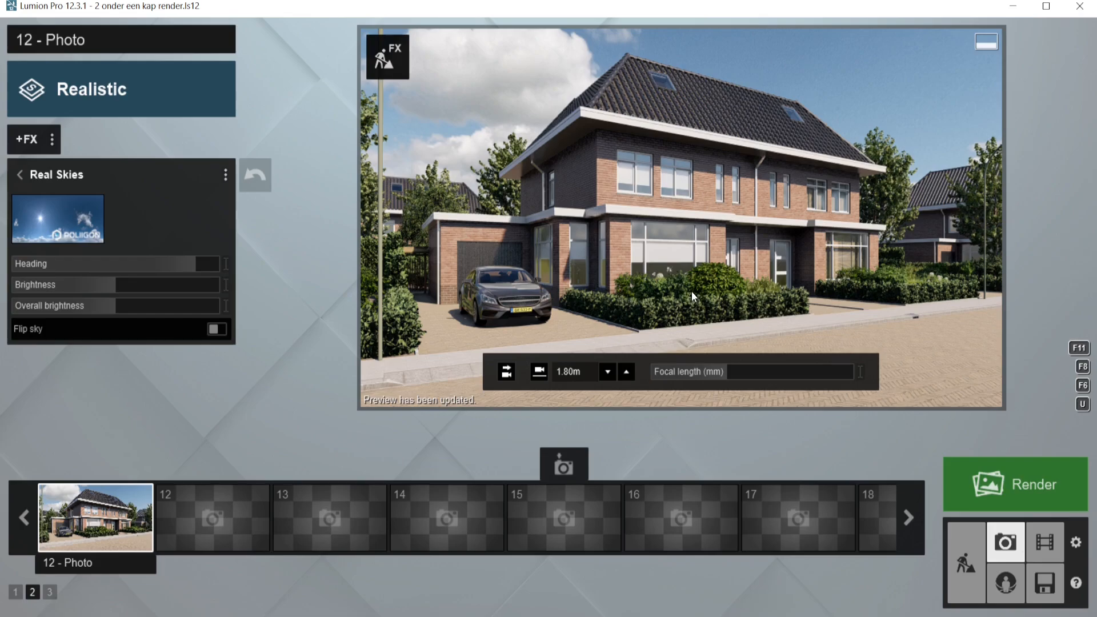
pyautogui.moveTo(687, 306)
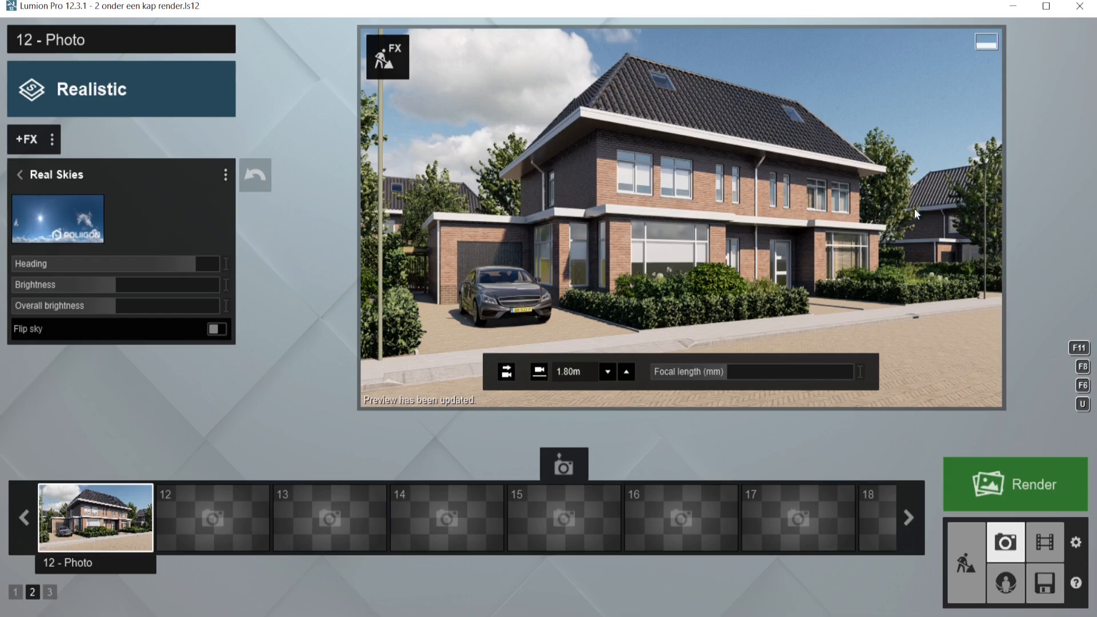
pyautogui.moveTo(612, 233)
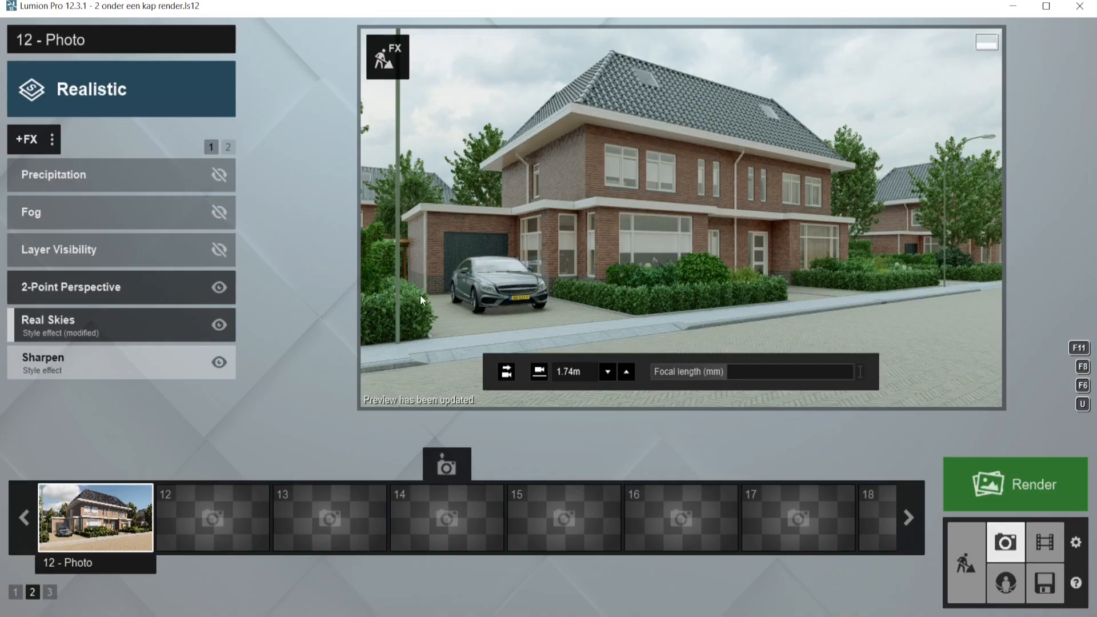
pyautogui.moveTo(432, 219)
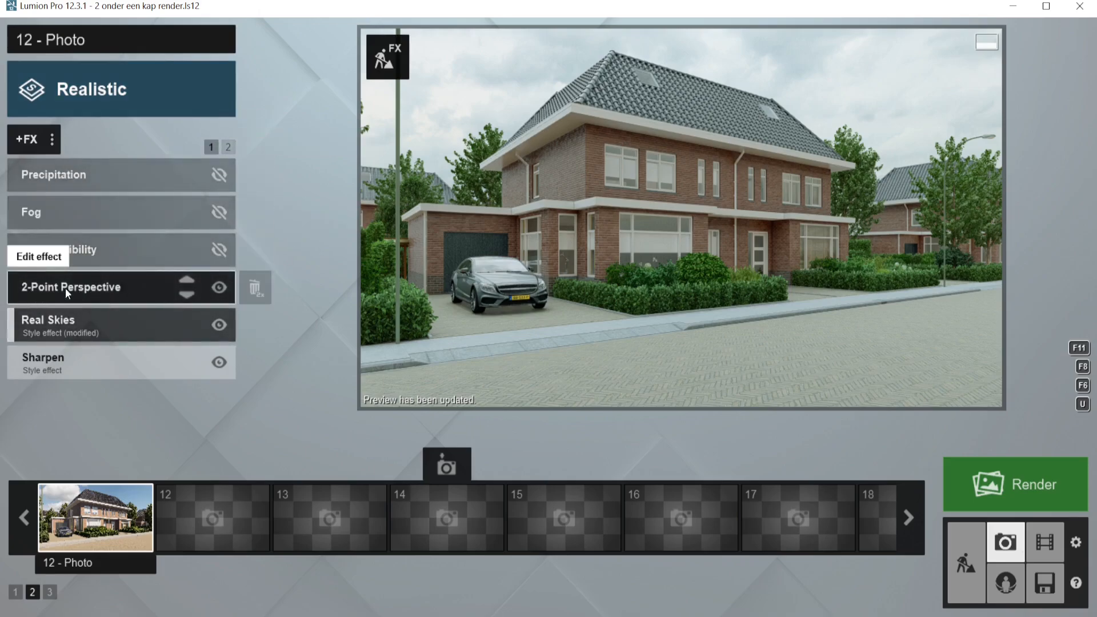
# Pick a dark, stormy sky from the Overcast tab of Real Skies and adjust its brightness
pyautogui.click(256, 287)
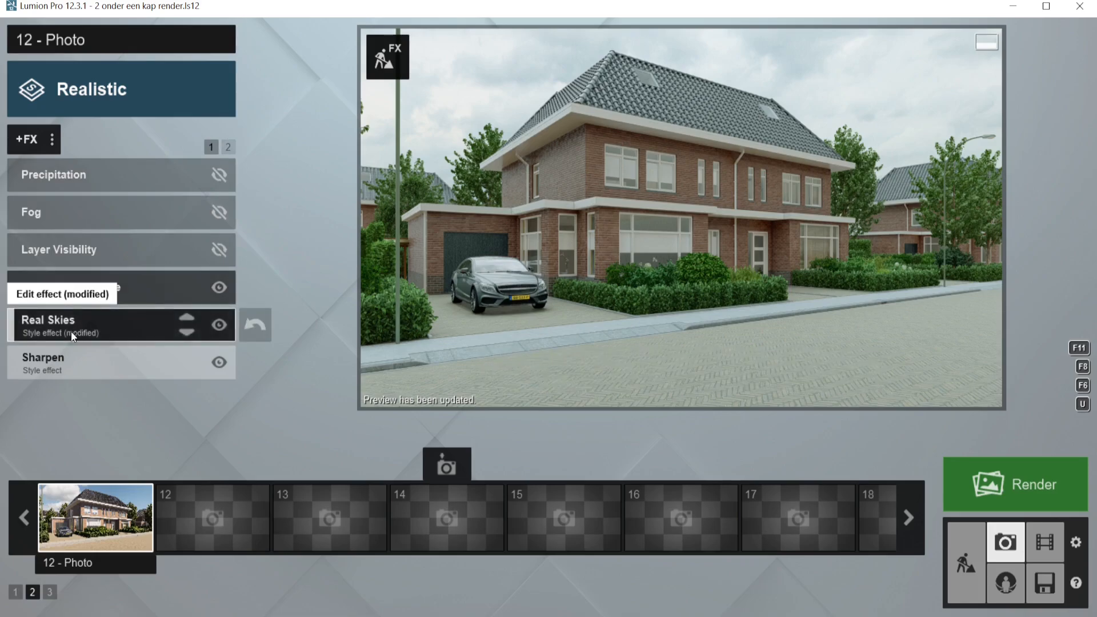
pyautogui.click(81, 319)
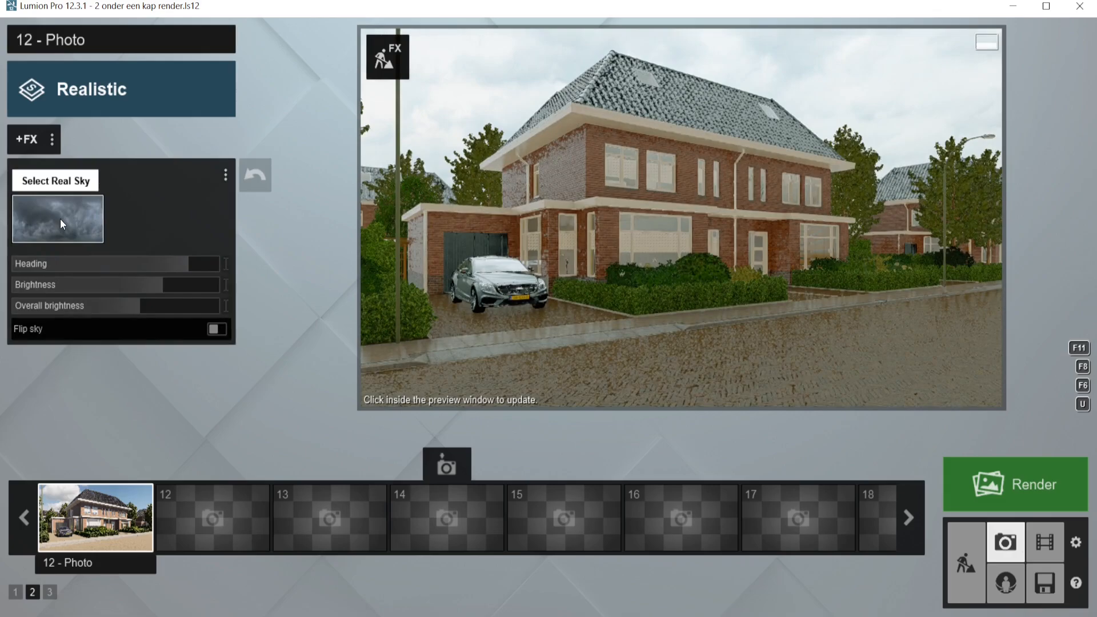
pyautogui.click(57, 218)
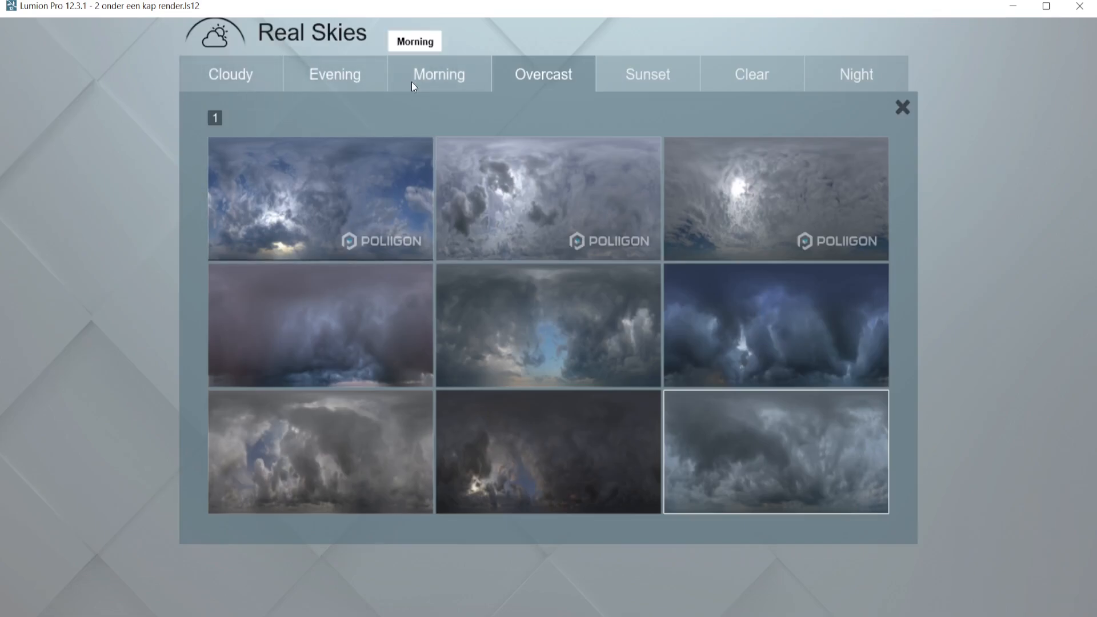
pyautogui.moveTo(752, 412)
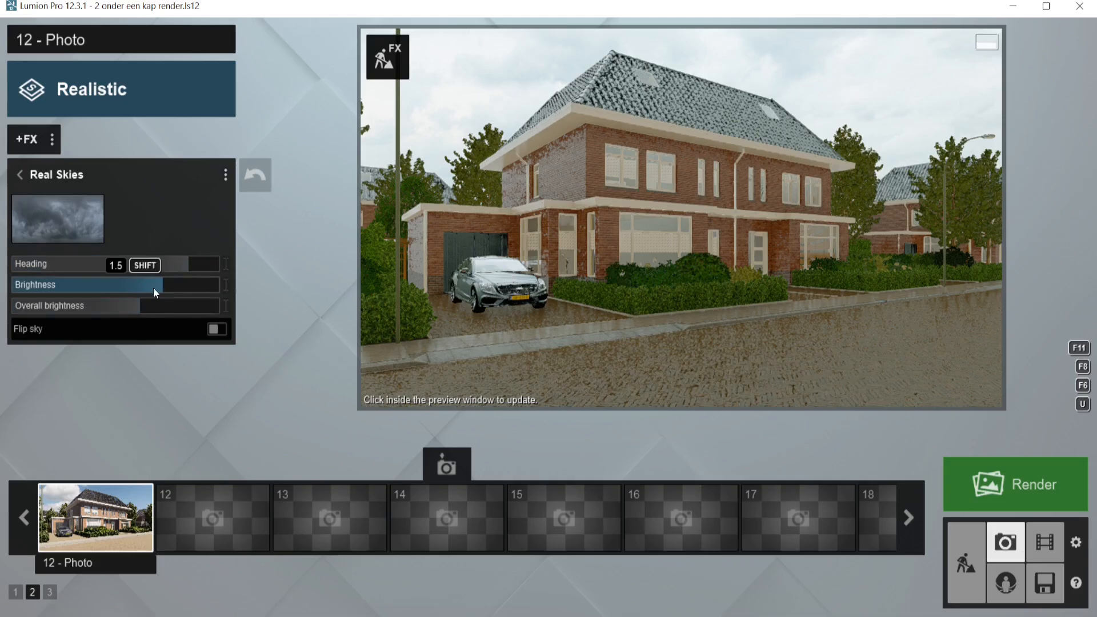
pyautogui.click(19, 175)
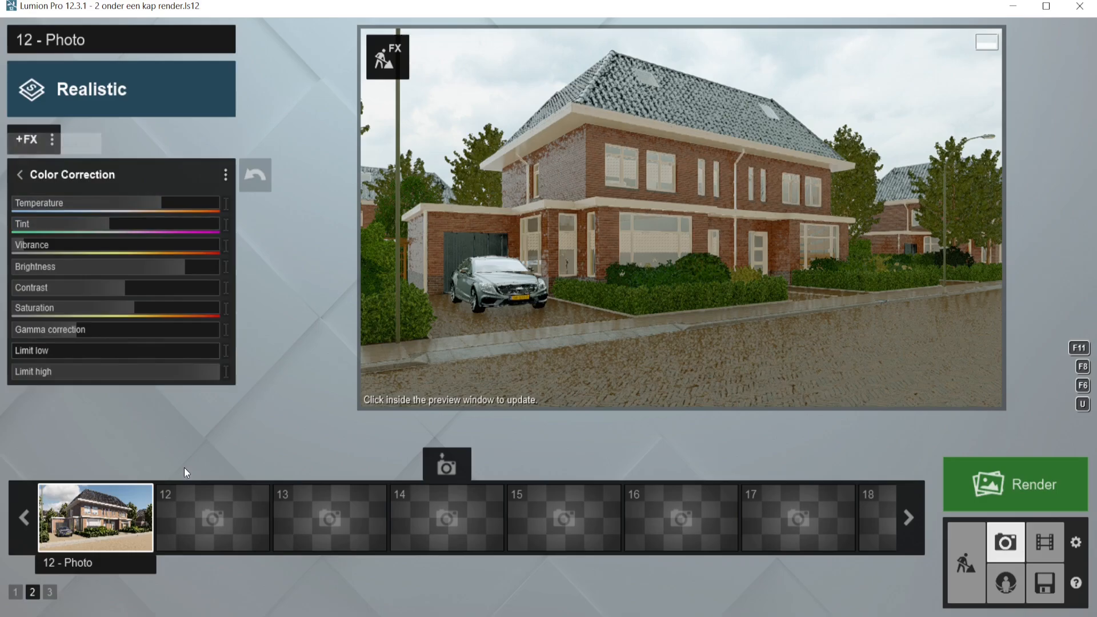
# Compare against photo 11, then shift photo 12's Color Correction tint slightly
pyautogui.click(20, 174)
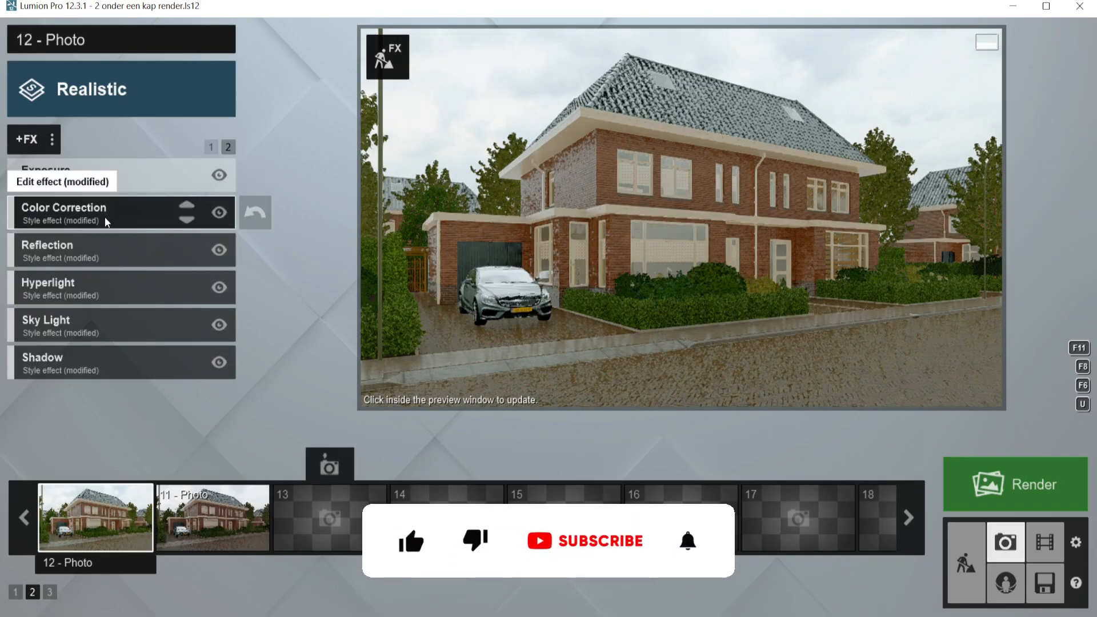
pyautogui.click(212, 517)
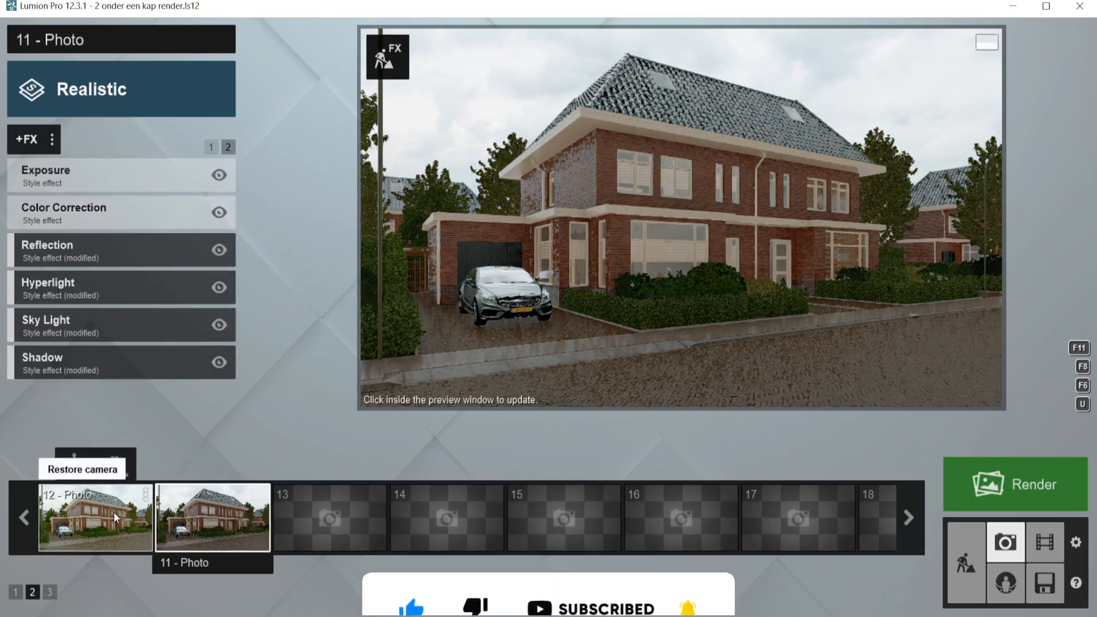
pyautogui.click(93, 518)
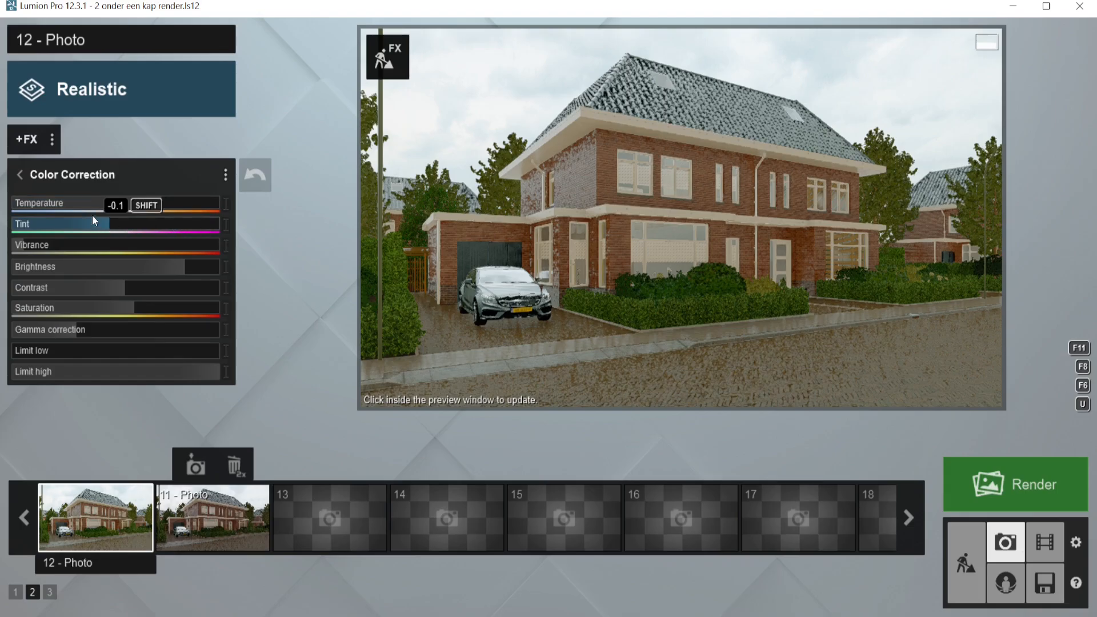
pyautogui.moveTo(91, 220); pyautogui.dragTo(158, 203)
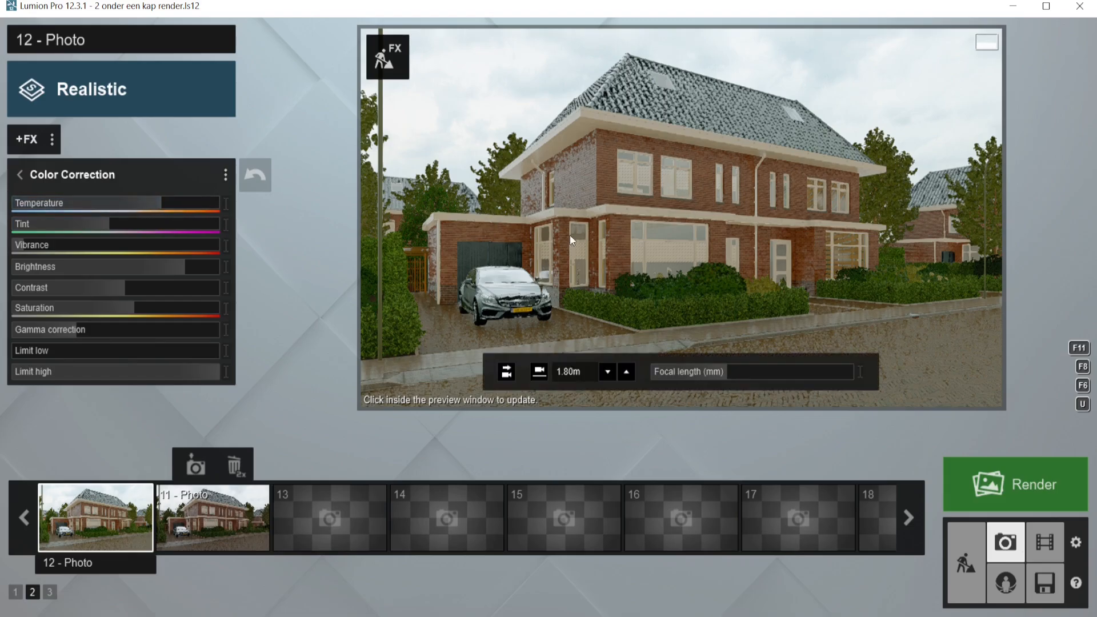
pyautogui.moveTo(610, 233)
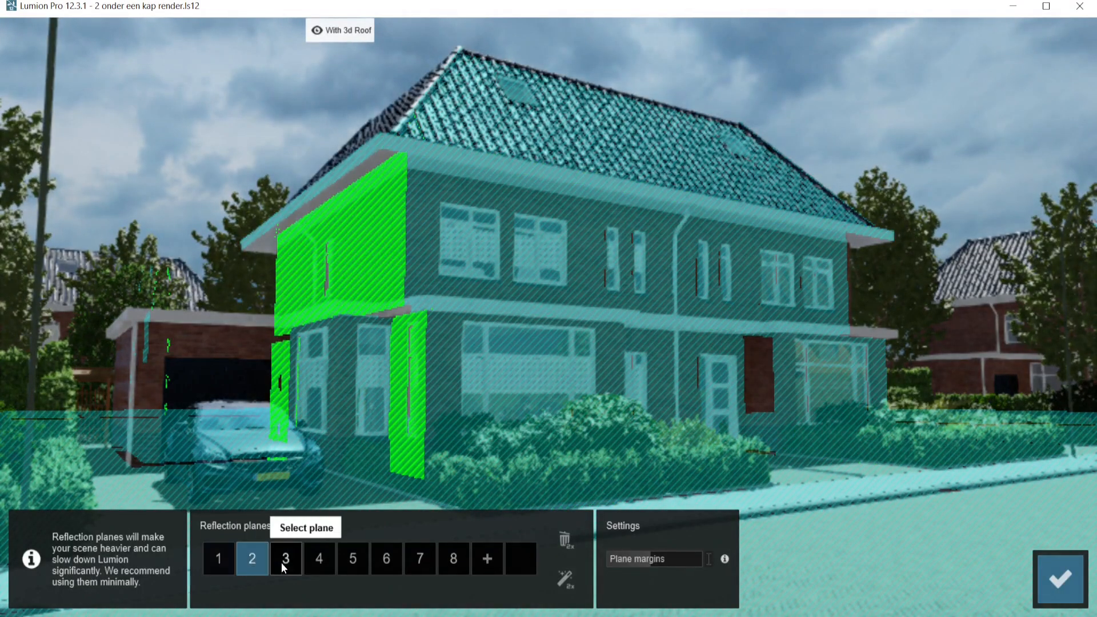
# Inspect reflection planes 5, 8 and 7, confirm, and set Hyperlight amount to about 50%
pyautogui.click(352, 558)
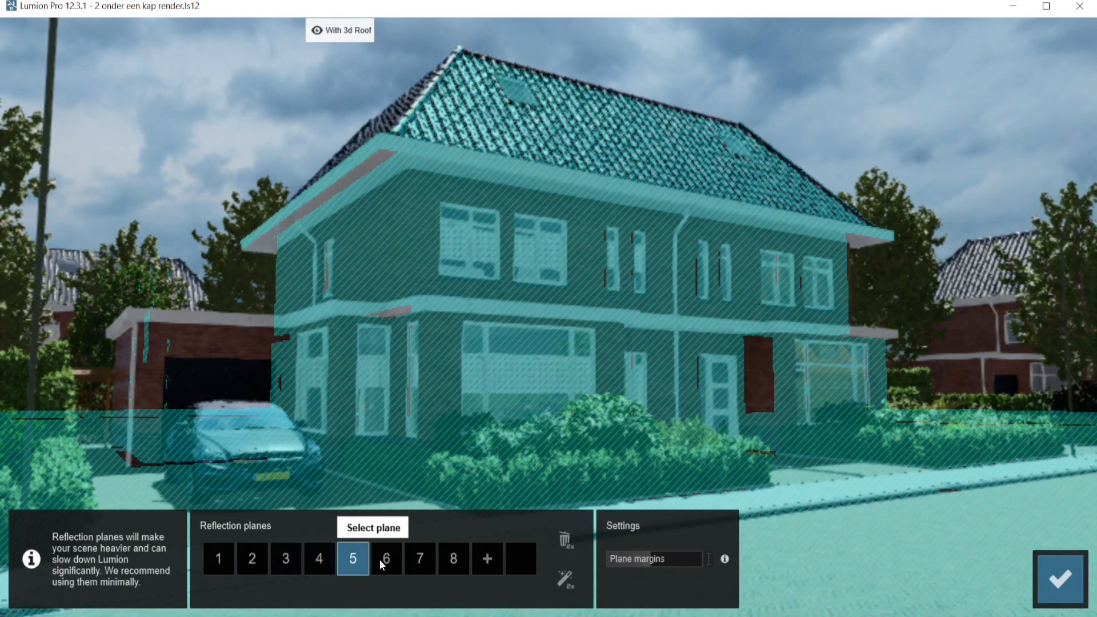
pyautogui.click(452, 559)
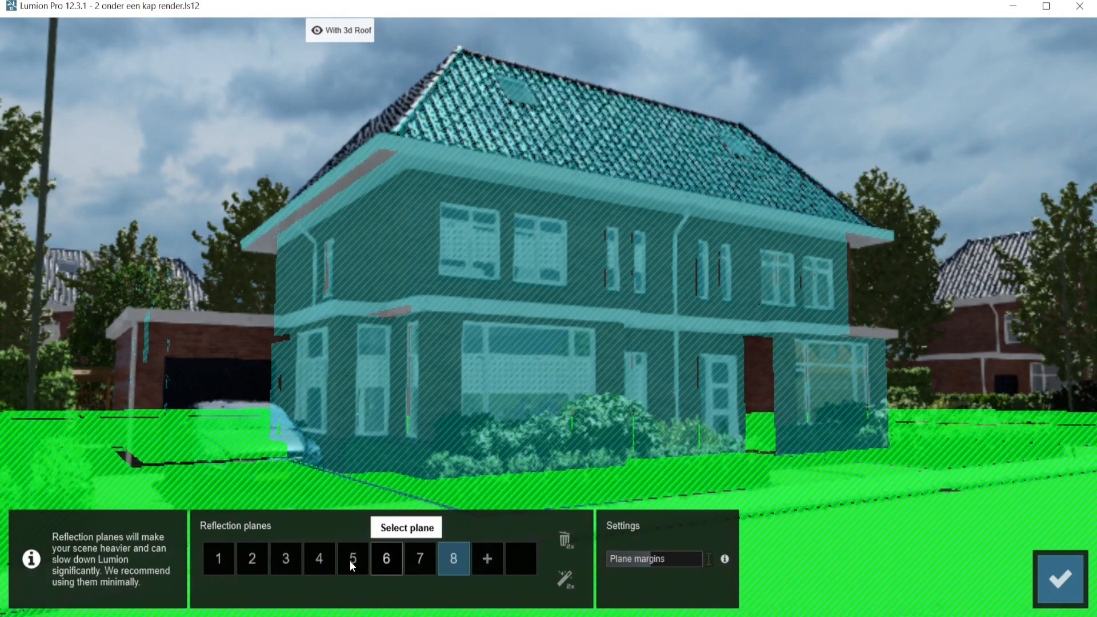
pyautogui.click(420, 558)
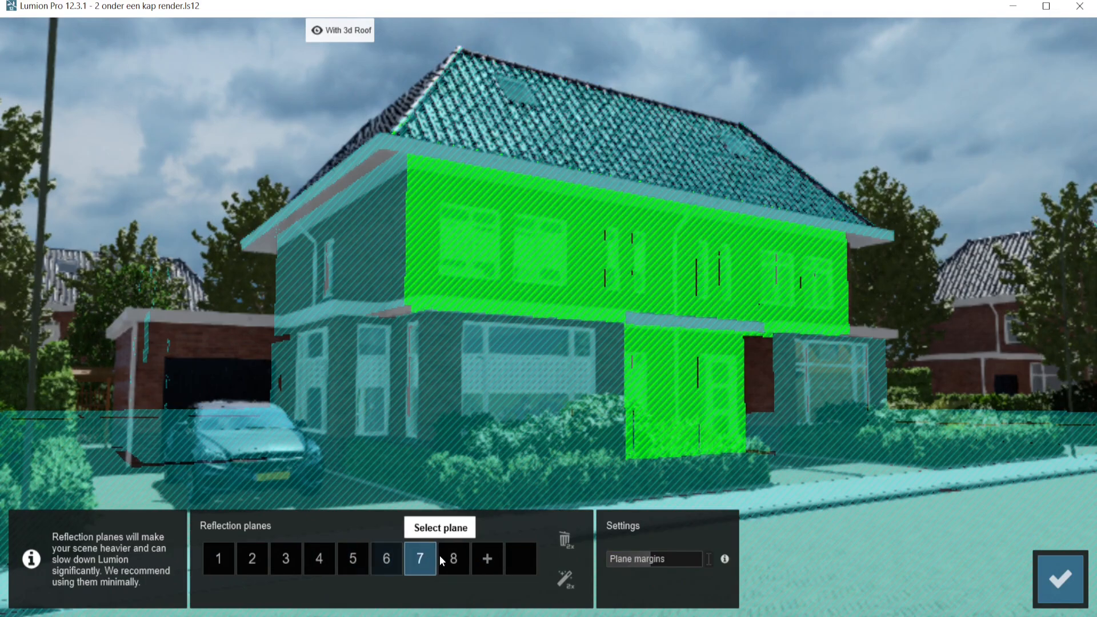
pyautogui.click(453, 558)
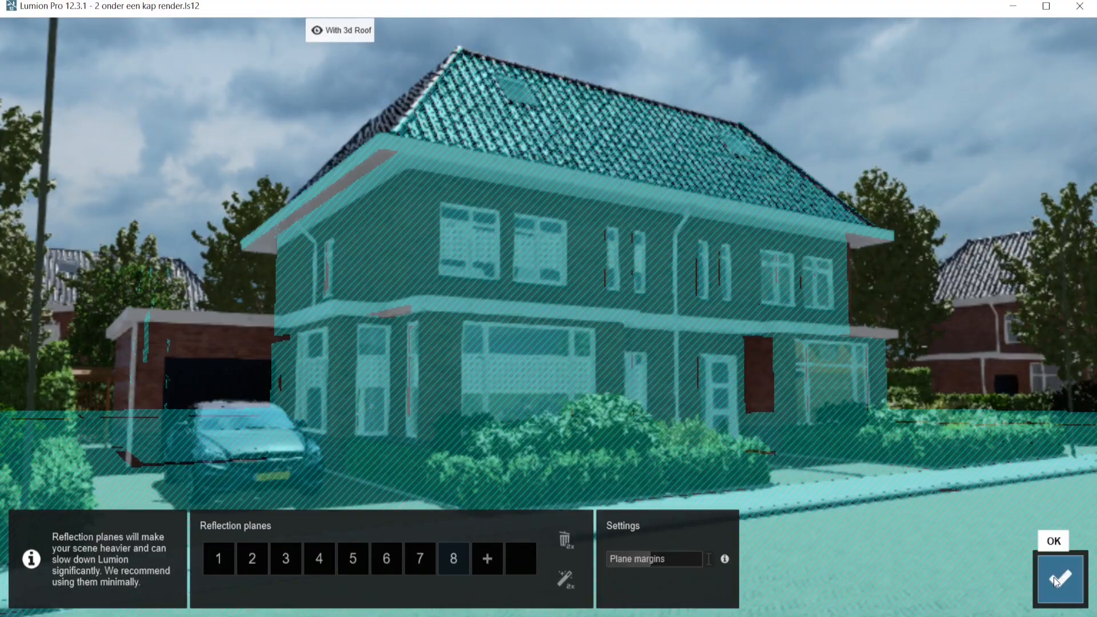
pyautogui.click(1058, 579)
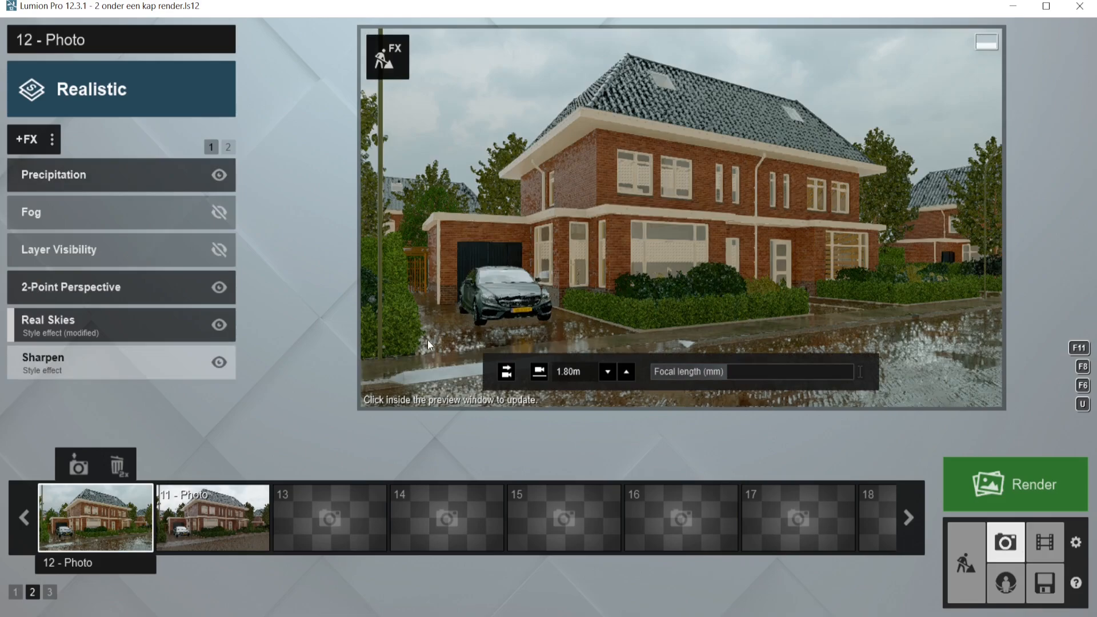
pyautogui.moveTo(449, 351)
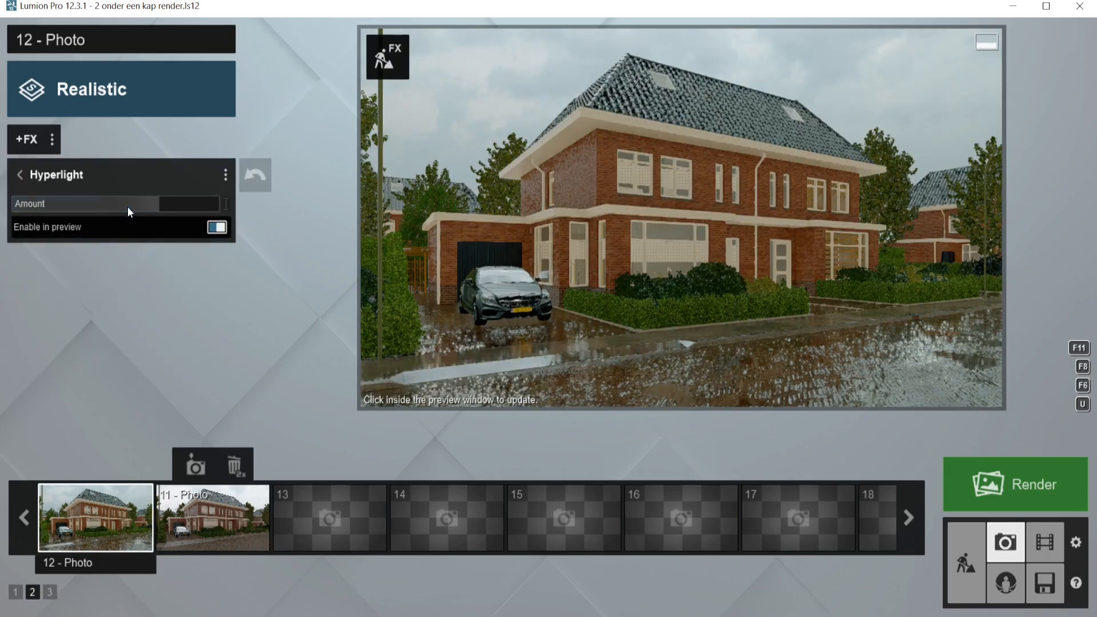
pyautogui.moveTo(254, 180)
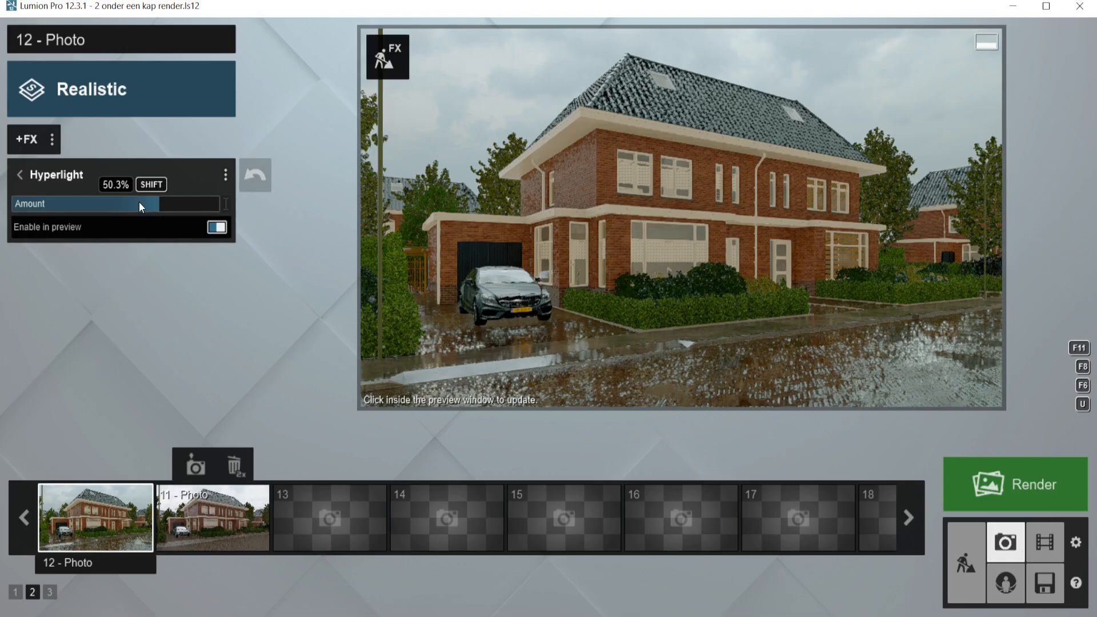
pyautogui.click(20, 175)
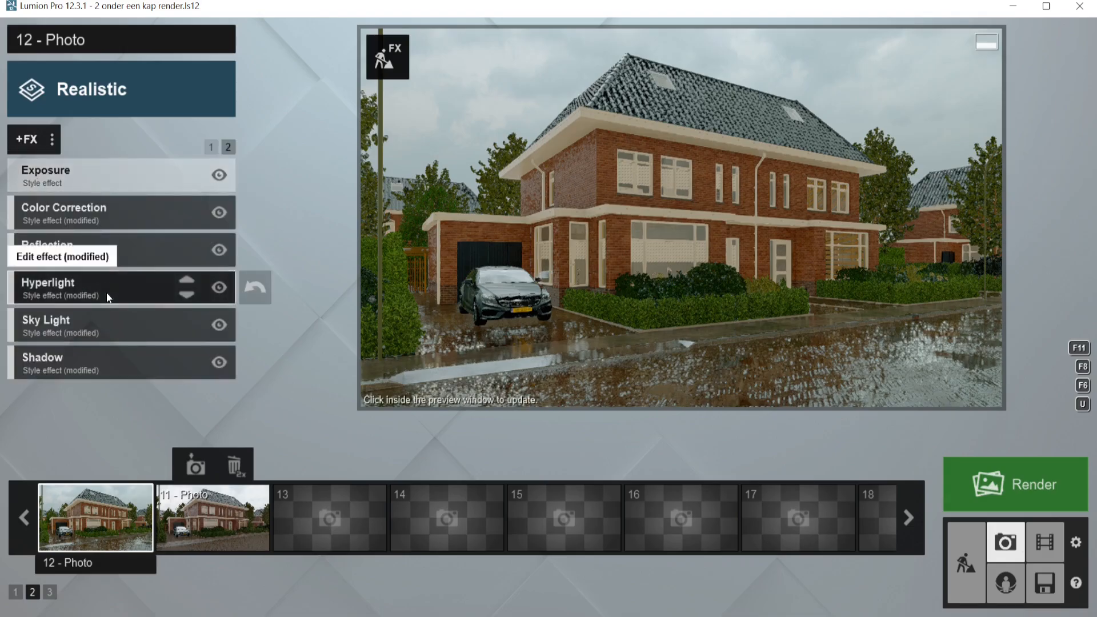
# Keep Sky Light in planar and projected reflections and adjust the Shadow coloring
pyautogui.click(45, 324)
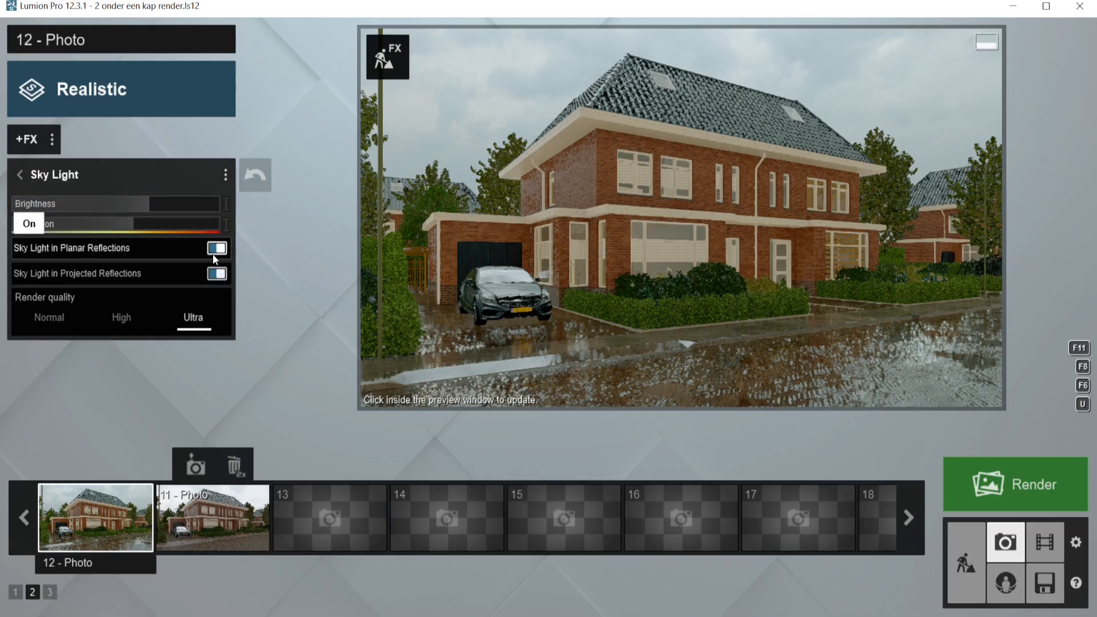
pyautogui.moveTo(192, 318)
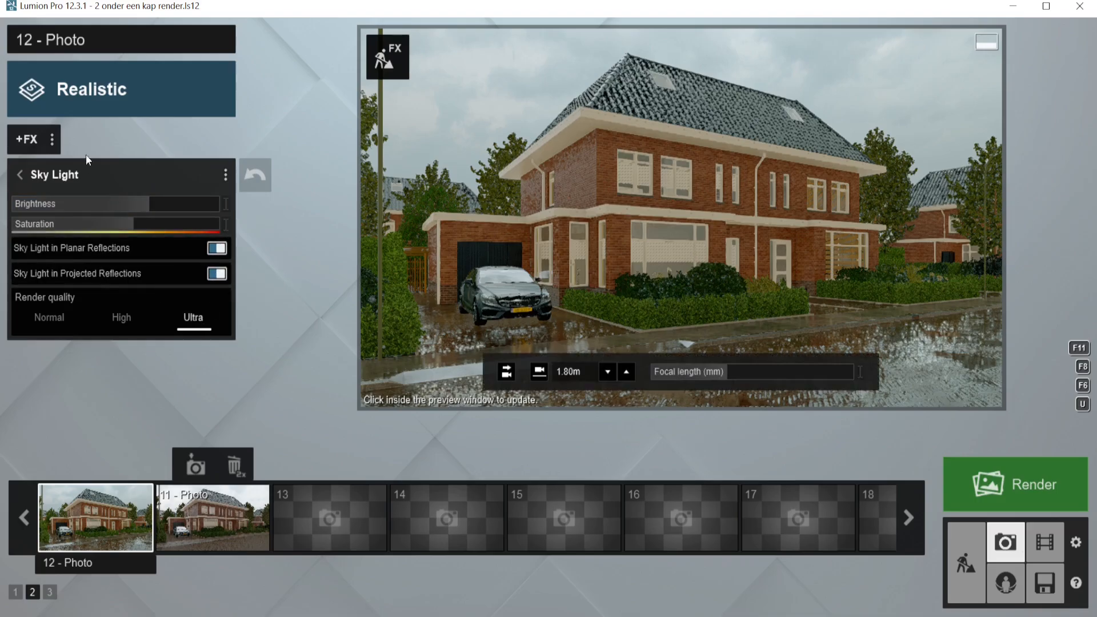
pyautogui.click(20, 174)
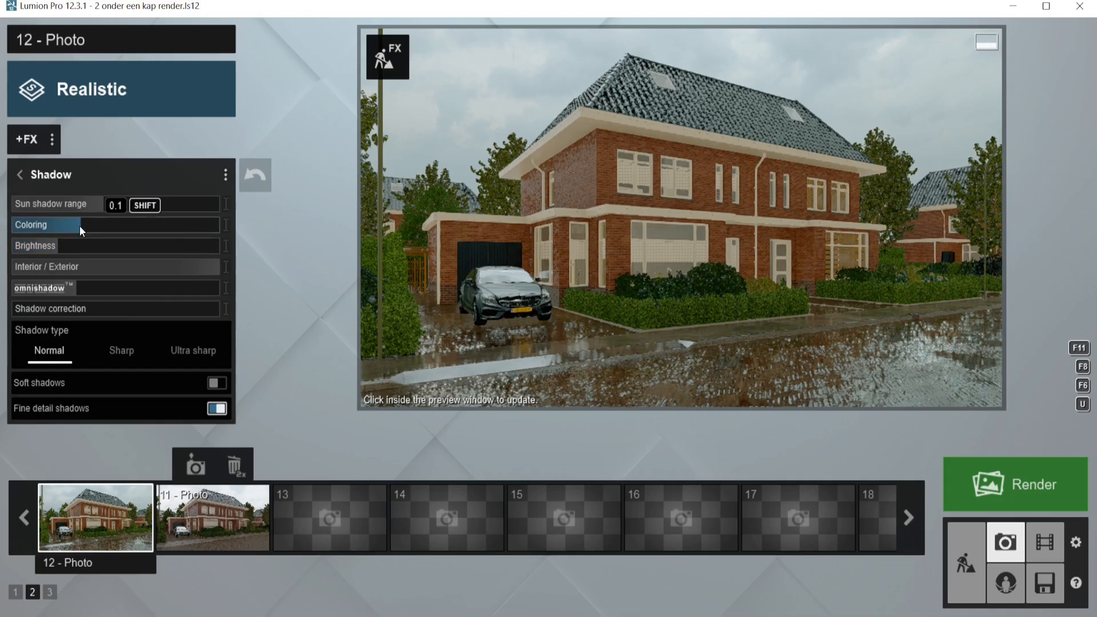
pyautogui.moveTo(56, 203); pyautogui.dragTo(56, 204)
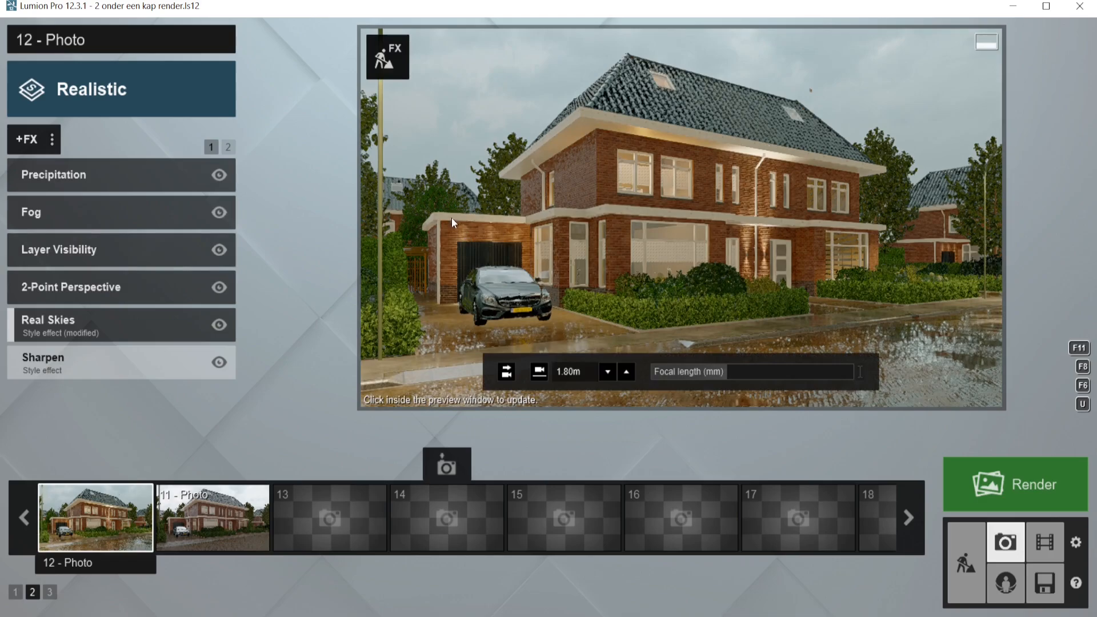
pyautogui.moveTo(657, 168)
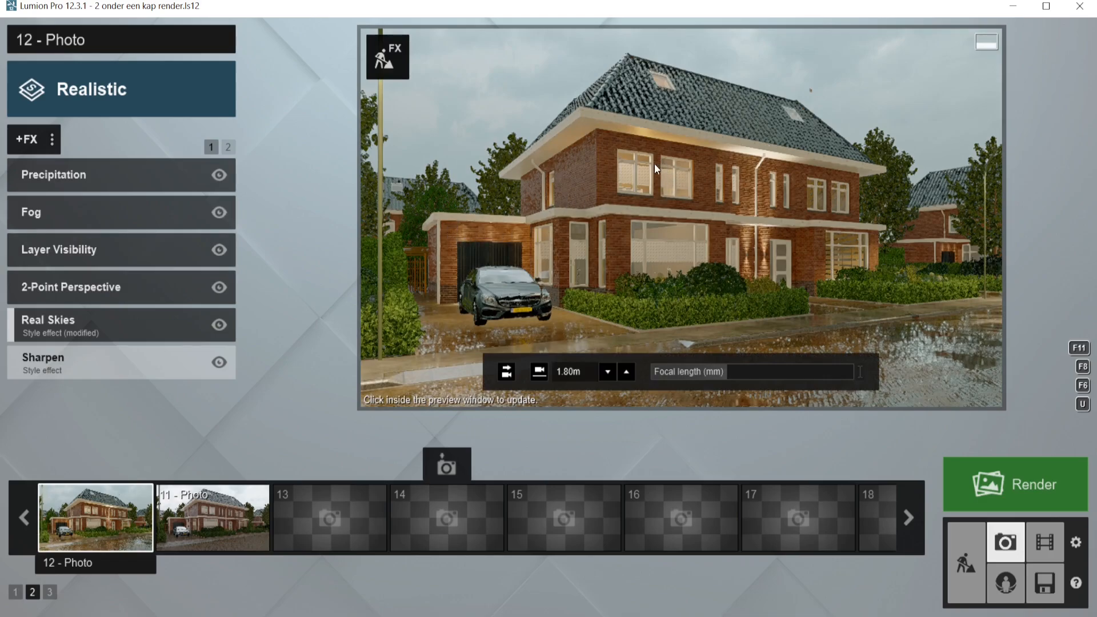
pyautogui.moveTo(633, 168)
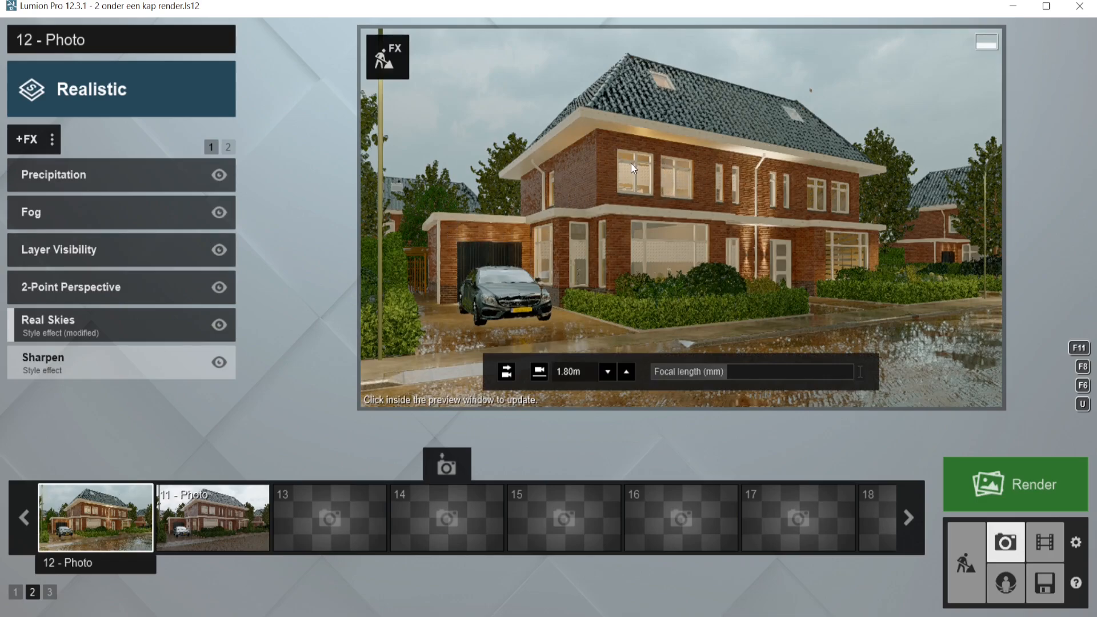
pyautogui.moveTo(636, 92)
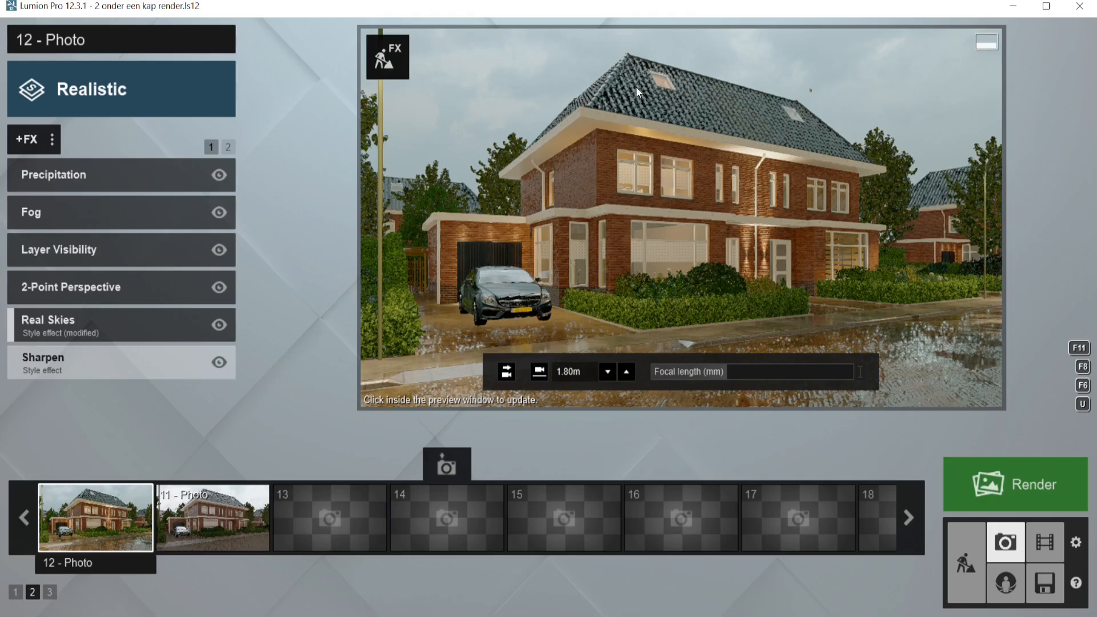
pyautogui.moveTo(762, 258)
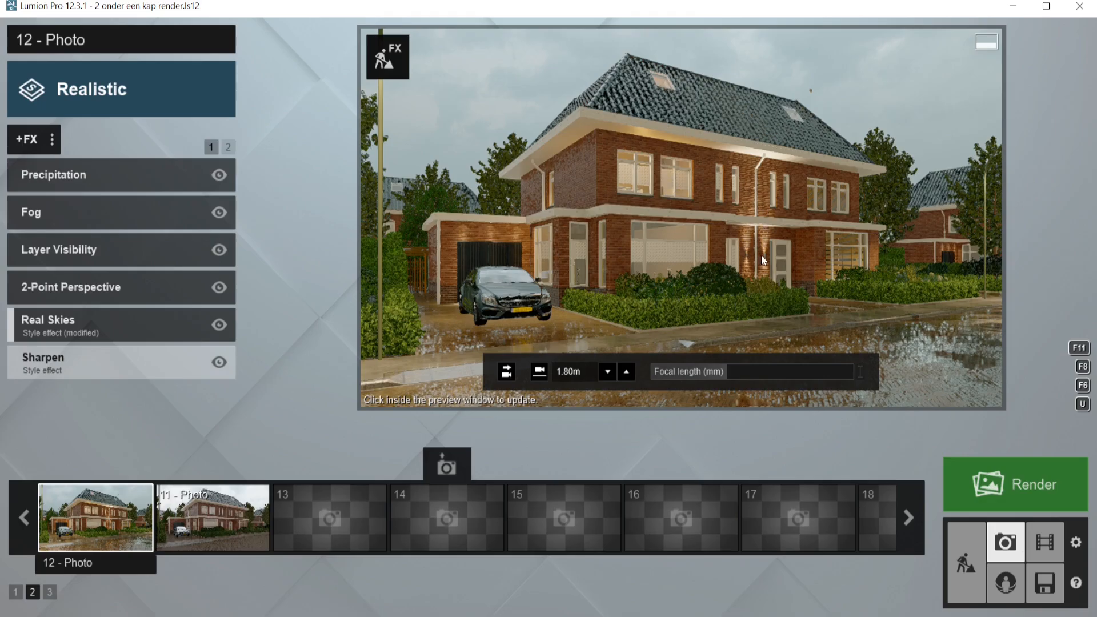
pyautogui.moveTo(925, 292)
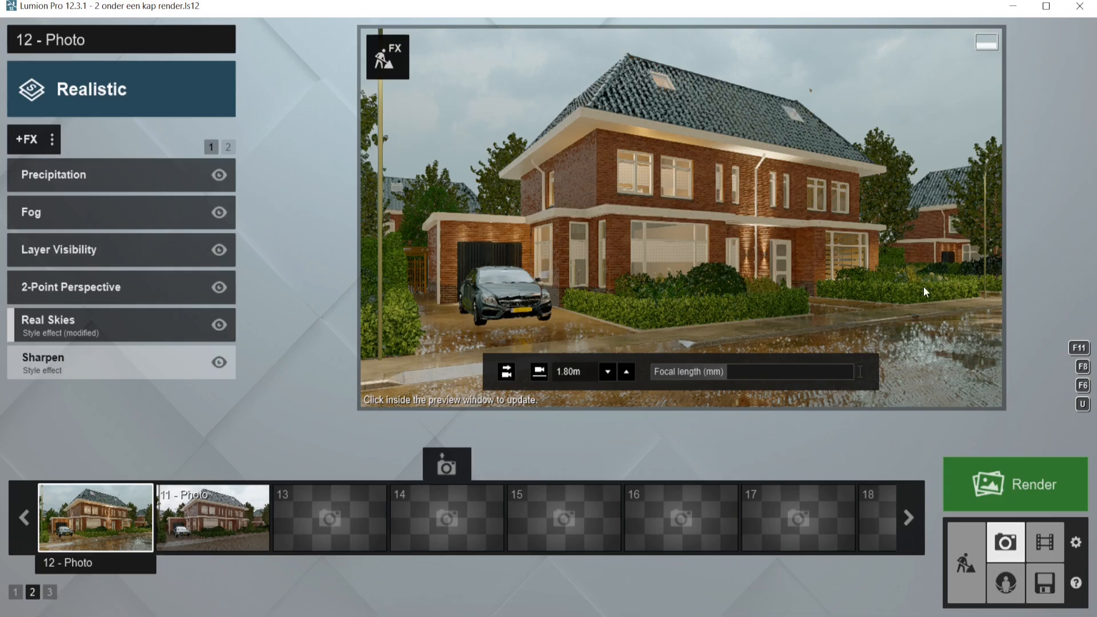
pyautogui.moveTo(931, 269)
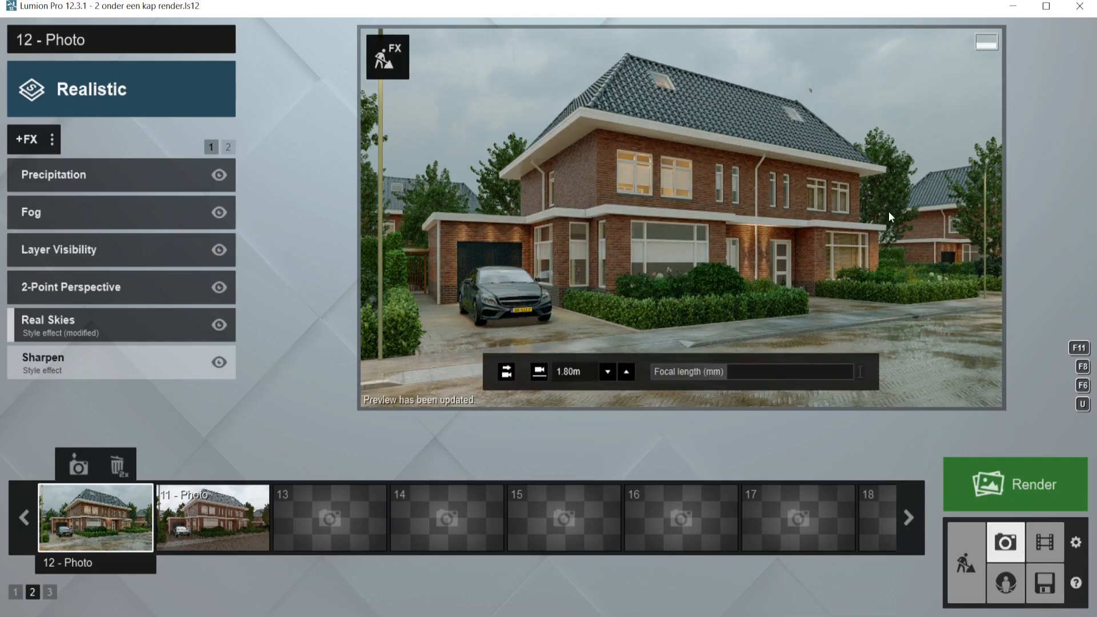
pyautogui.moveTo(805, 201)
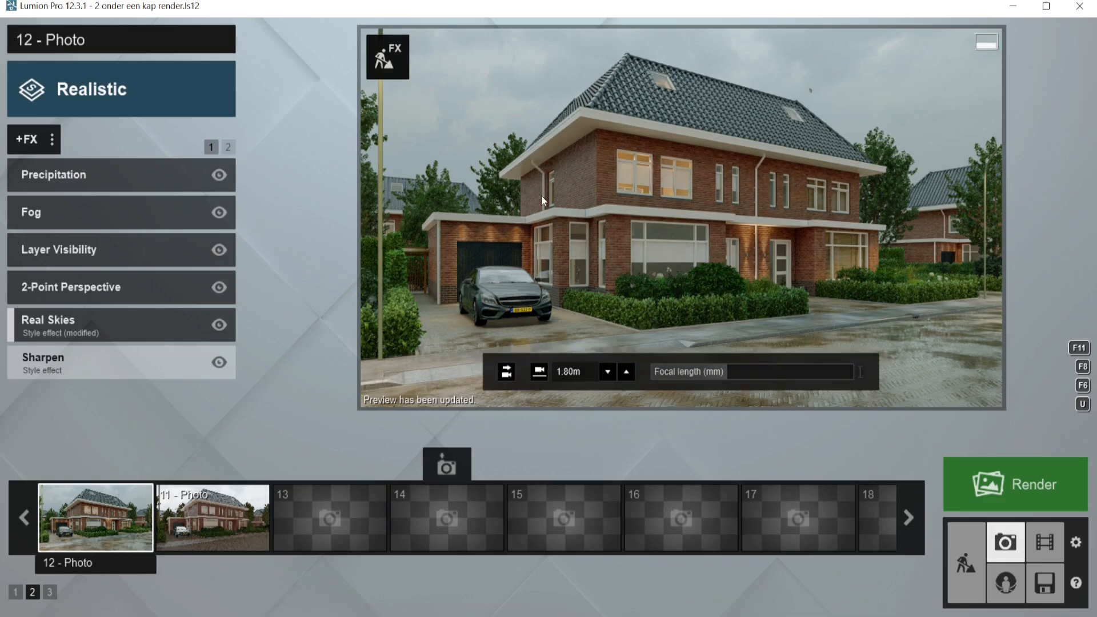
pyautogui.click(53, 174)
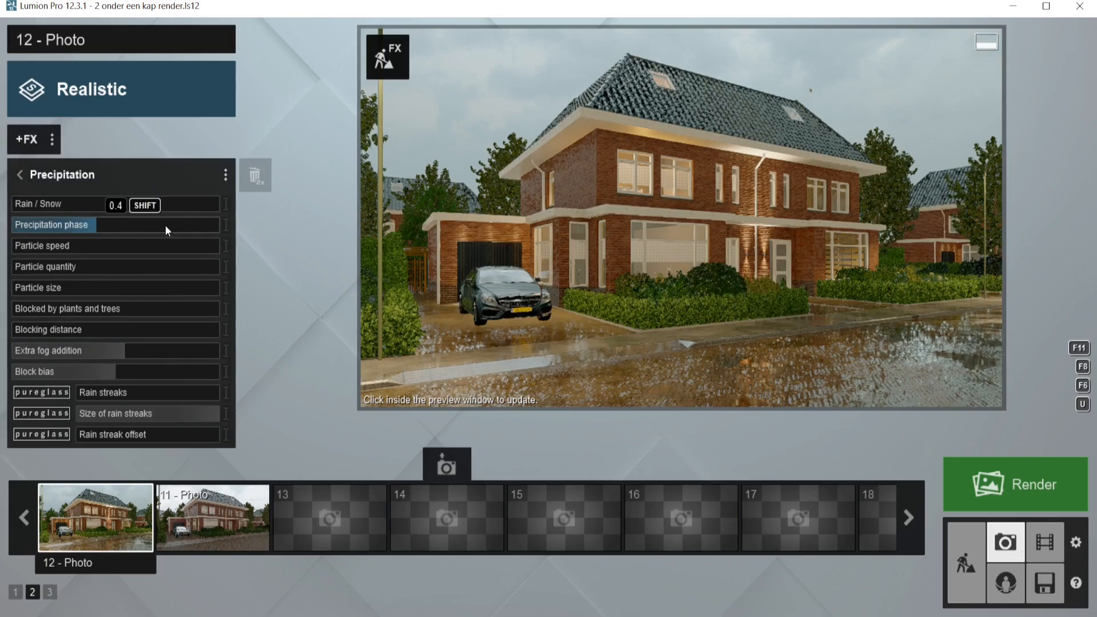
pyautogui.moveTo(35, 227)
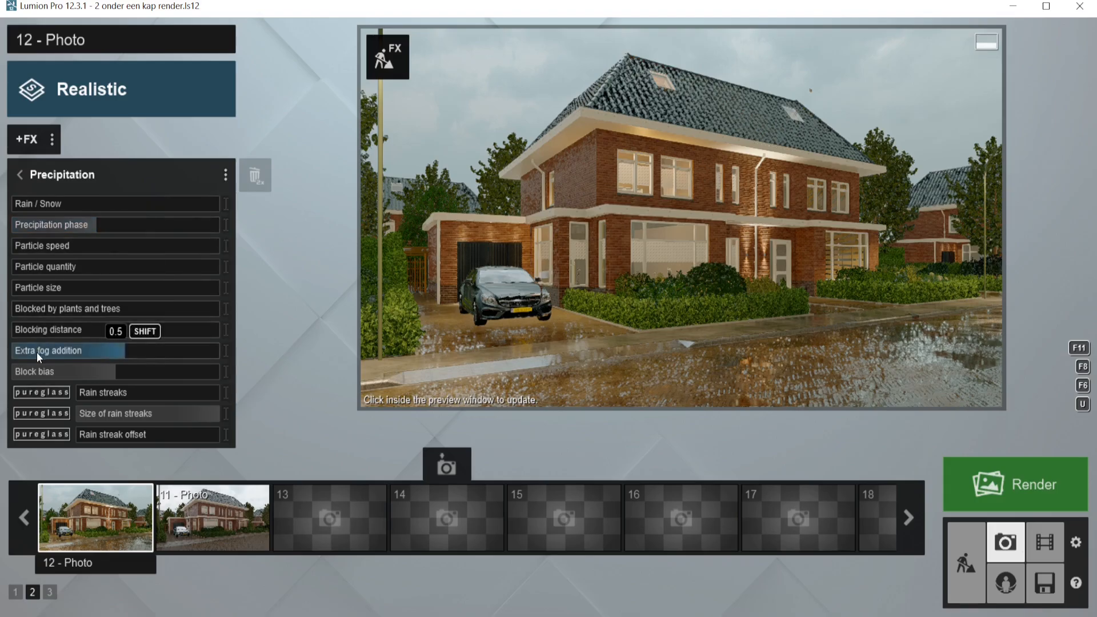
pyautogui.moveTo(120, 362)
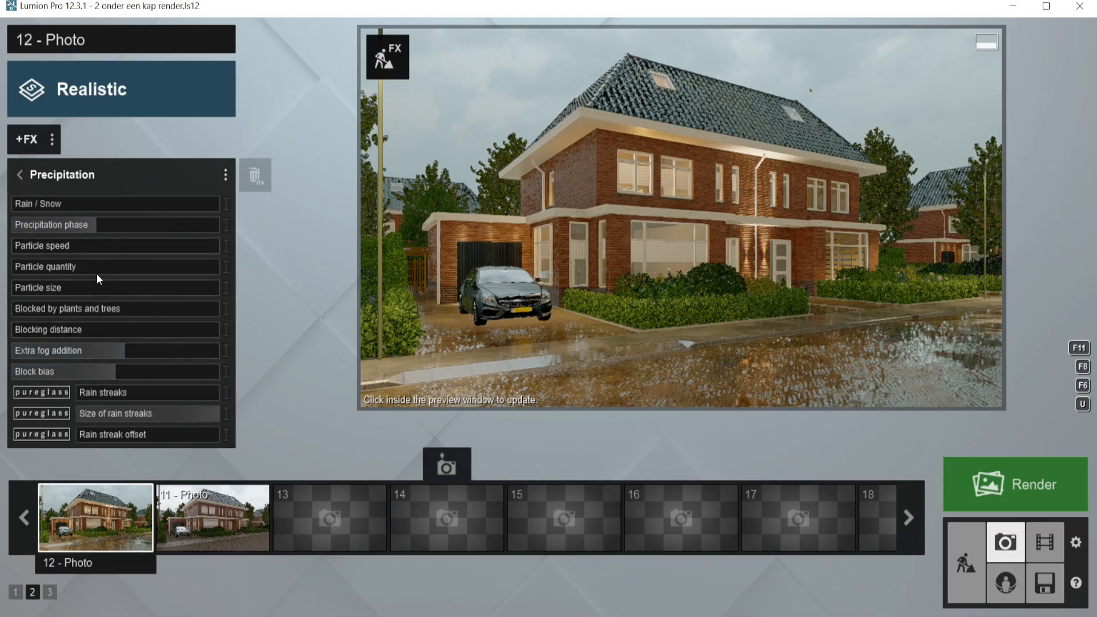
pyautogui.click(546, 301)
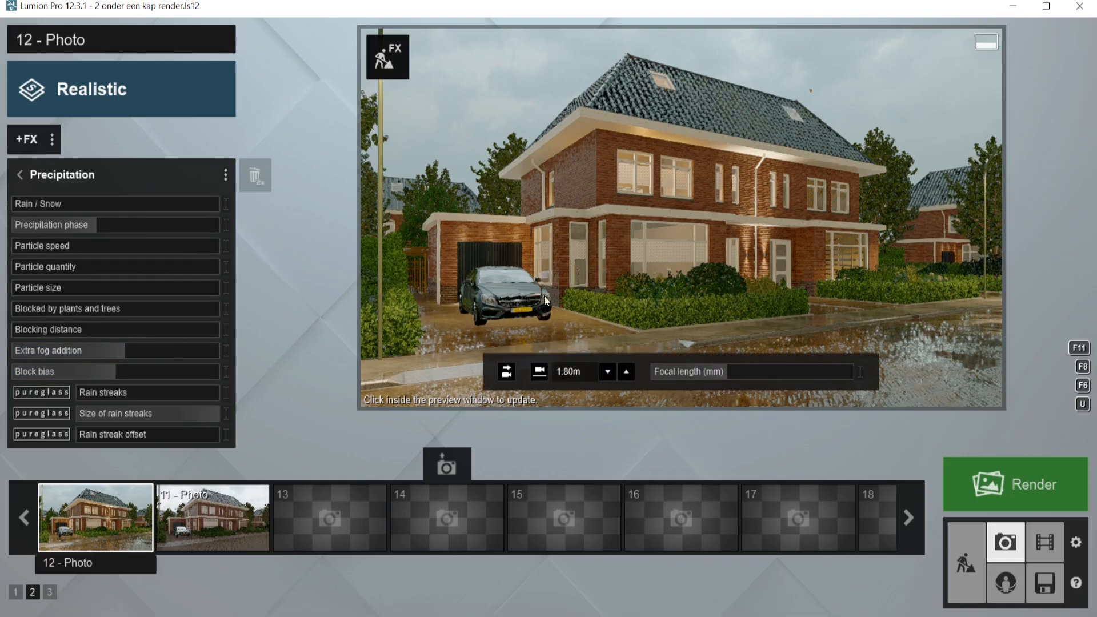
pyautogui.moveTo(598, 225)
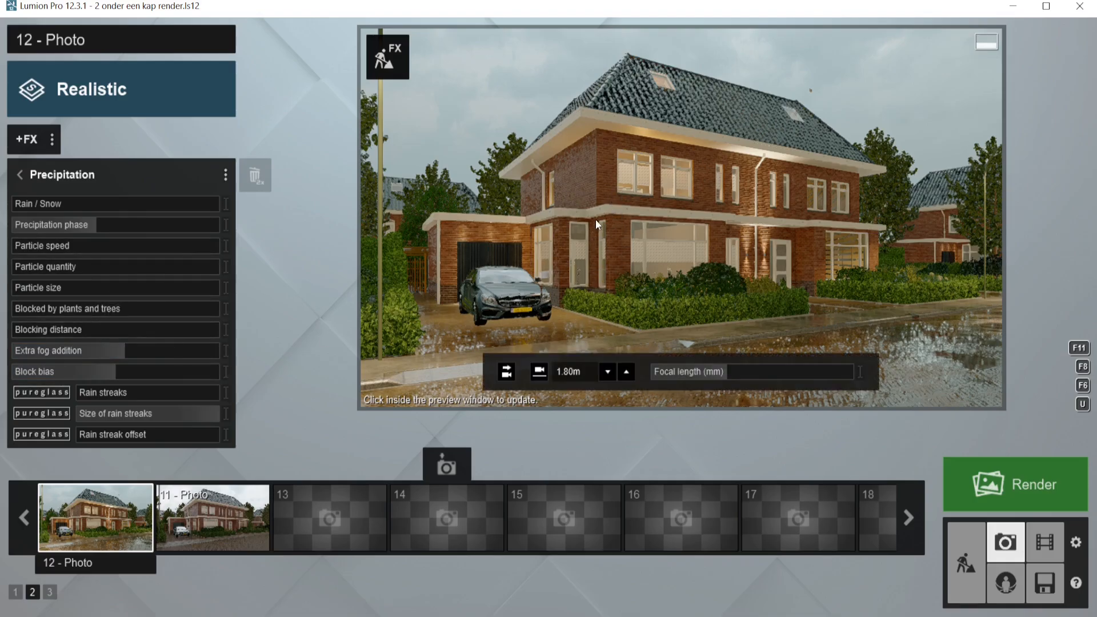
pyautogui.moveTo(607, 301)
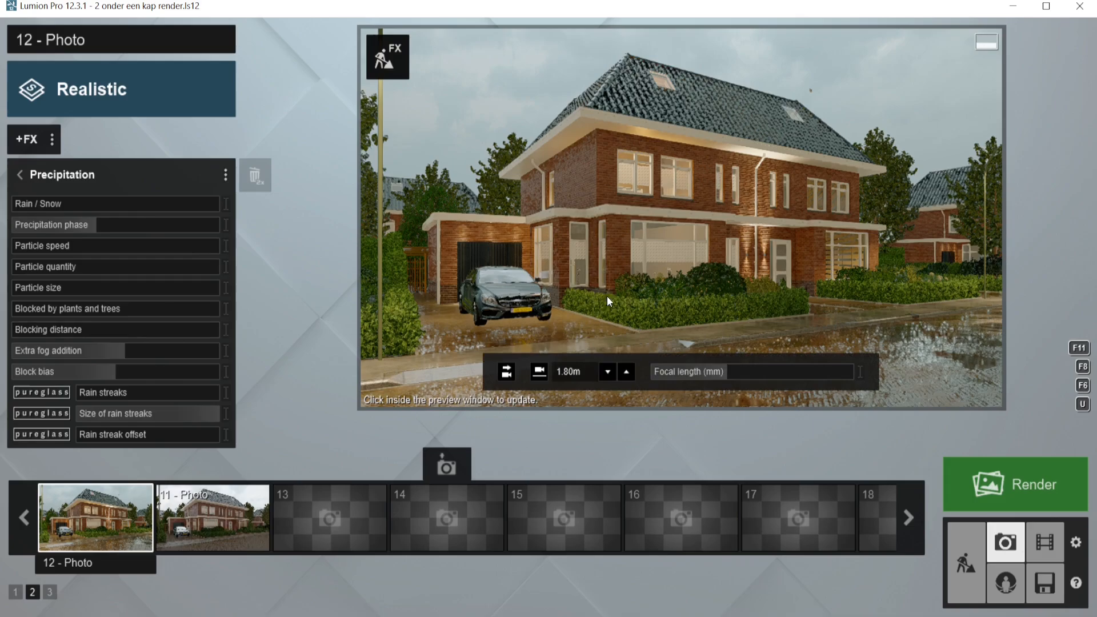
pyautogui.moveTo(807, 342)
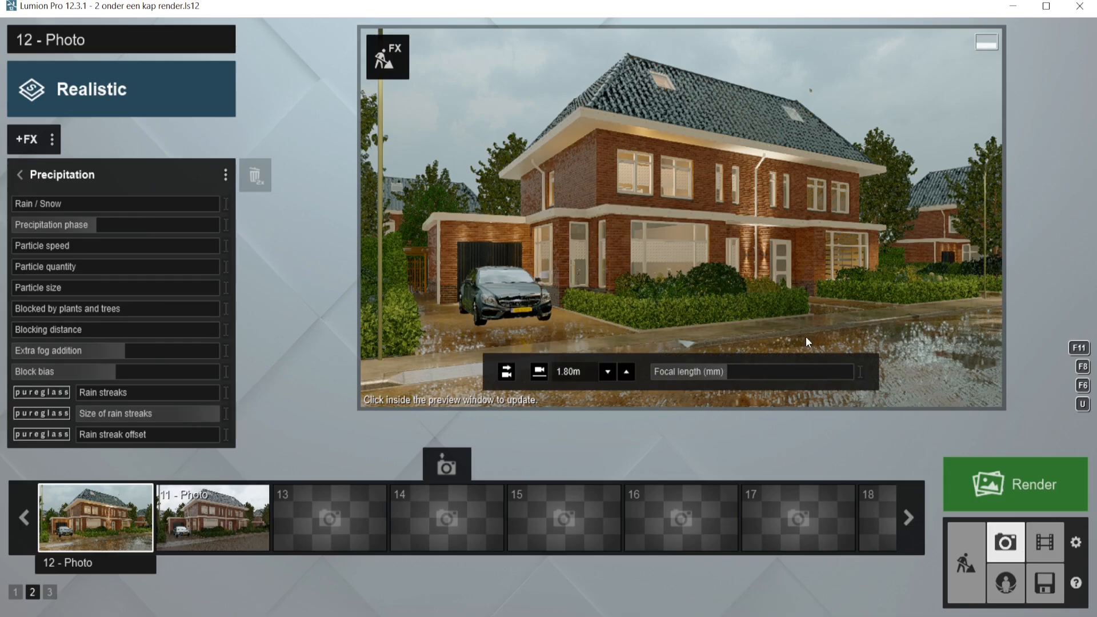
pyautogui.moveTo(885, 331)
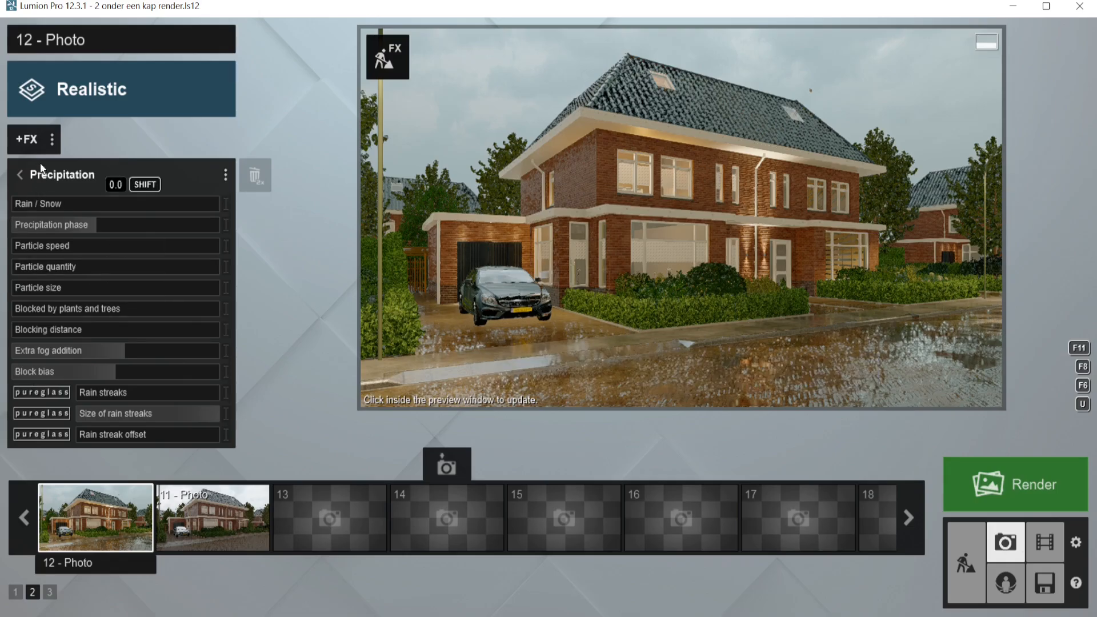
pyautogui.click(19, 174)
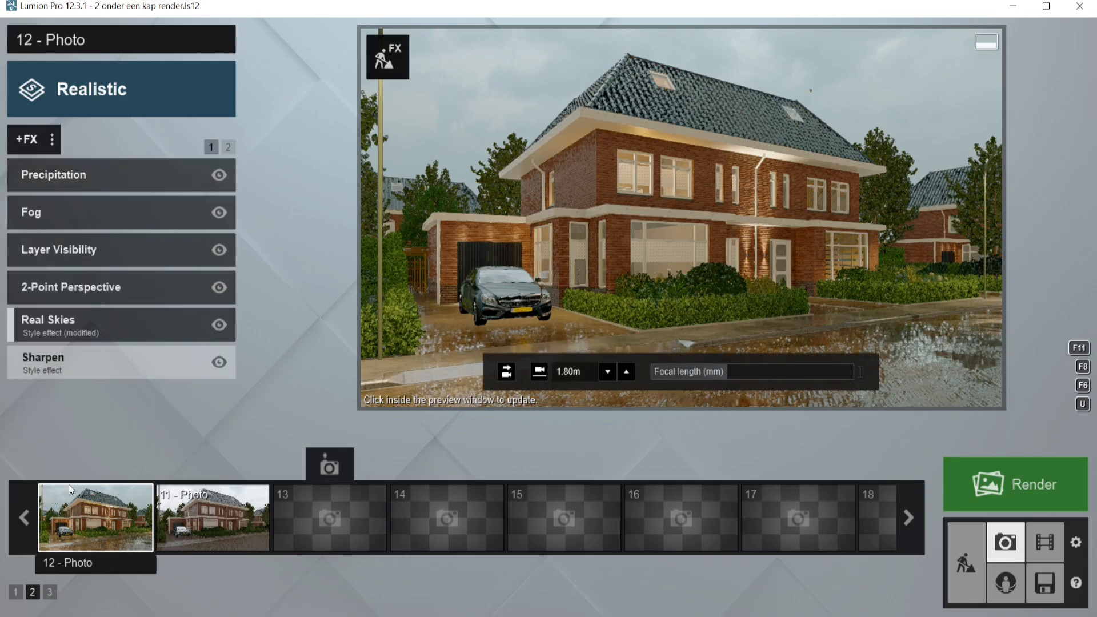
# Refresh photo 12's preview, enter Movie mode, and start a new clip in slot 3
pyautogui.click(643, 257)
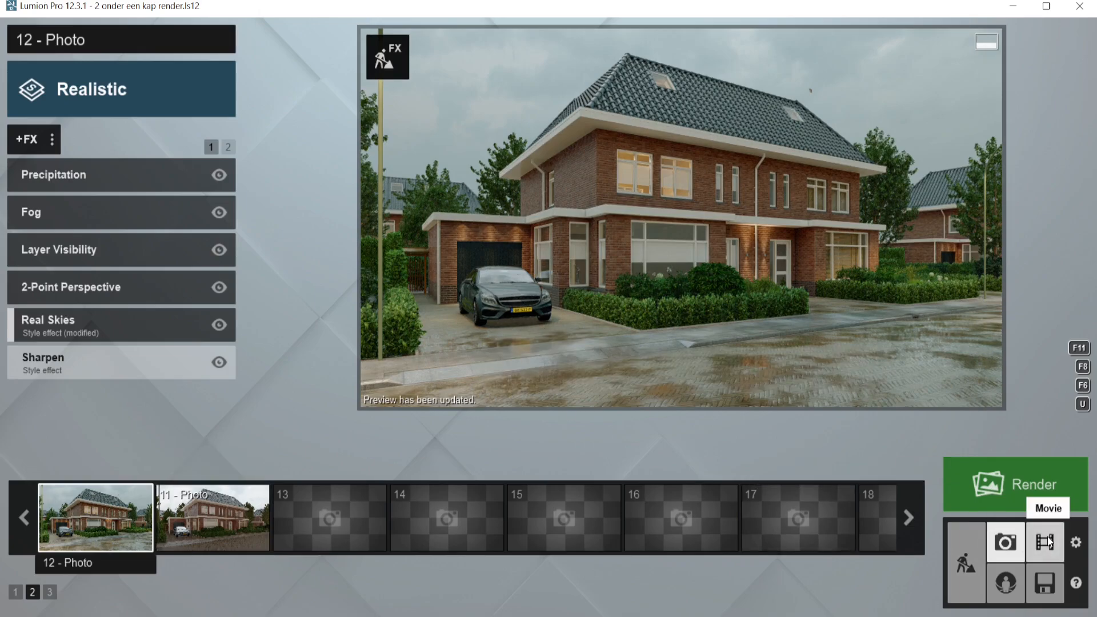
pyautogui.click(1044, 541)
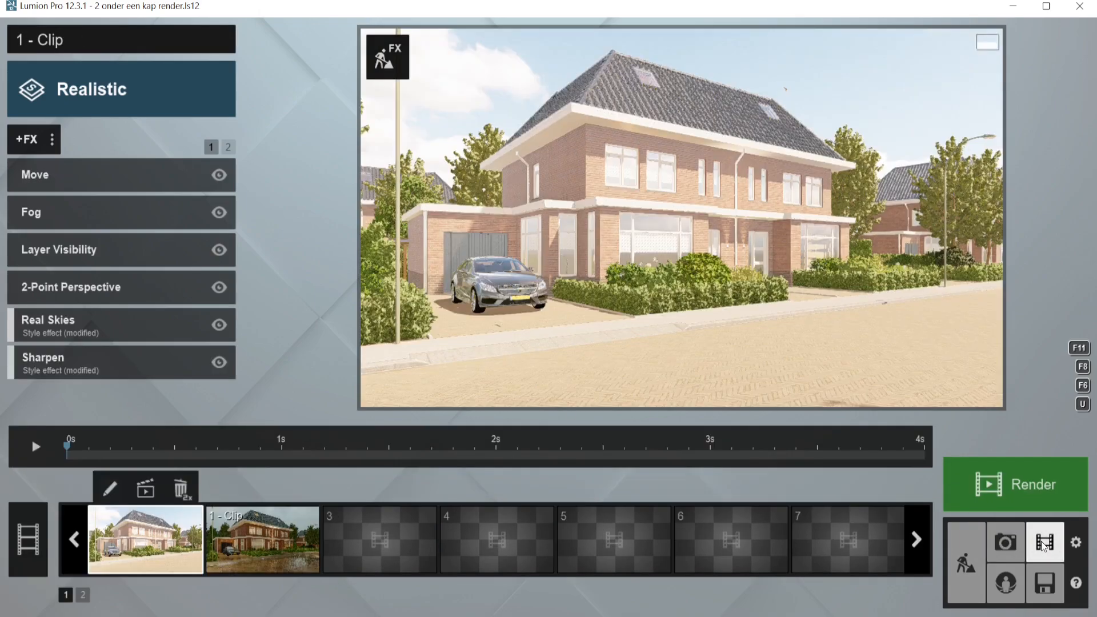
pyautogui.click(380, 538)
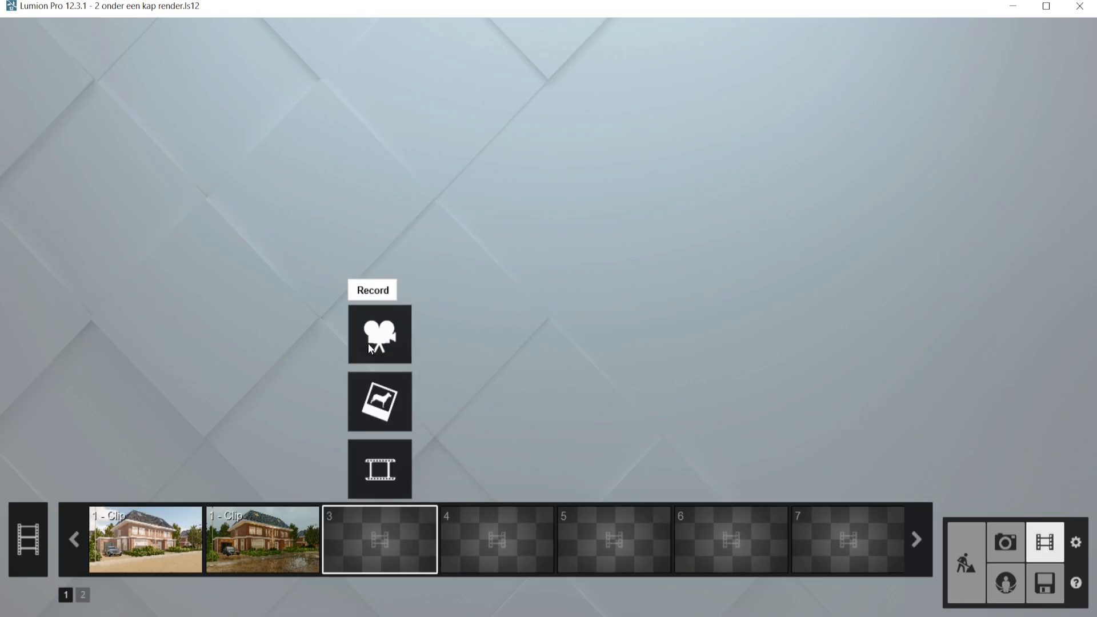
# Record a 4-second street-level camera move along the house with two keyframes
pyautogui.click(380, 334)
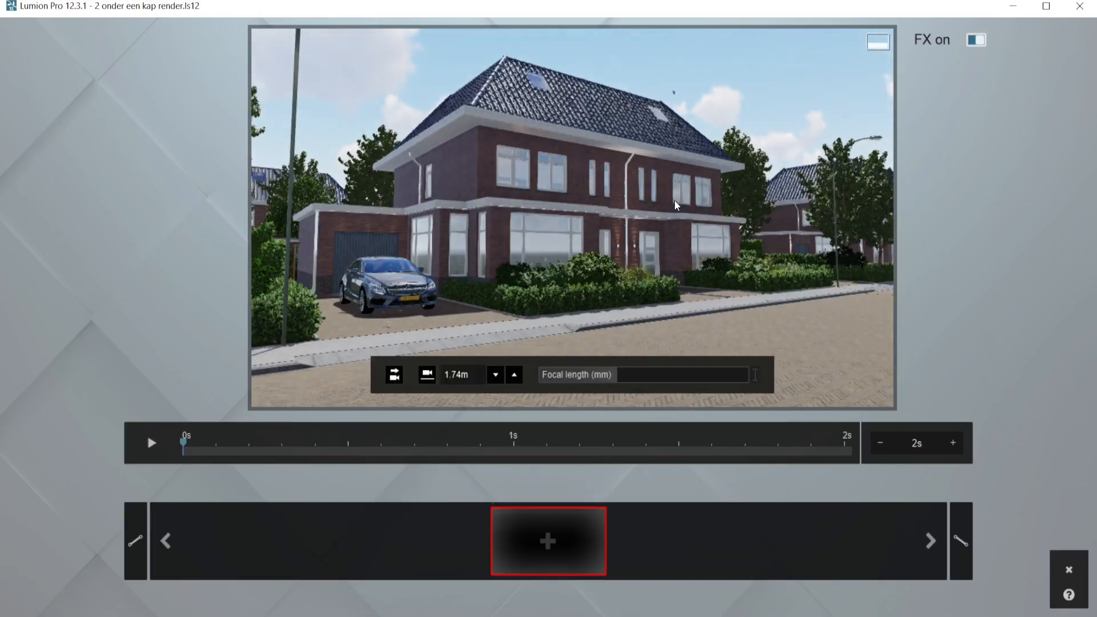
pyautogui.moveTo(547, 541)
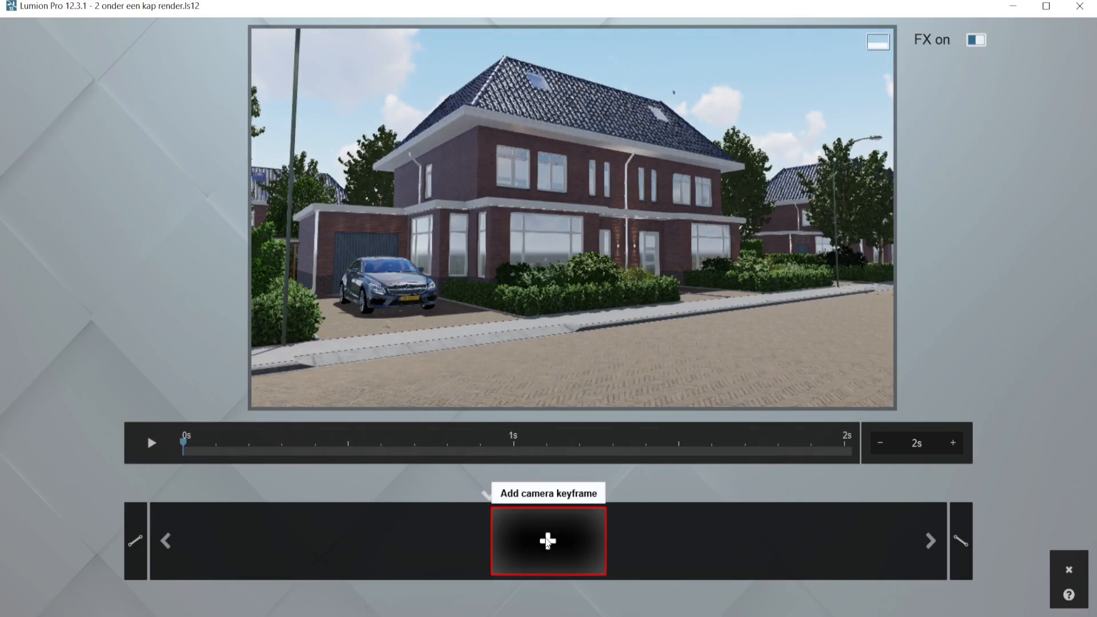
pyautogui.click(548, 540)
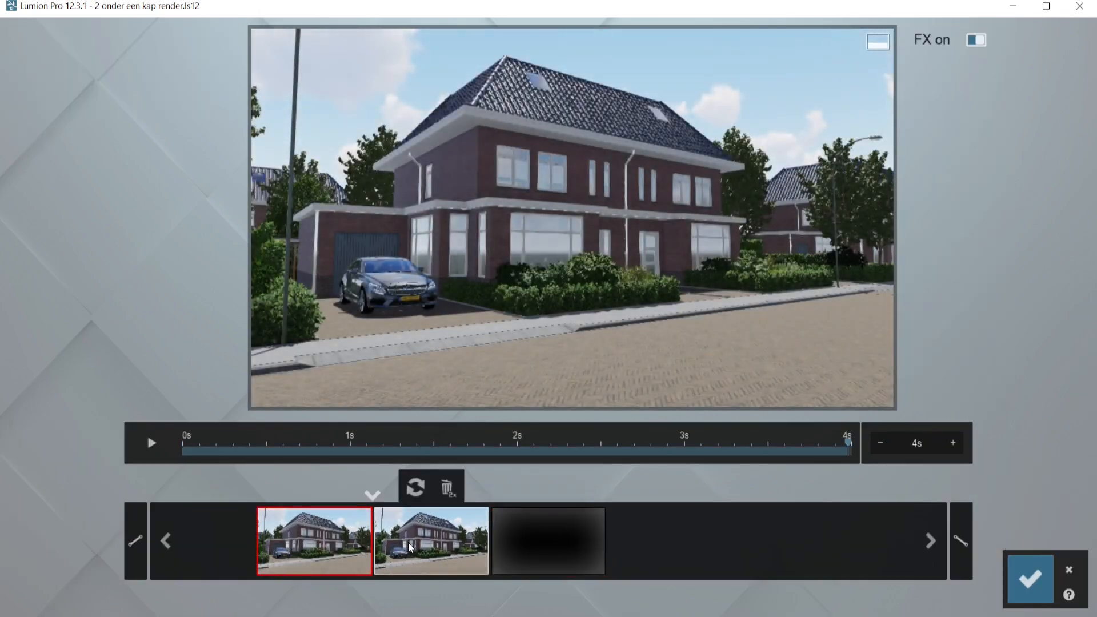
pyautogui.click(431, 541)
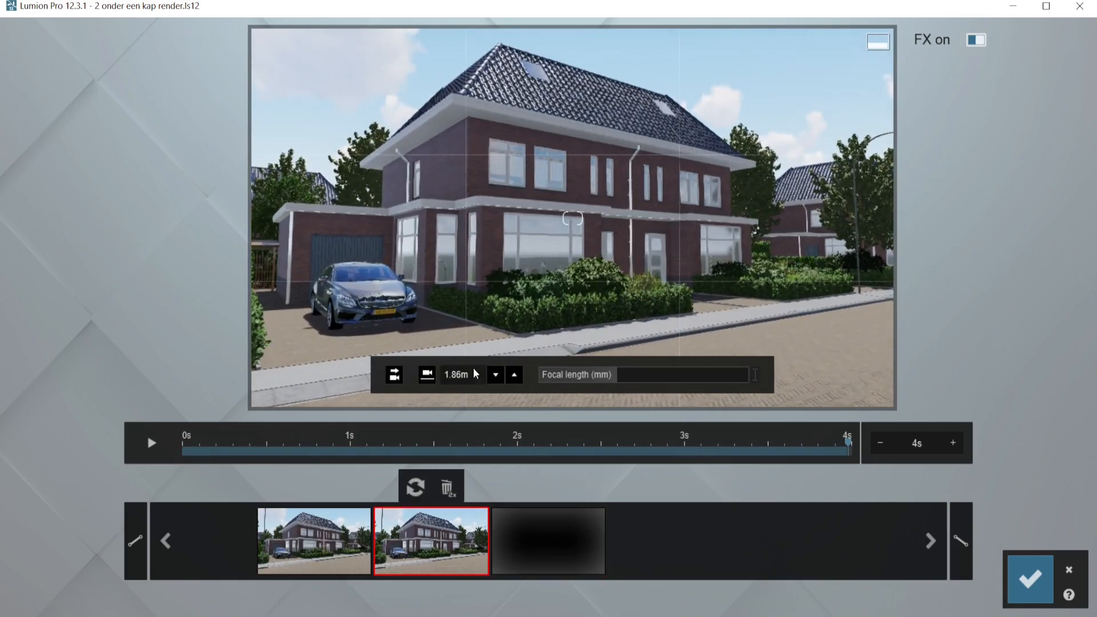
pyautogui.click(313, 539)
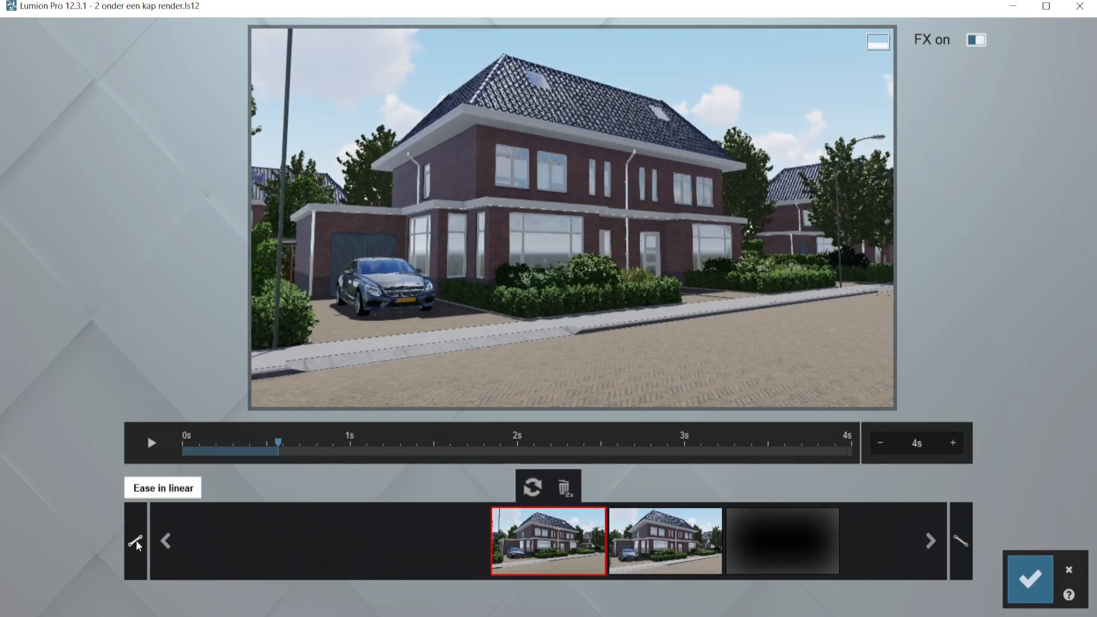
pyautogui.moveTo(961, 545)
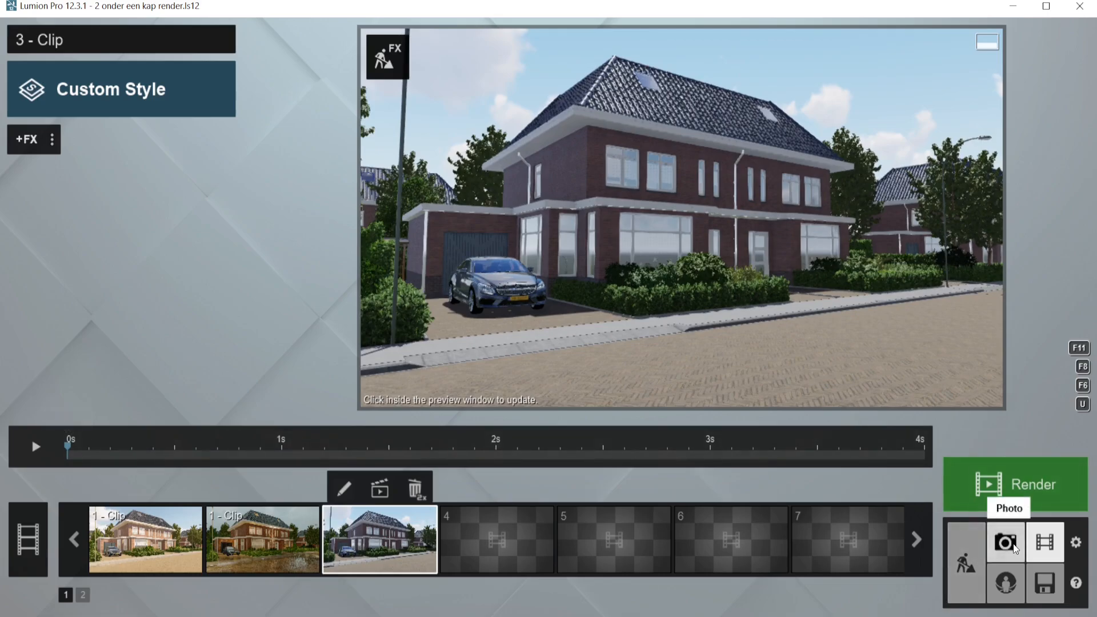
# Copy photo 12's rainy effects onto clip 3 and preview the clip playing
pyautogui.click(1004, 542)
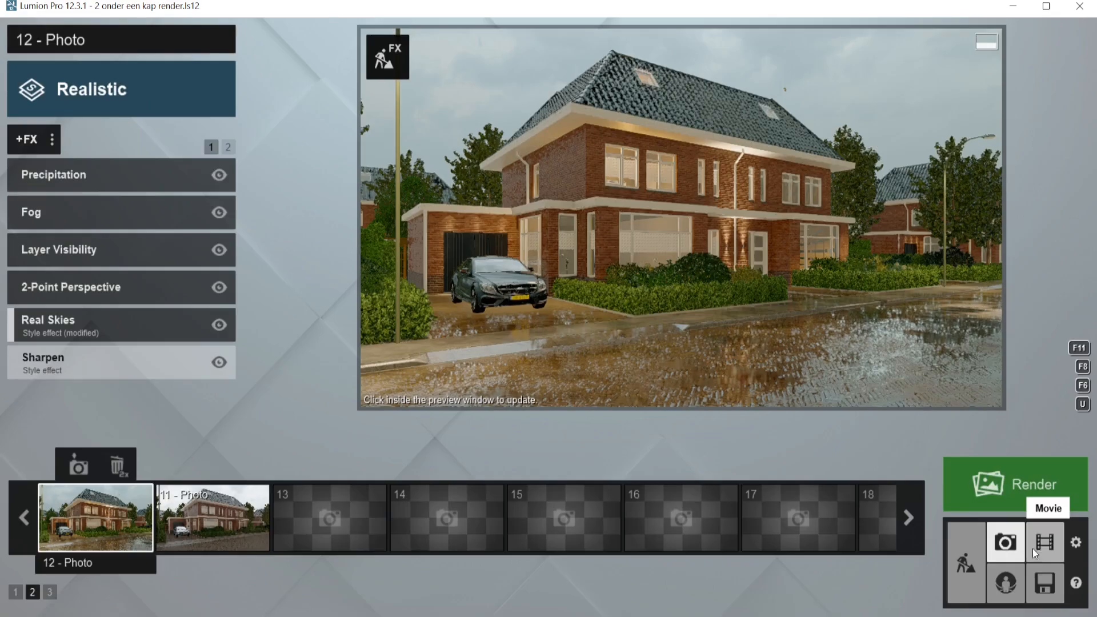
pyautogui.click(1045, 541)
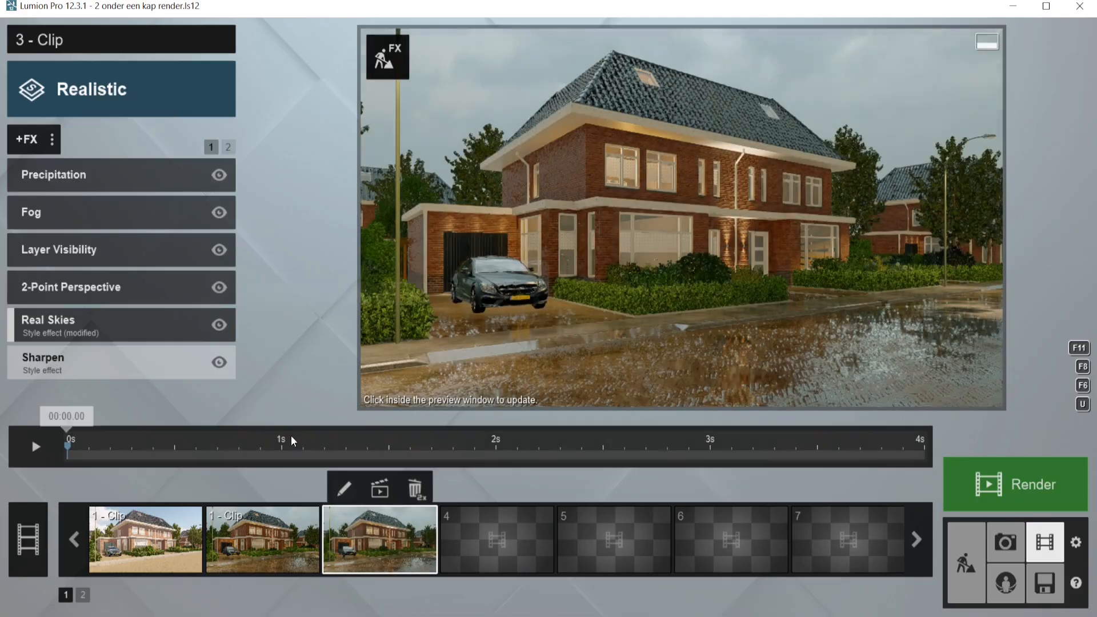
pyautogui.click(35, 447)
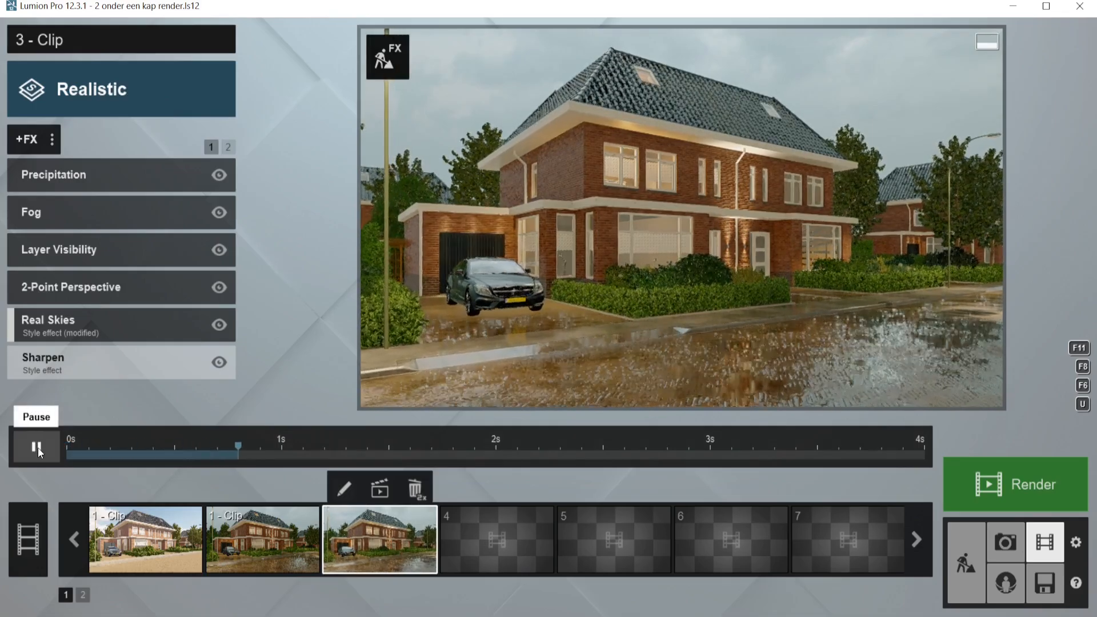
pyautogui.click(37, 448)
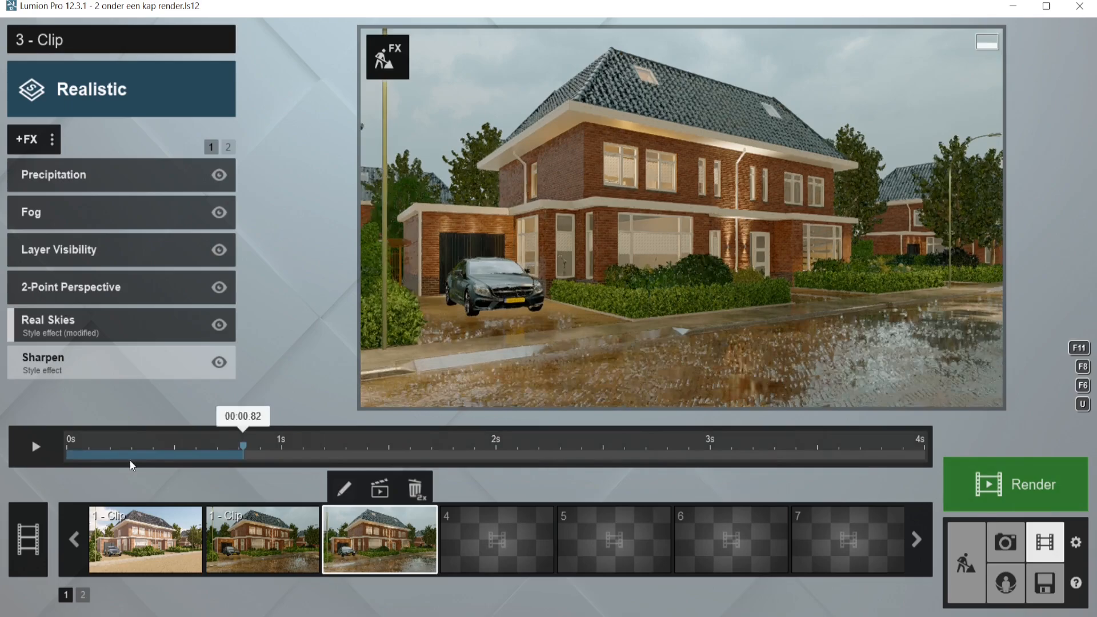
pyautogui.click(35, 446)
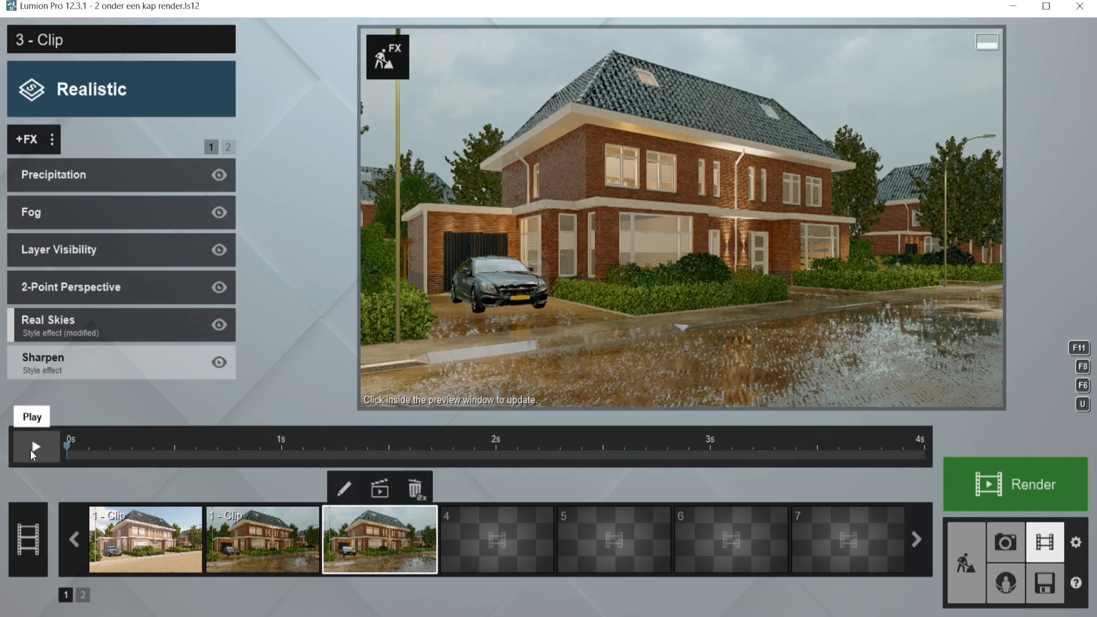
pyautogui.click(34, 447)
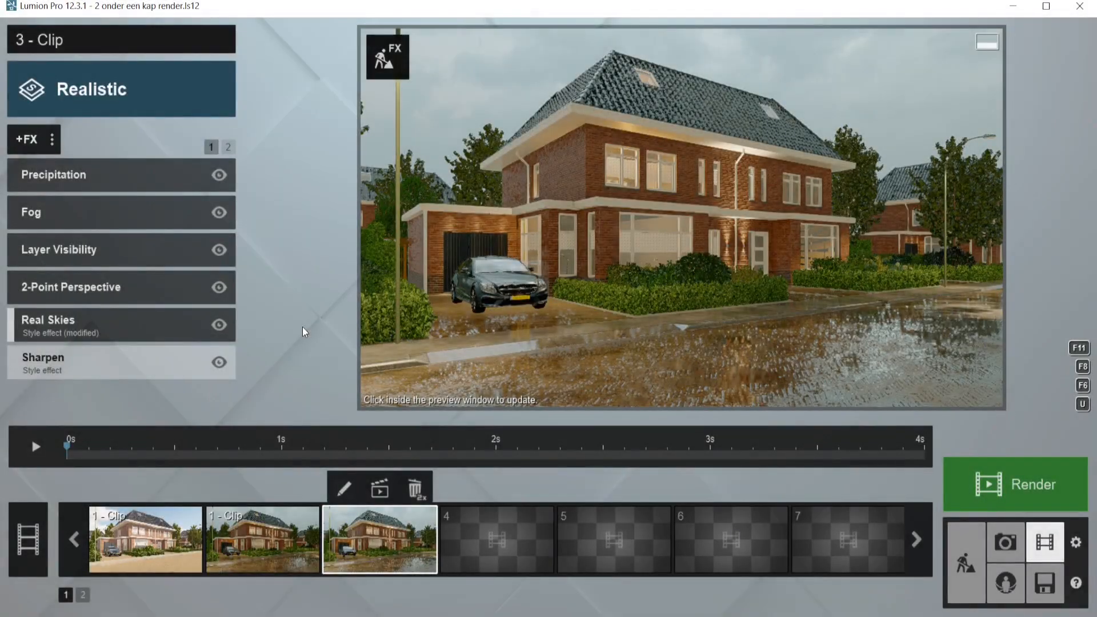